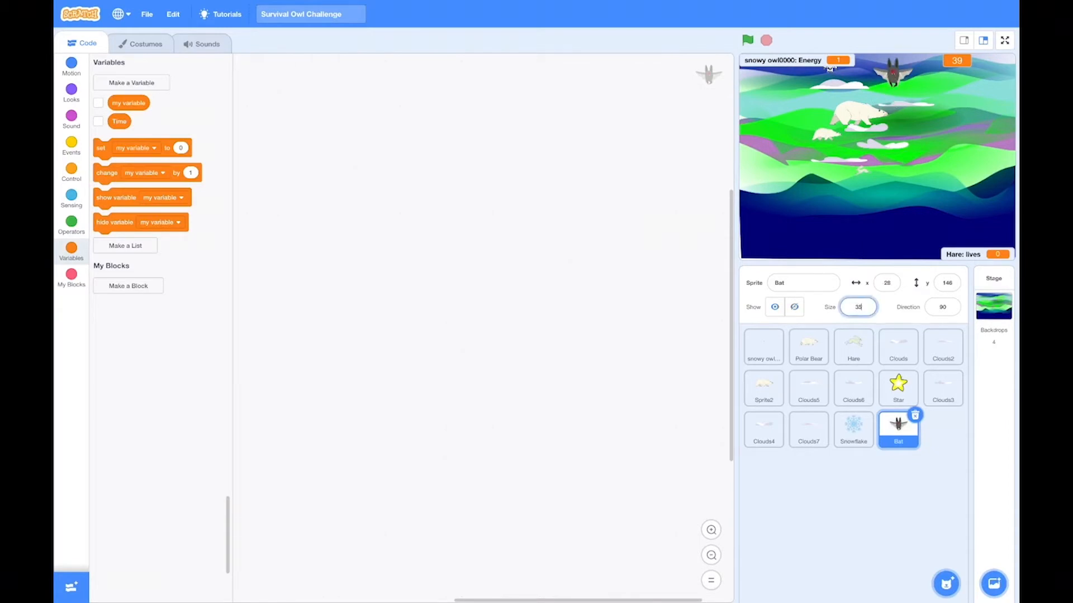
Step: Add the Dragonfly sprite, then search 'STAR' in the library and add a Star sprite
{"action": "left_click", "coordinate": [947, 583]}
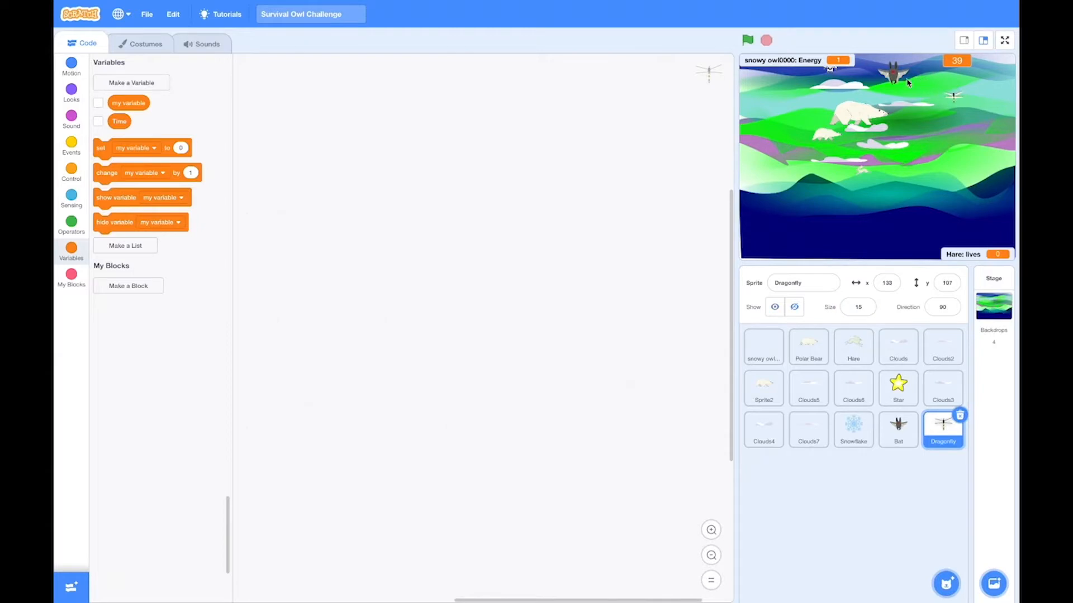
{"action": "left_click", "coordinate": [897, 429]}
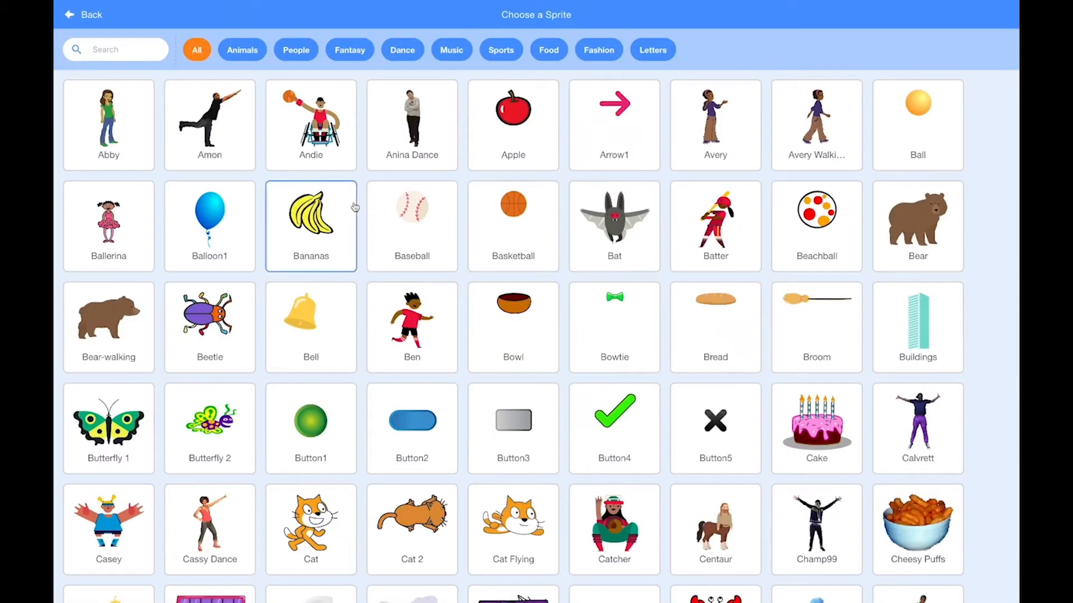
{"action": "type", "text": "STAR"}
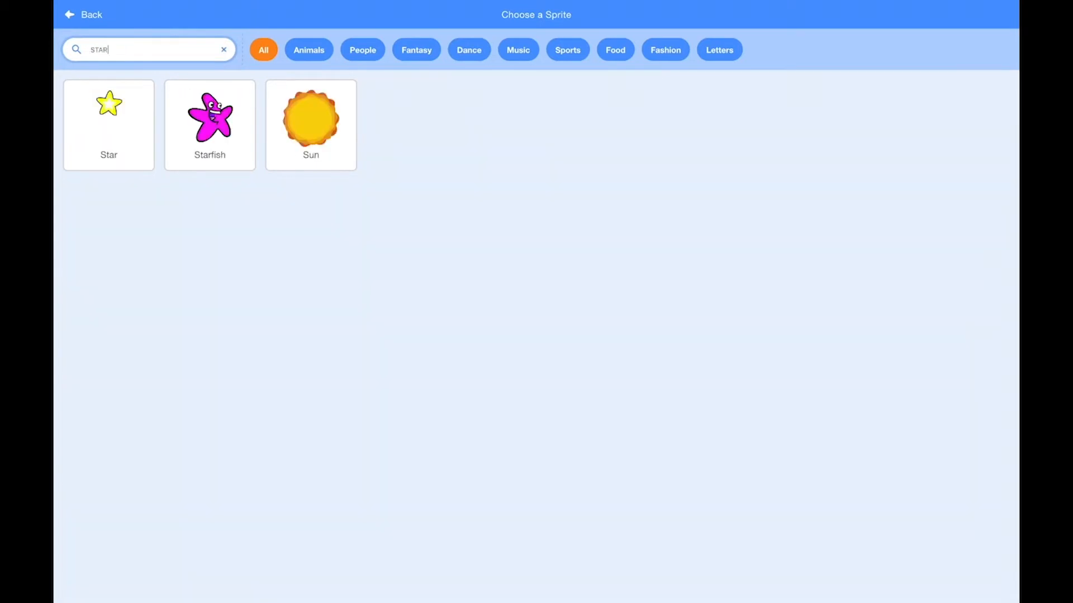
{"action": "left_click", "coordinate": [108, 116]}
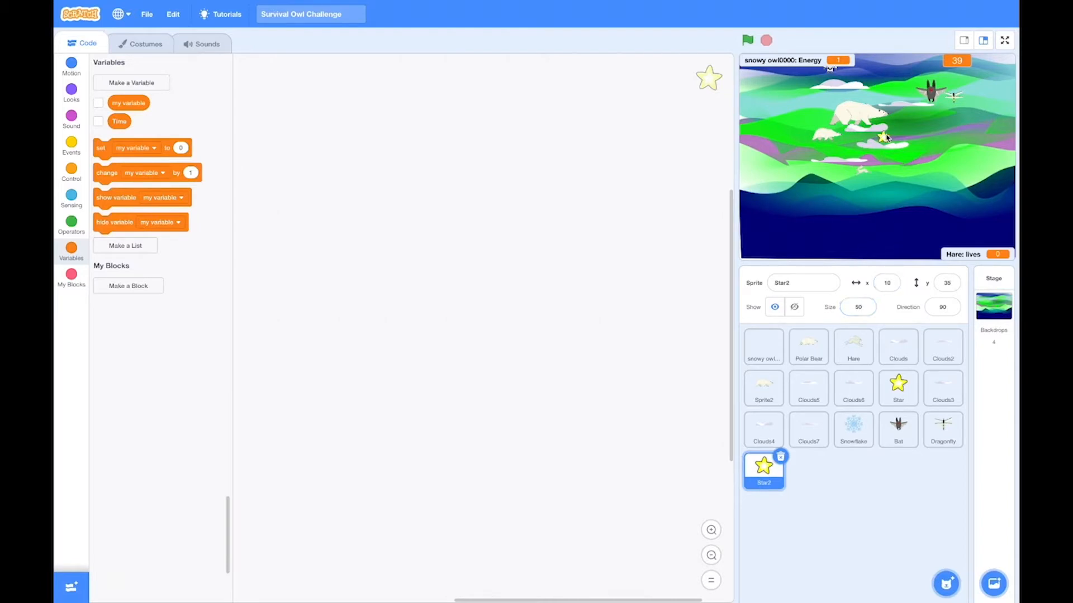
Step: Delete the Polar Bear sprite from the project
{"action": "left_click", "coordinate": [808, 346]}
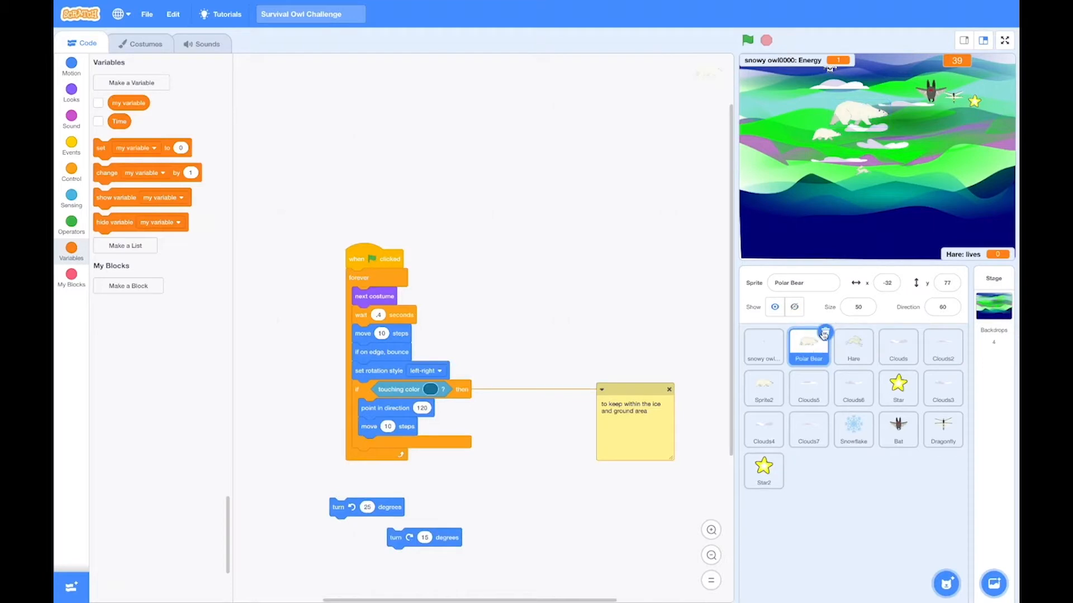
{"action": "left_click", "coordinate": [853, 346]}
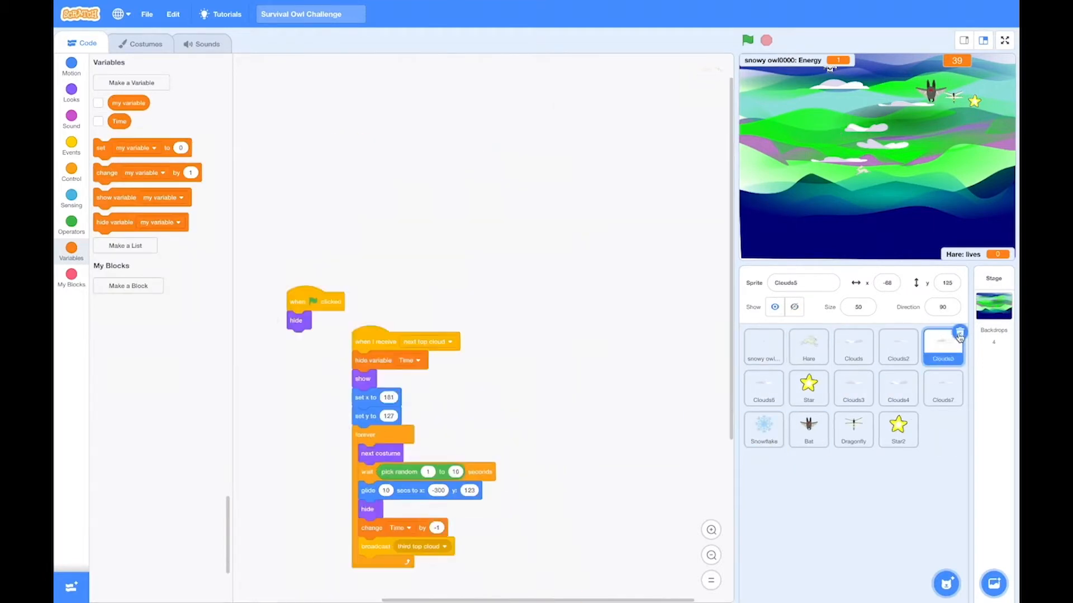
{"action": "mouse_move", "coordinate": [904, 487]}
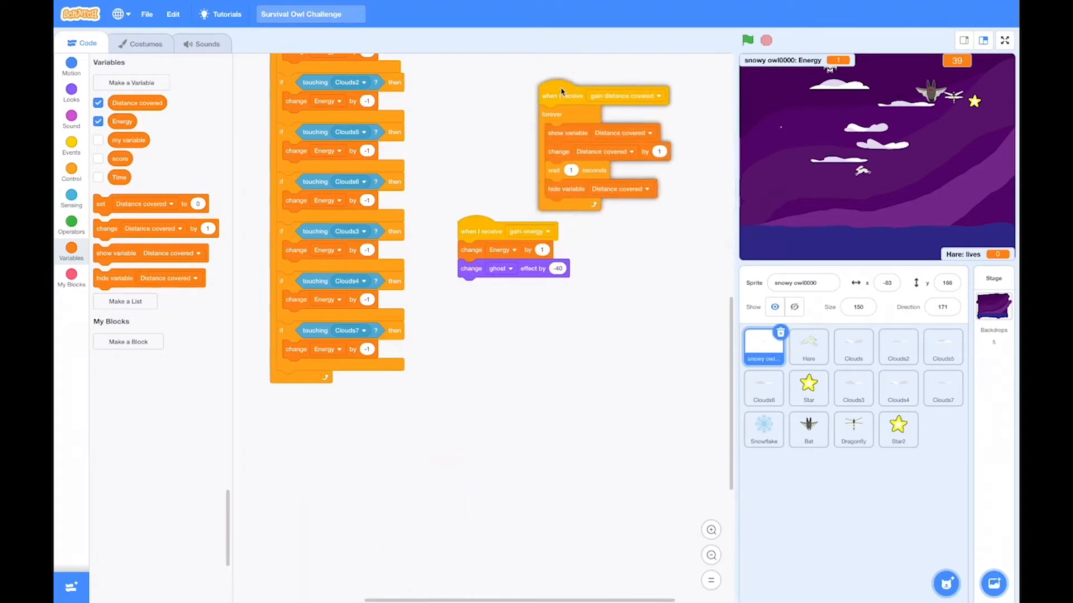
Step: Copy the snowy owl's energy scripts onto the Bat and arrange the gain-energy script
{"action": "scroll", "scroll_direction": "down", "scroll_amount": 3}
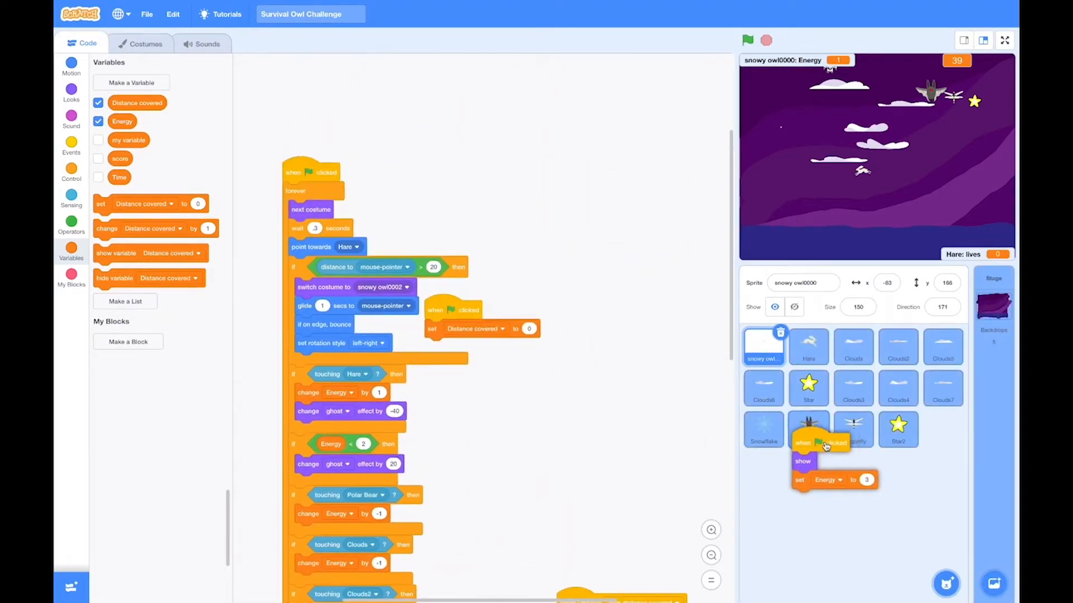
{"action": "left_click", "coordinate": [808, 429]}
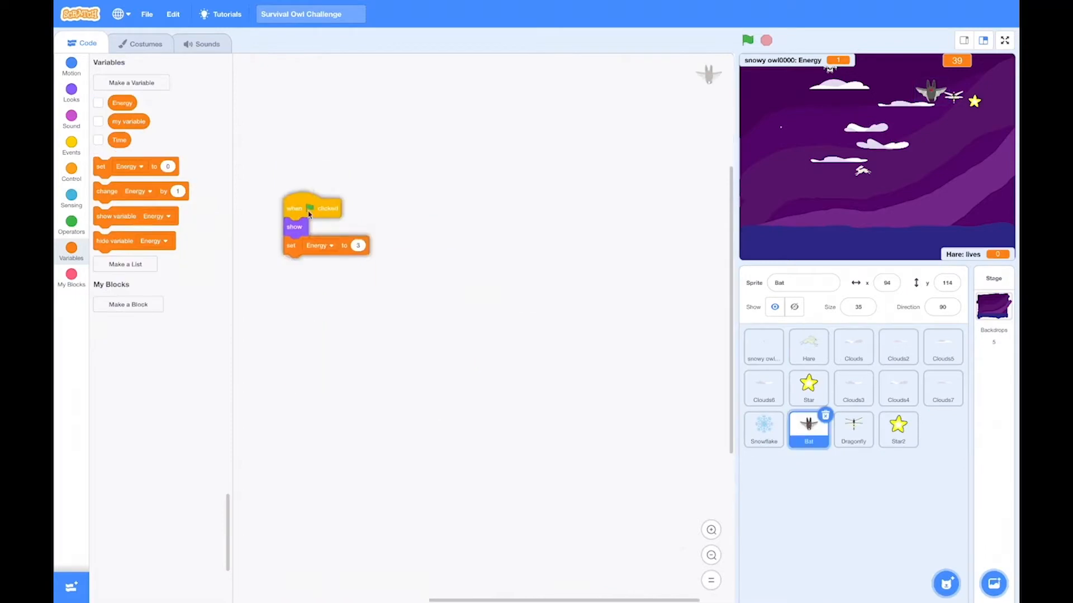
{"action": "left_click", "coordinate": [763, 346]}
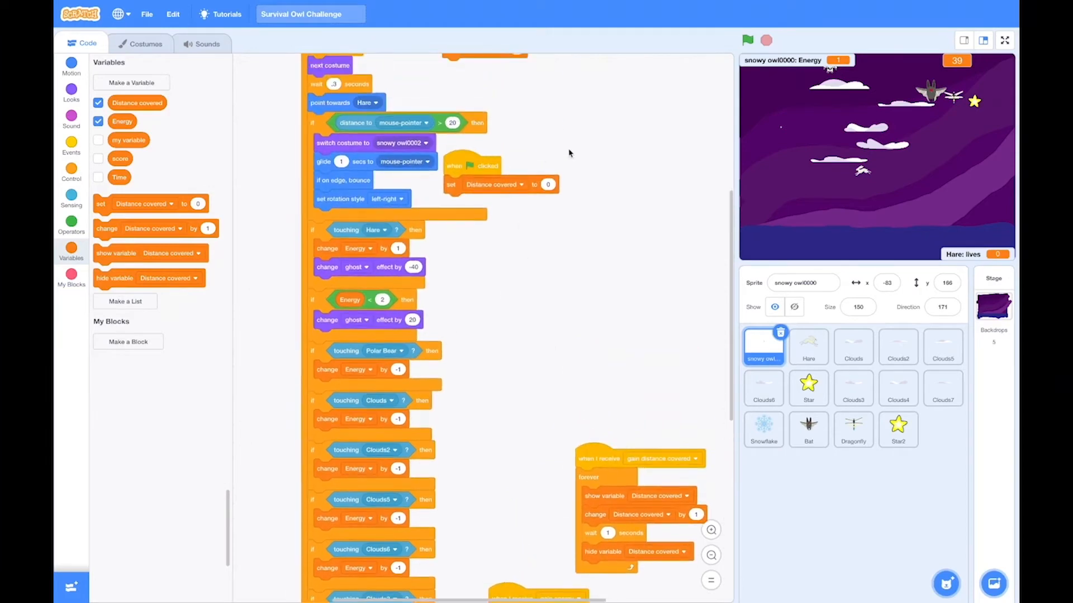
{"action": "left_click", "coordinate": [808, 429]}
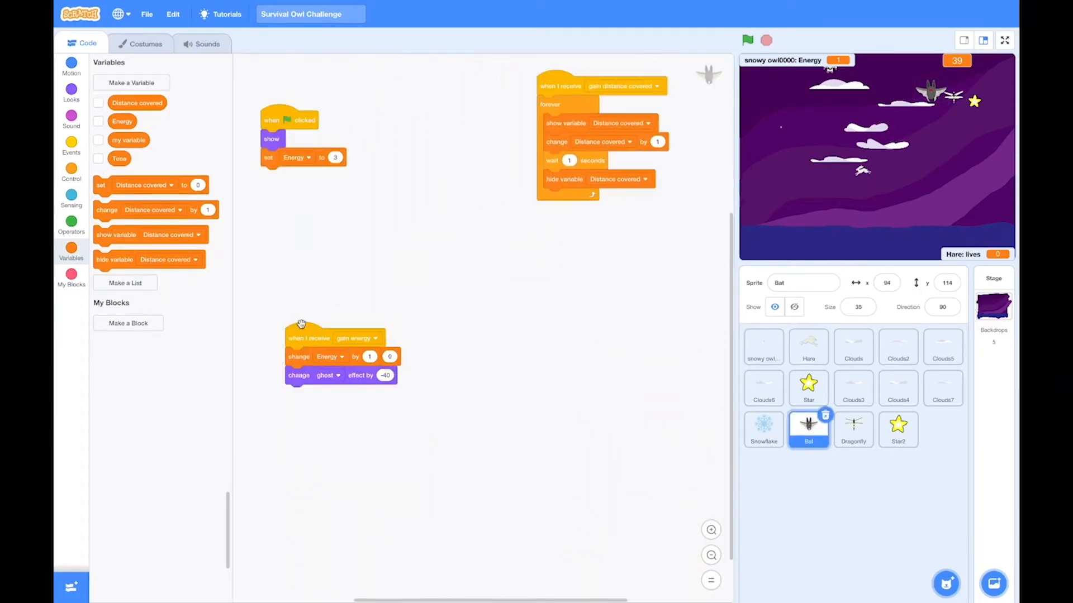
{"action": "left_click_drag", "start_coordinate": [308, 337], "coordinate": [396, 86]}
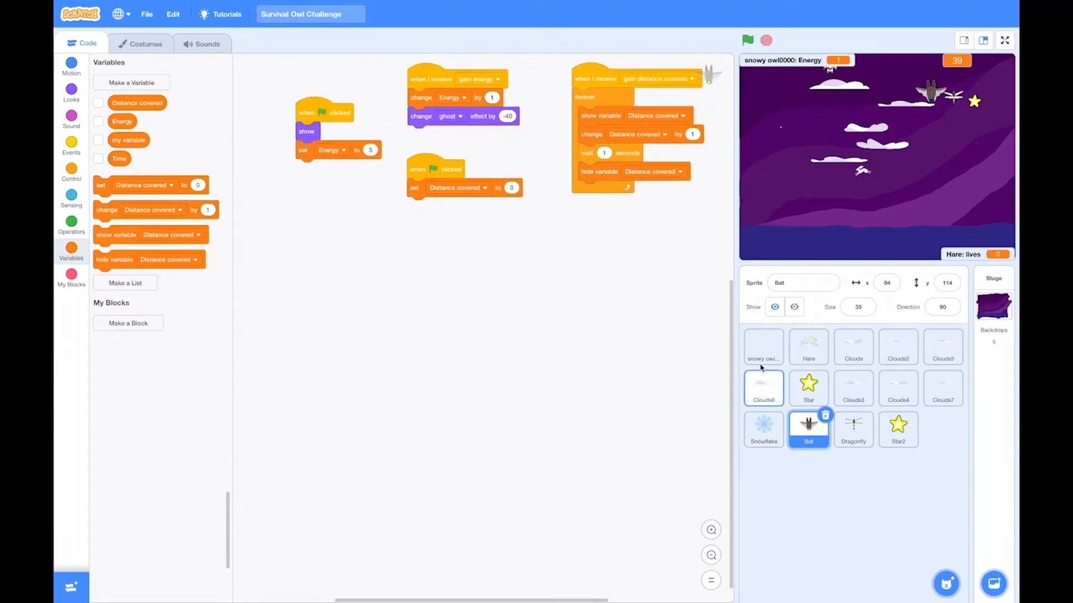
Step: Copy the snowy owl's movement script onto the Bat and verify it, then move to the Hare
{"action": "left_click", "coordinate": [763, 346]}
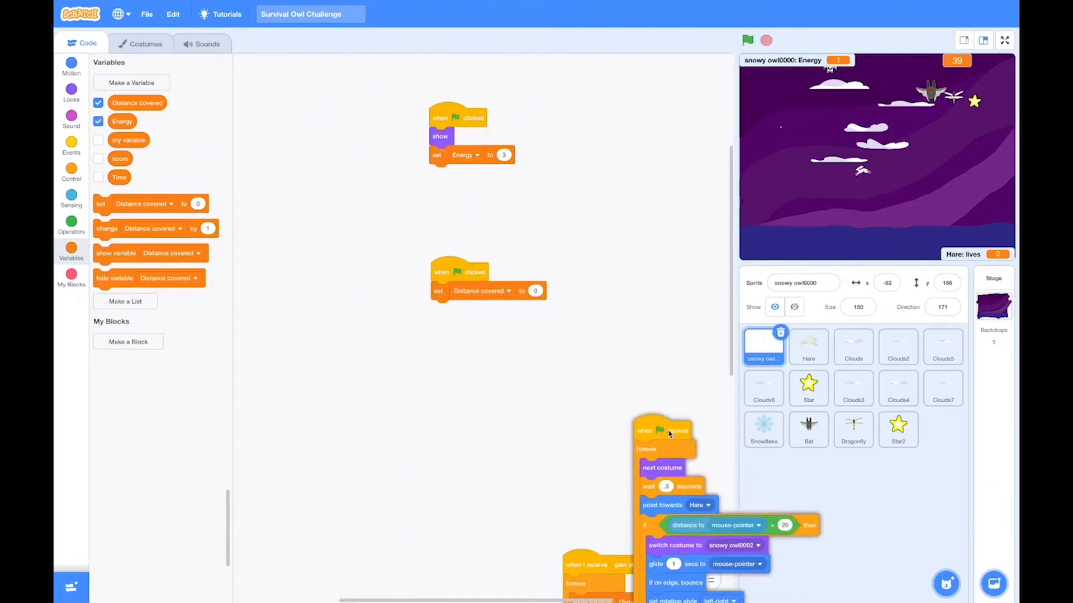
{"action": "left_click", "coordinate": [808, 429]}
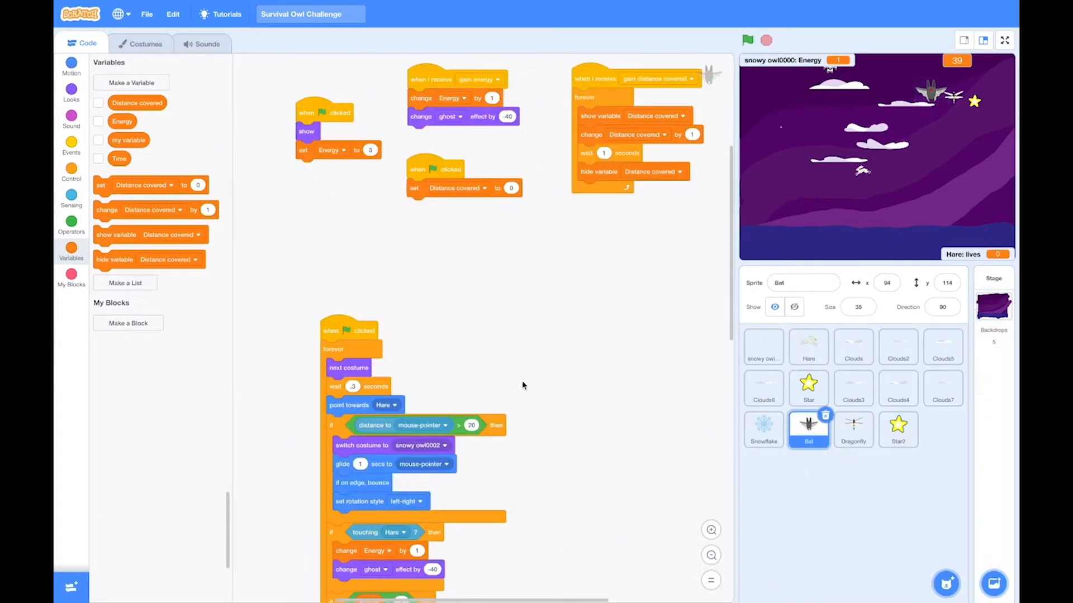
{"action": "scroll", "scroll_direction": "down", "scroll_amount": 3}
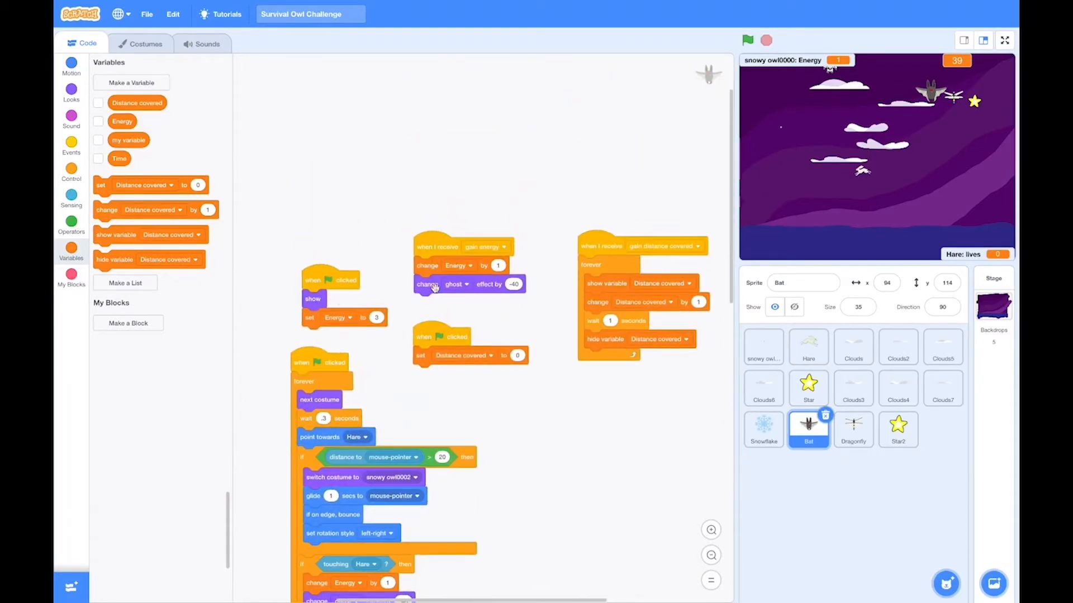
{"action": "scroll", "scroll_direction": "down", "scroll_amount": 3}
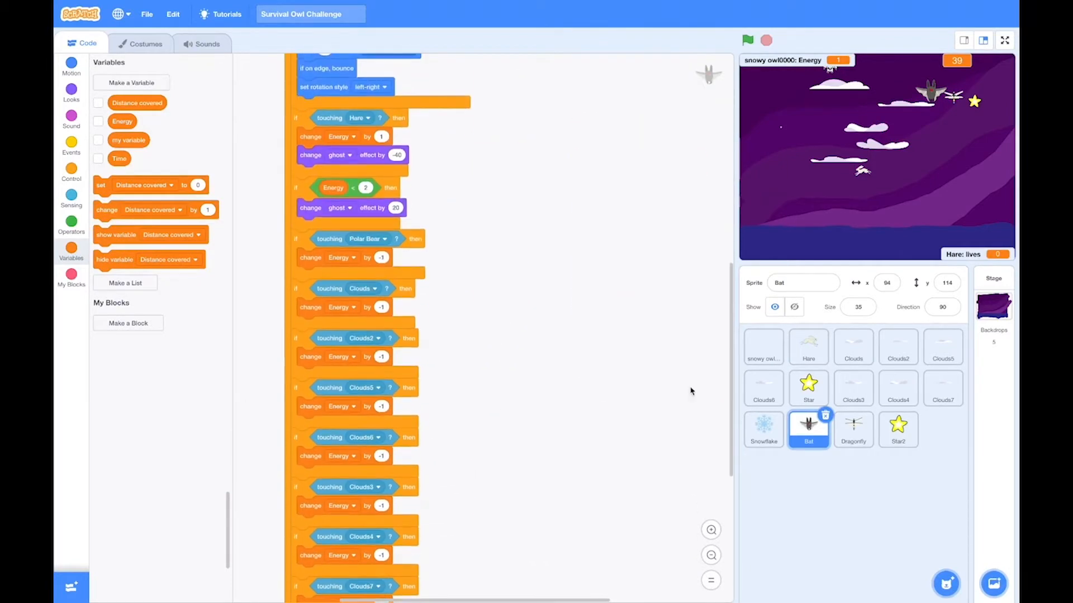
{"action": "left_click", "coordinate": [807, 348]}
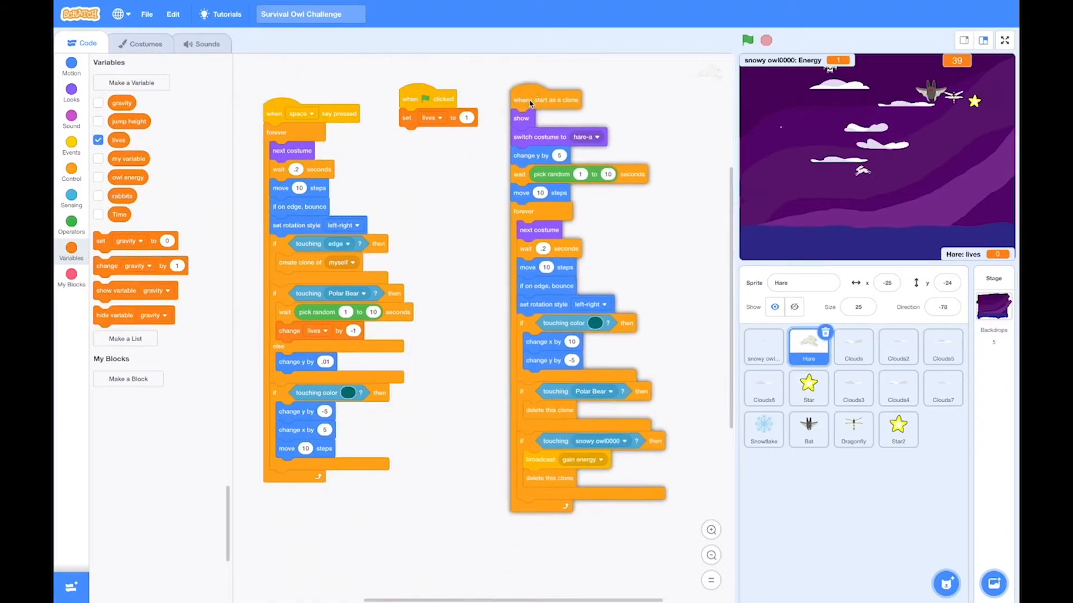
Step: Copy the Hare's space-key movement script onto the Dragonfly and verify it
{"action": "scroll", "scroll_direction": "down", "scroll_amount": 3}
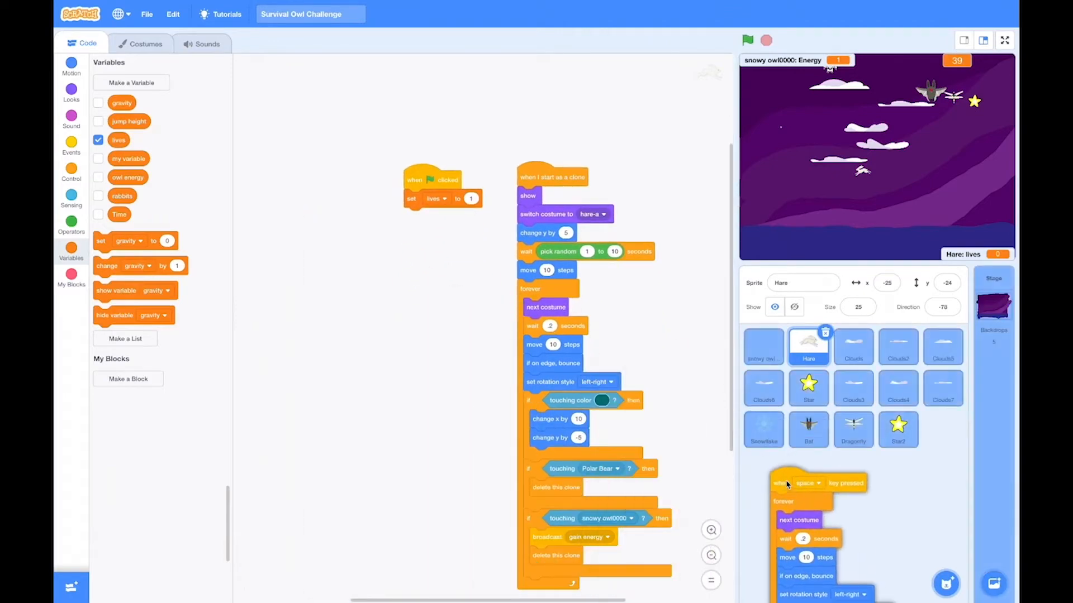
{"action": "left_click", "coordinate": [852, 429]}
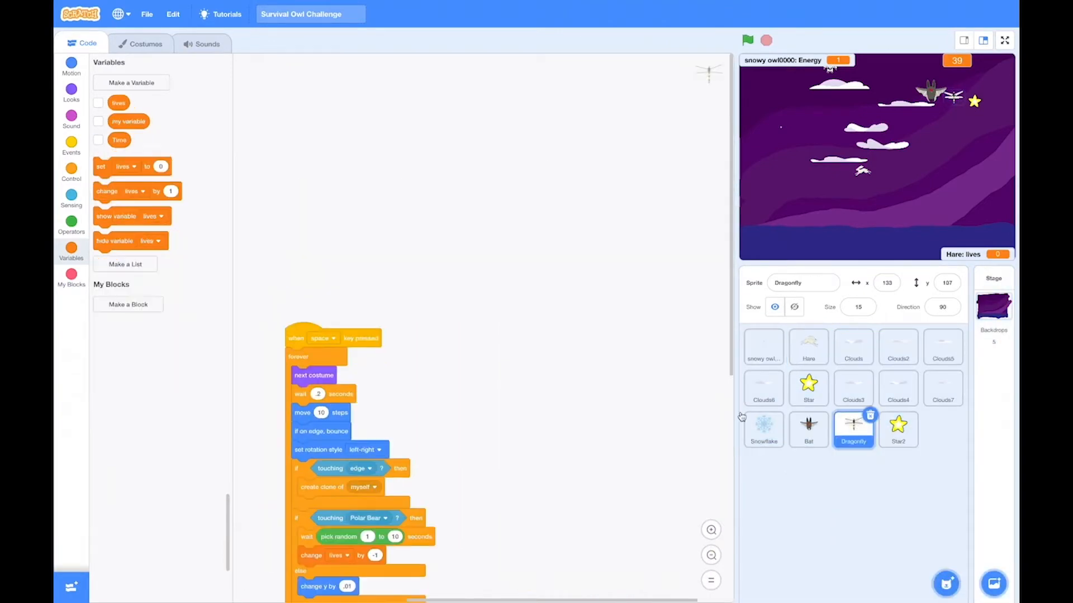
{"action": "left_click", "coordinate": [763, 429]}
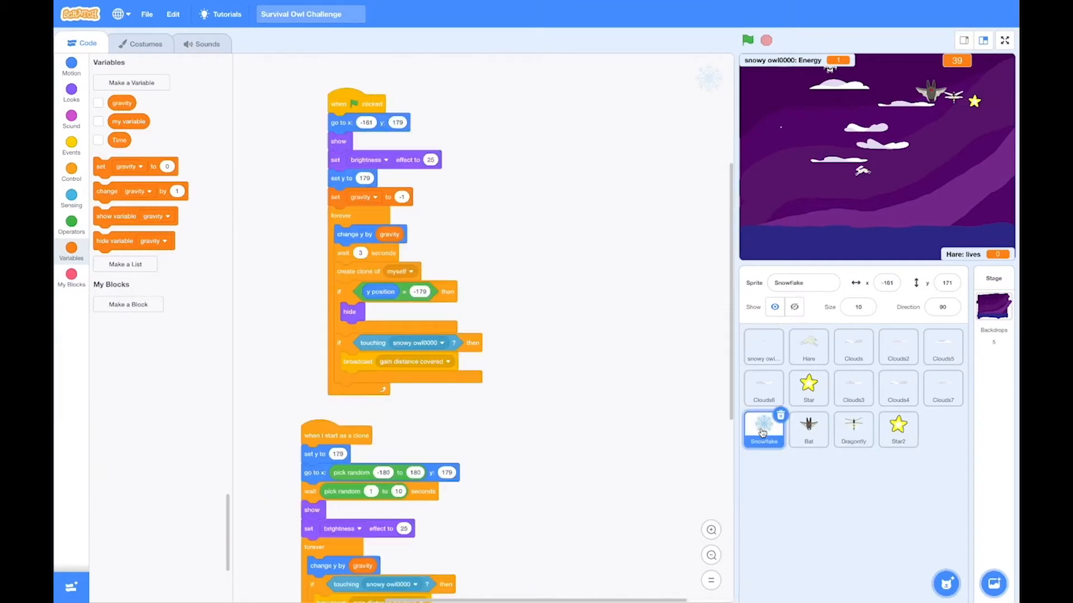
{"action": "left_click", "coordinate": [808, 346]}
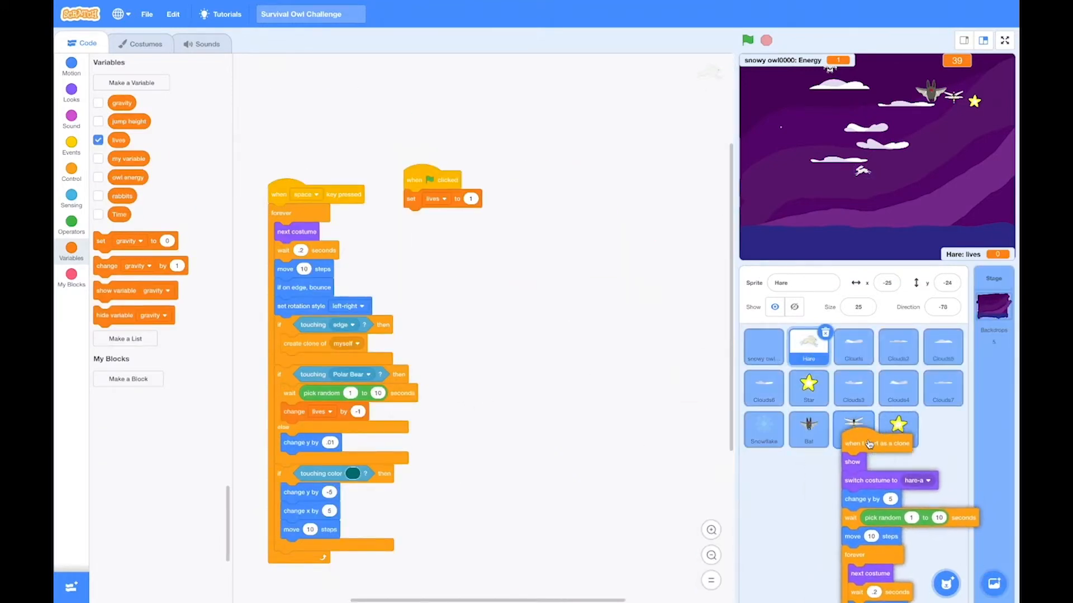
Step: Copy the Hare's clone script onto the Dragonfly and inspect which variable its lives setting uses
{"action": "left_click", "coordinate": [852, 429]}
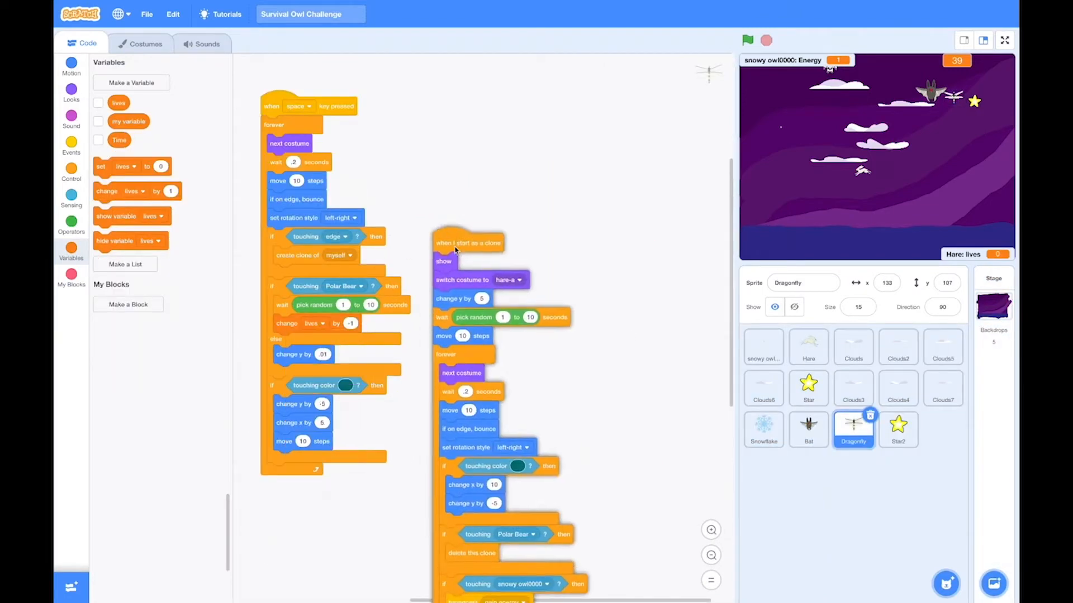
{"action": "left_click", "coordinate": [808, 346]}
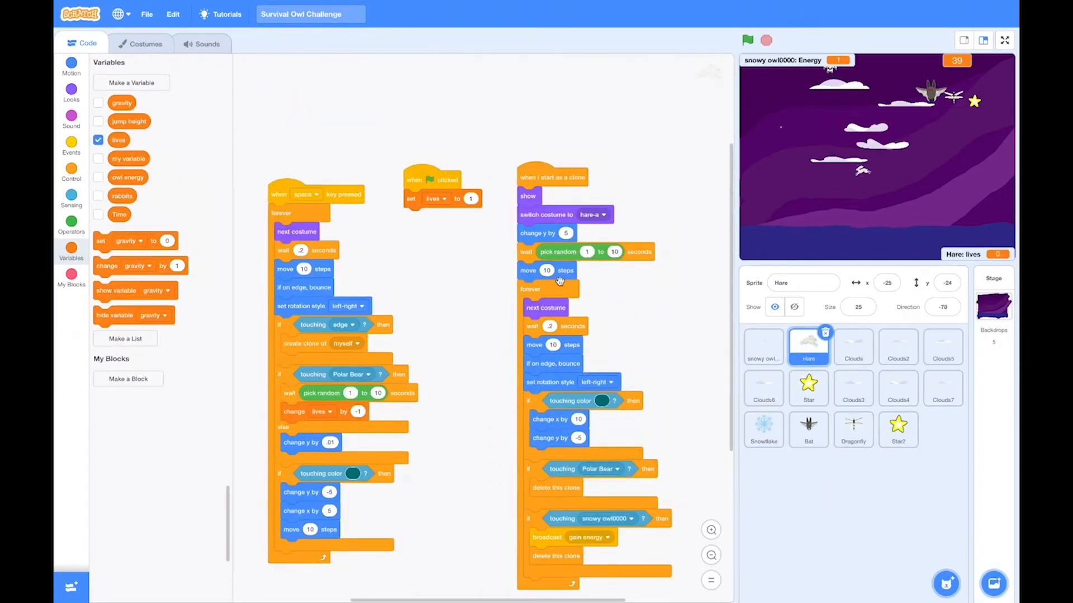
{"action": "left_click", "coordinate": [436, 199]}
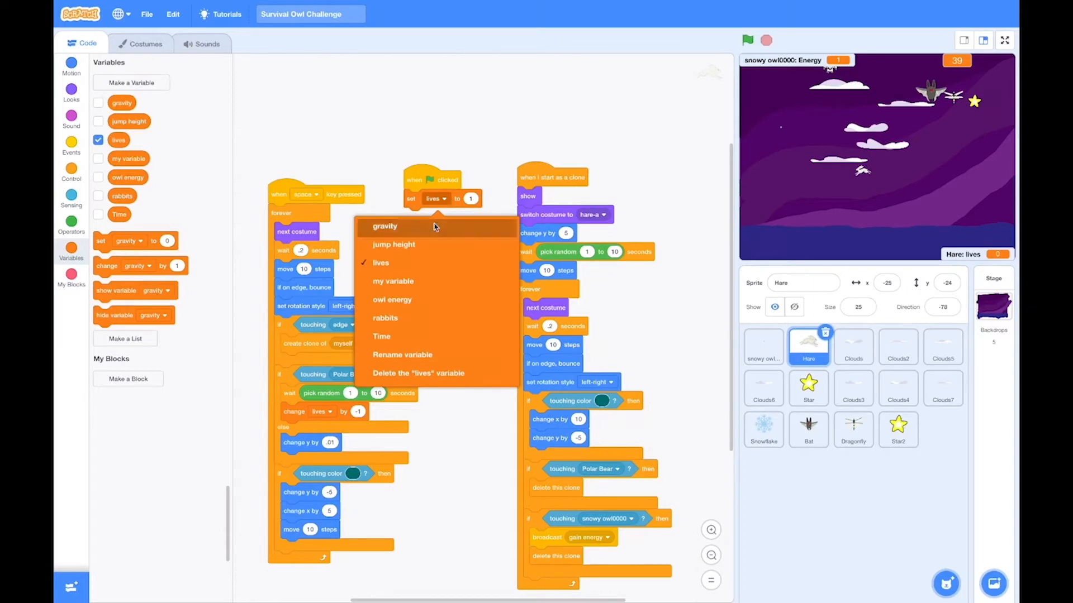
{"action": "mouse_move", "coordinate": [428, 373]}
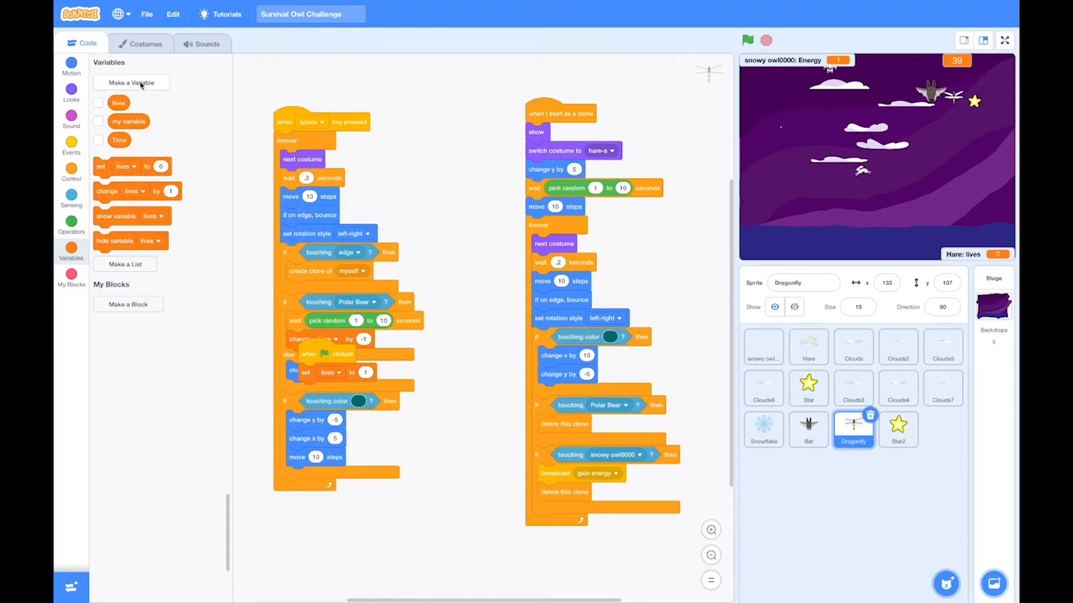
Step: Create a 'dragonfly lives' variable and set it to 5 under the Dragonfly's green-flag script
{"action": "left_click", "coordinate": [130, 81]}
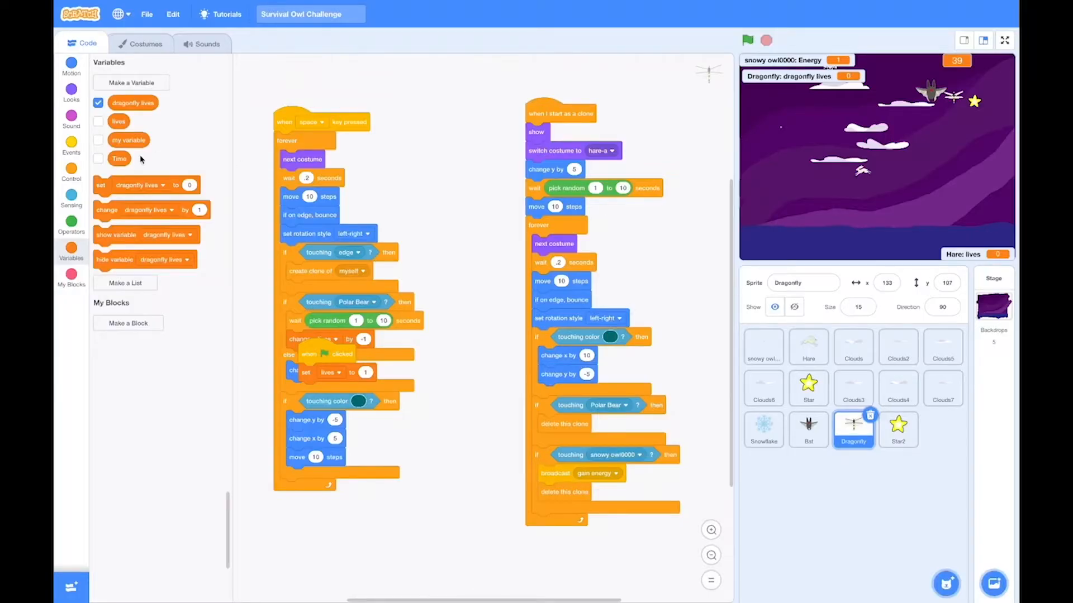
{"action": "left_click", "coordinate": [72, 144]}
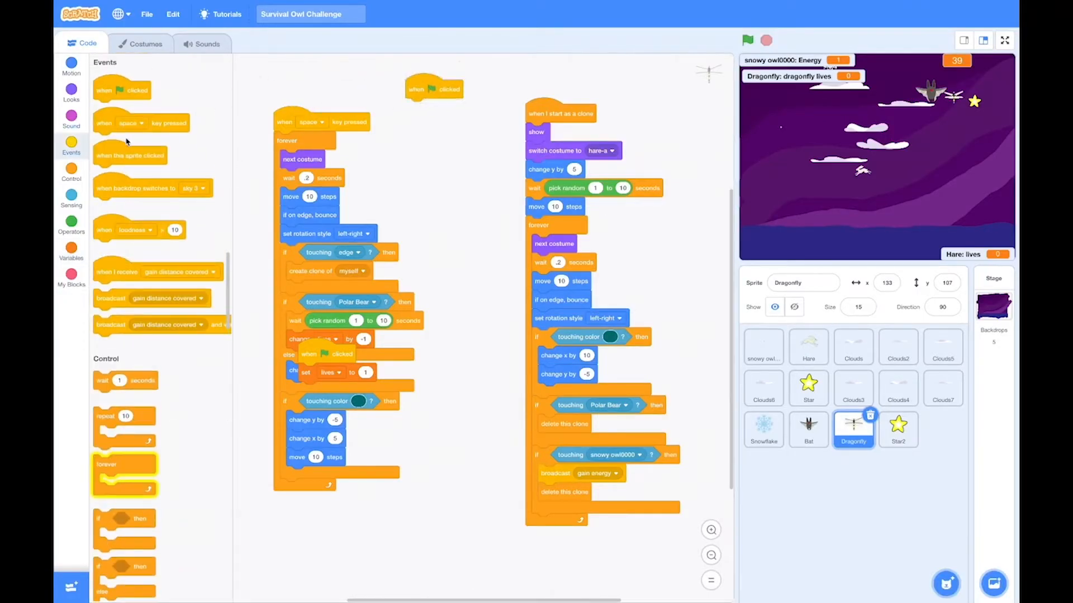
{"action": "left_click", "coordinate": [72, 224]}
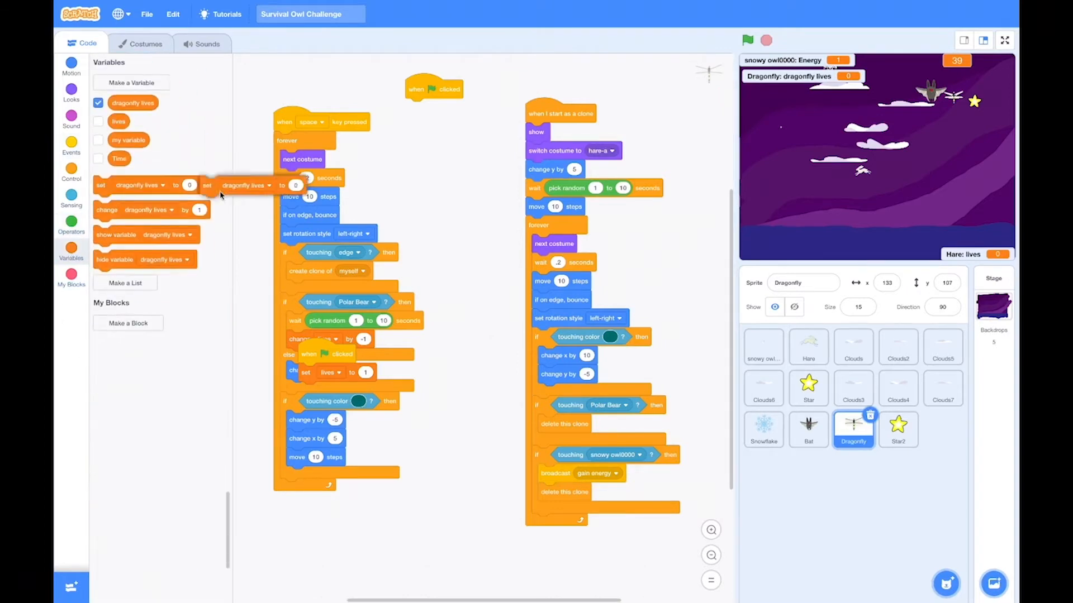
{"action": "left_click_drag", "start_coordinate": [207, 184], "coordinate": [424, 98]}
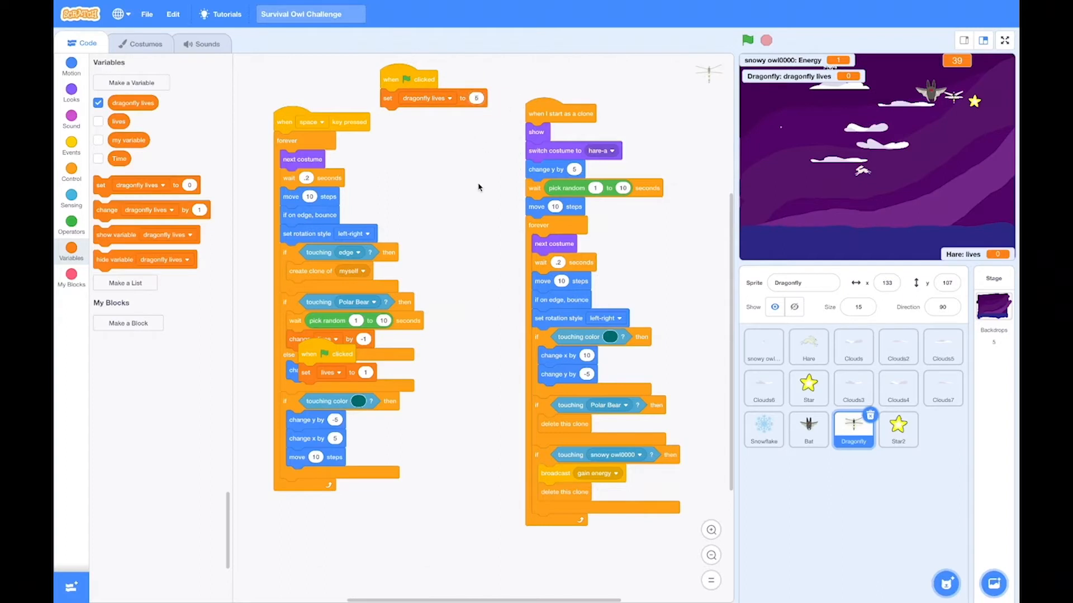
{"action": "mouse_move", "coordinate": [324, 282]}
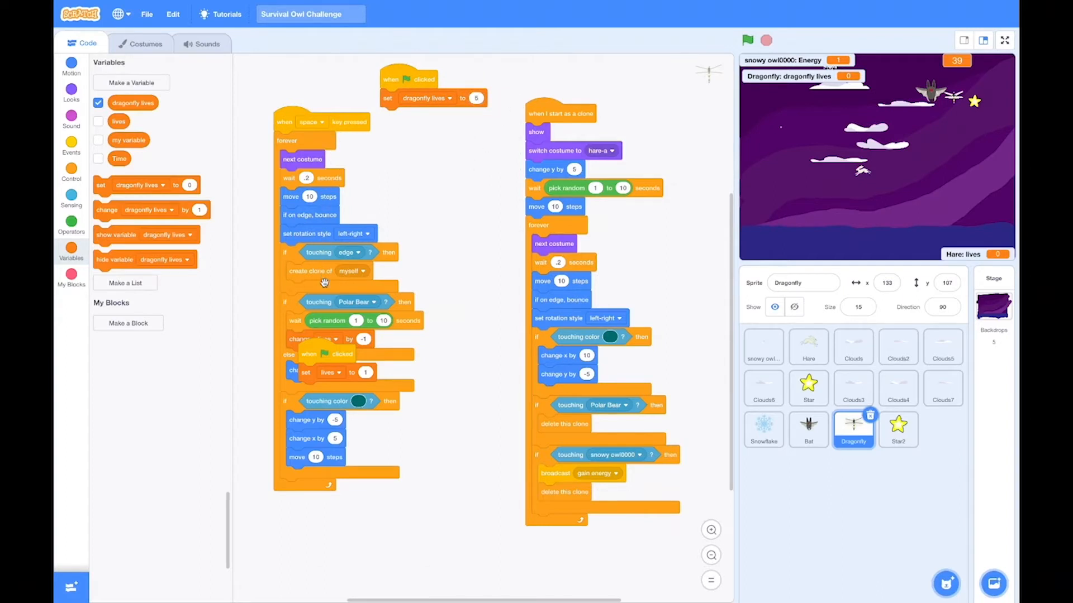
{"action": "mouse_move", "coordinate": [897, 429]}
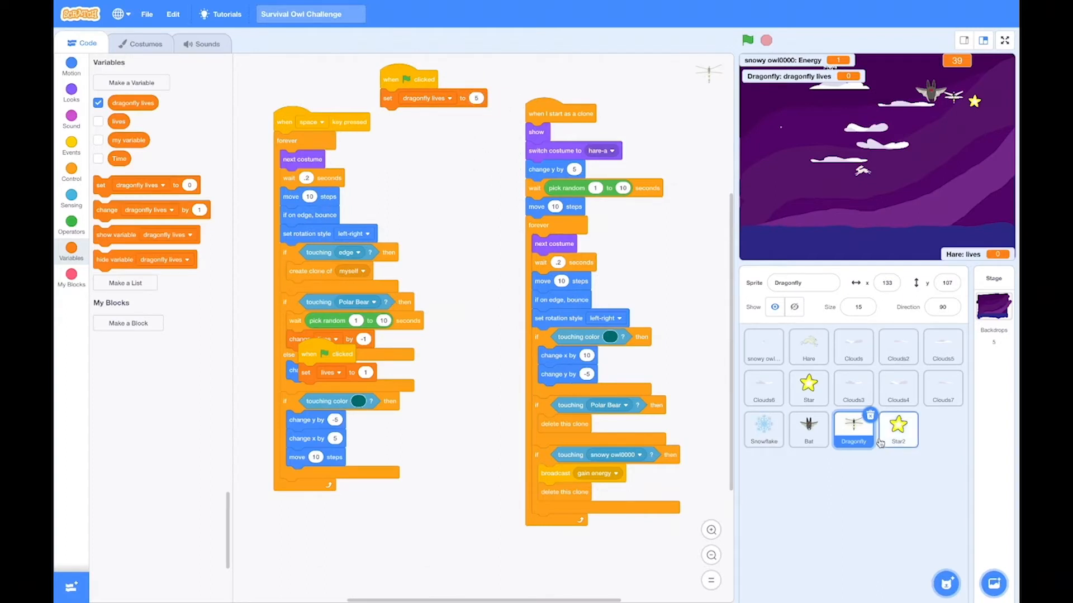
{"action": "left_click", "coordinate": [897, 429]}
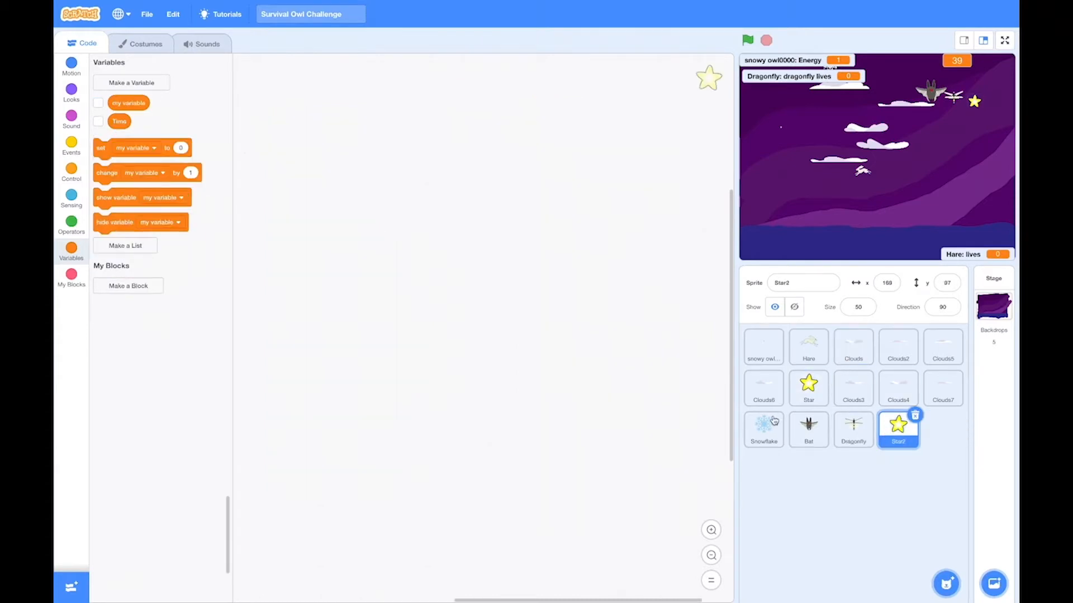
Step: Copy the Snowflake's green-flag falling script and clone script onto Star2 and verify both
{"action": "left_click", "coordinate": [763, 429]}
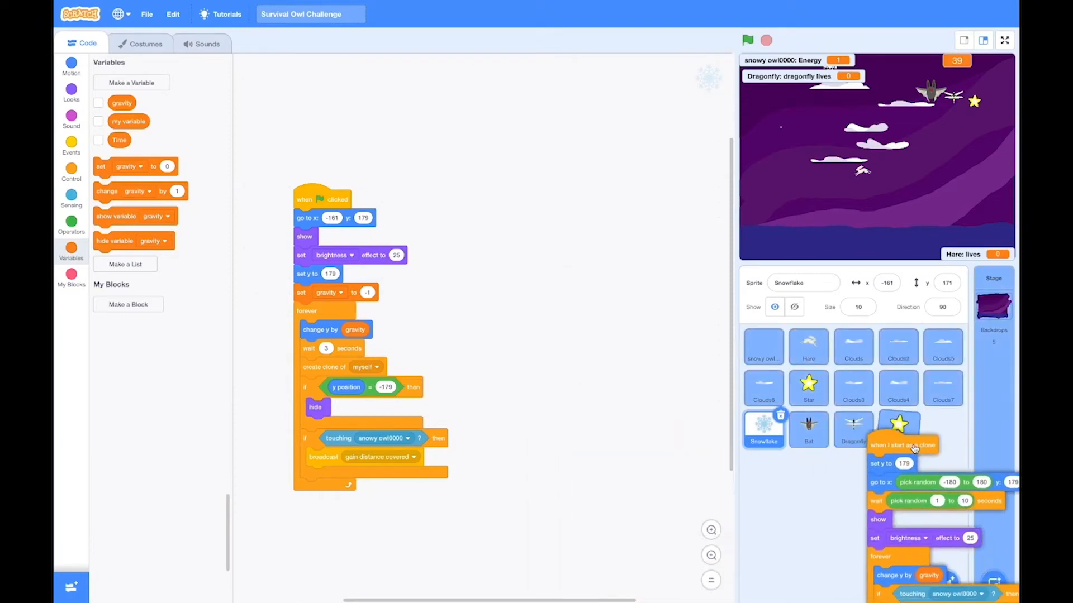
{"action": "left_click", "coordinate": [897, 429]}
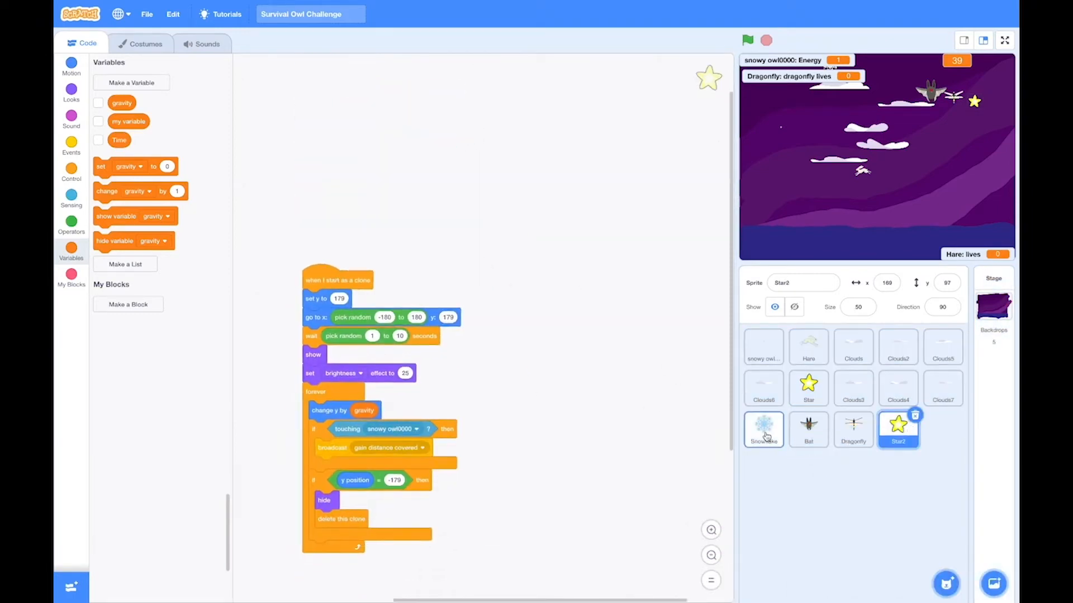
{"action": "left_click", "coordinate": [763, 429]}
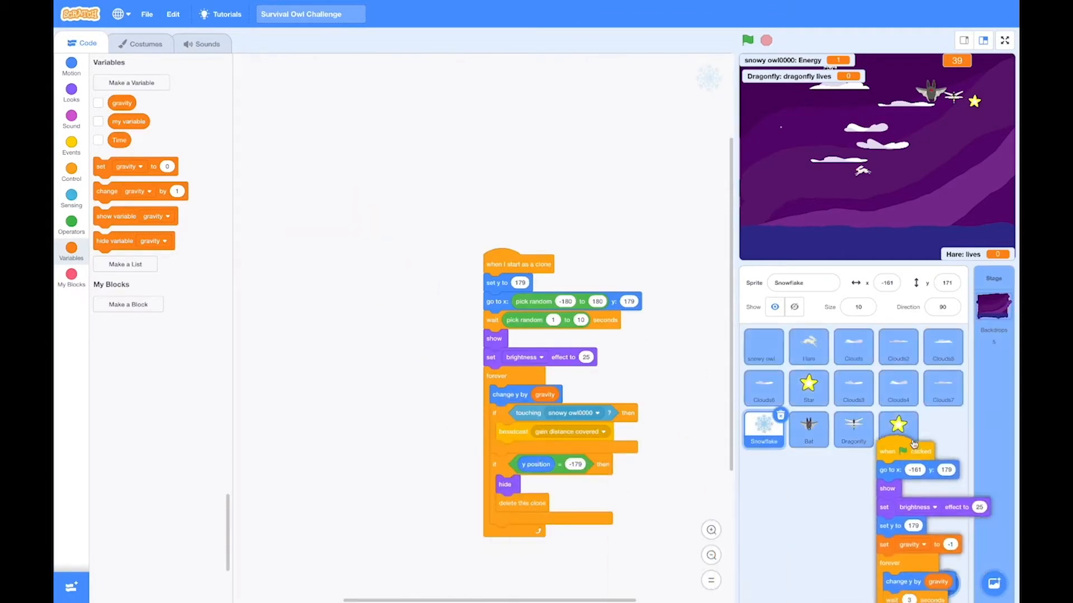
{"action": "left_click", "coordinate": [897, 429]}
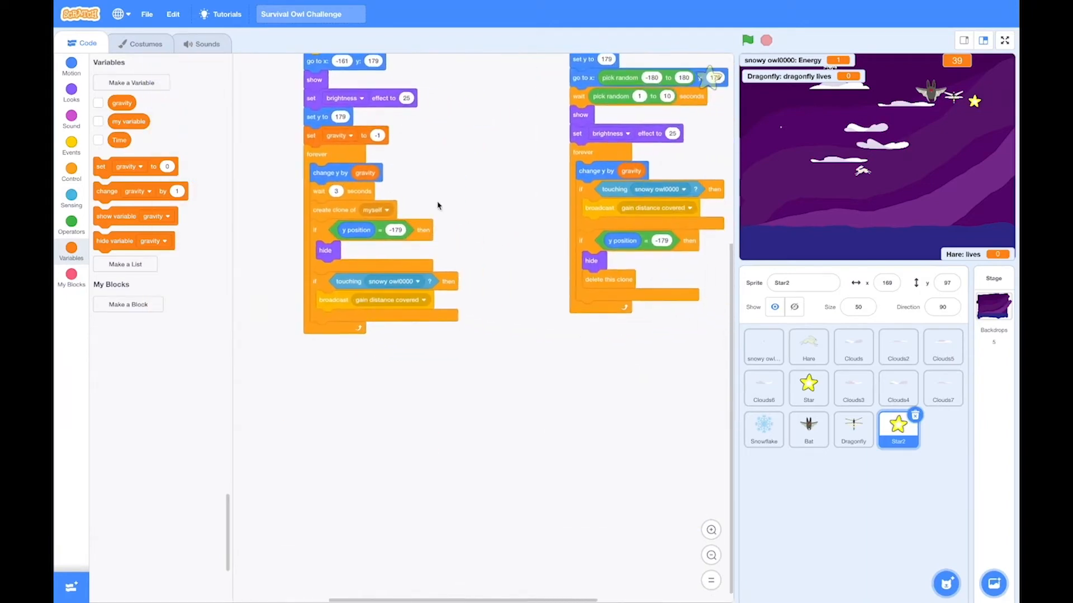
Step: Review the scripts on the Snowflake, Bat, Hare, Dragonfly and Star2 sprites
{"action": "left_click", "coordinate": [763, 428]}
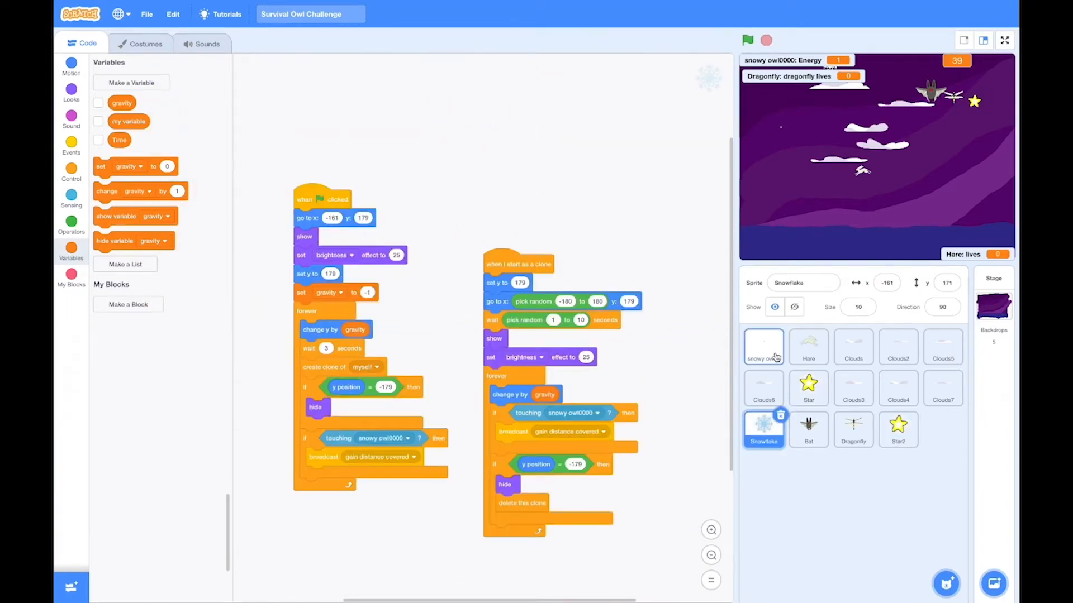
{"action": "left_click", "coordinate": [808, 429]}
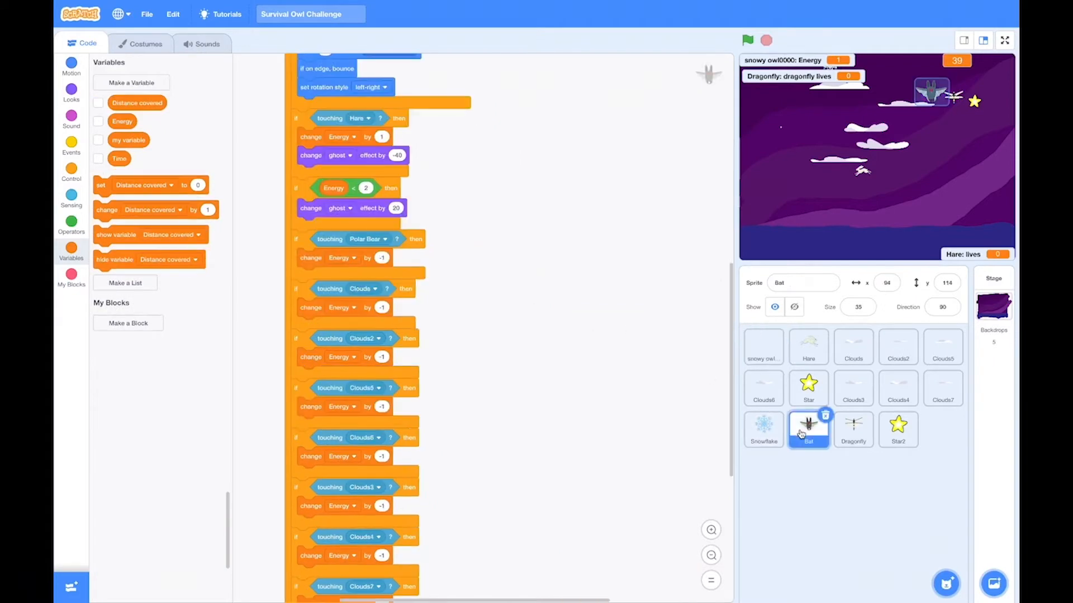
{"action": "left_click", "coordinate": [808, 348]}
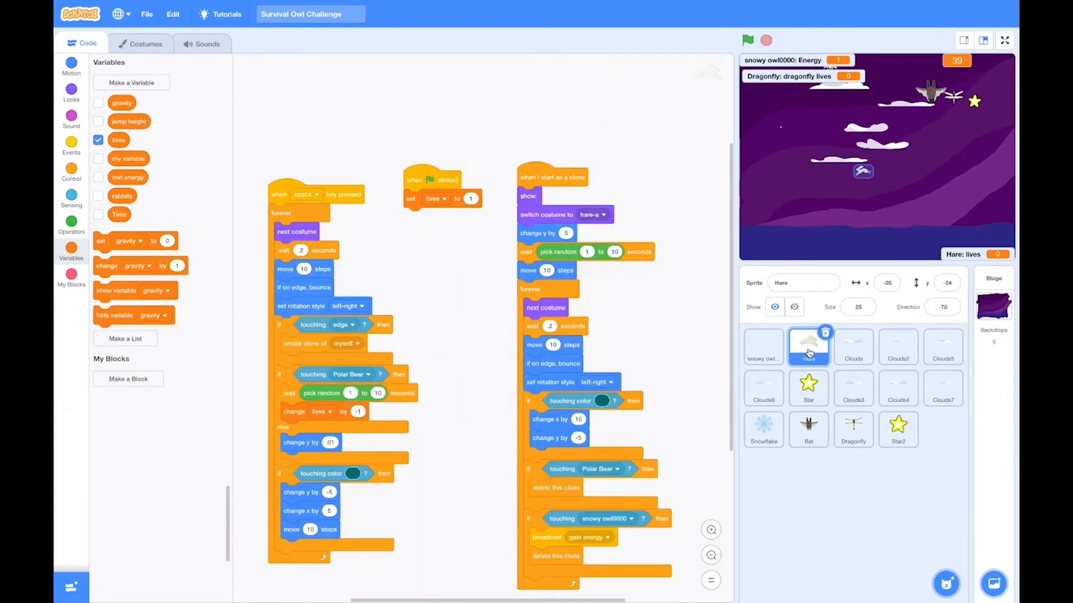
{"action": "left_click", "coordinate": [853, 429]}
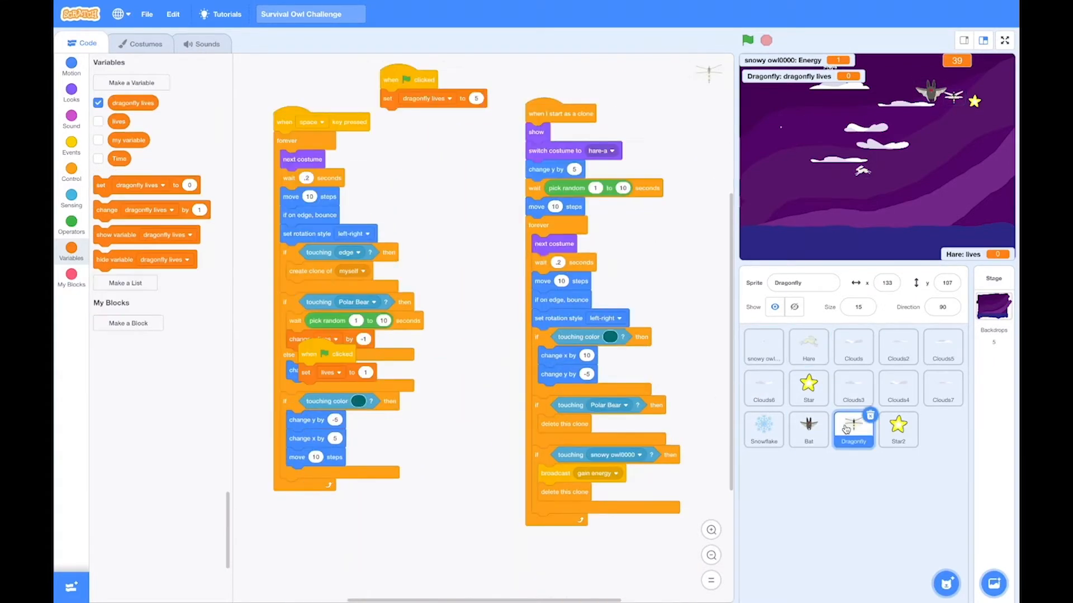
{"action": "mouse_move", "coordinate": [898, 389]}
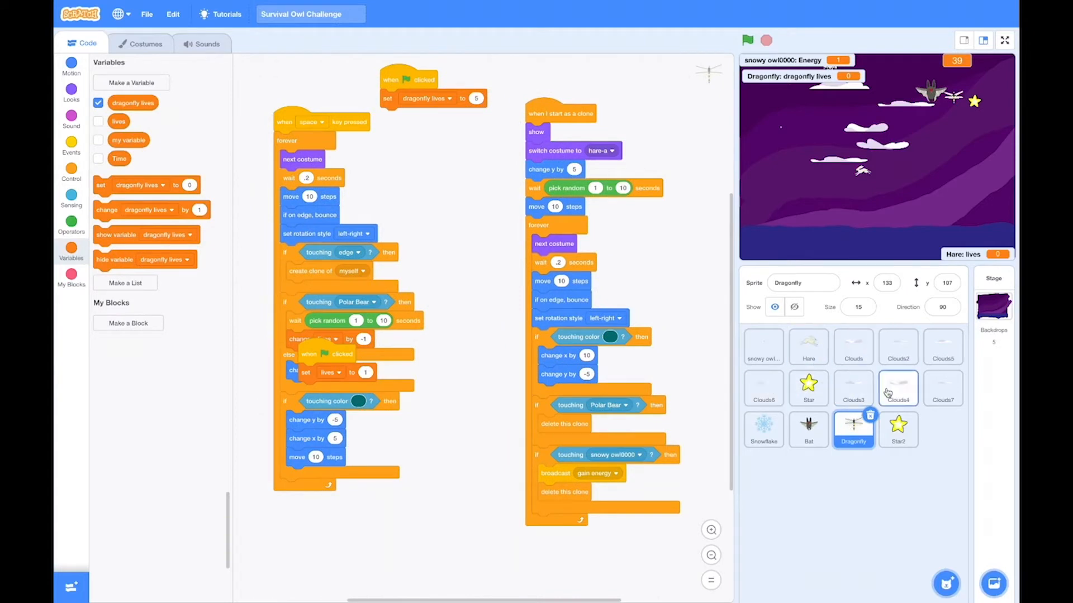
{"action": "left_click", "coordinate": [763, 429]}
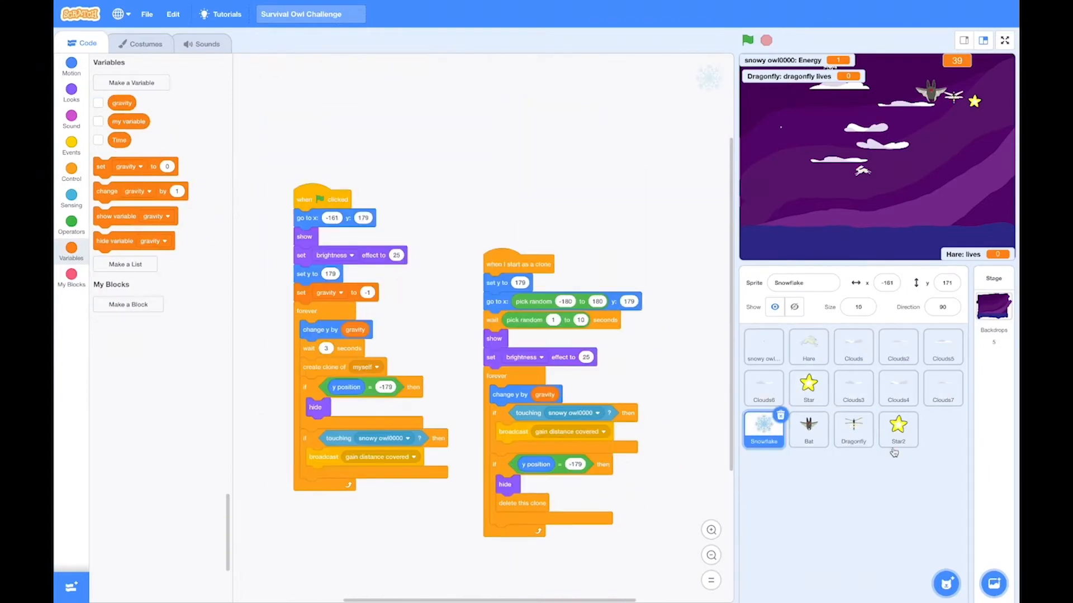
{"action": "left_click", "coordinate": [898, 429]}
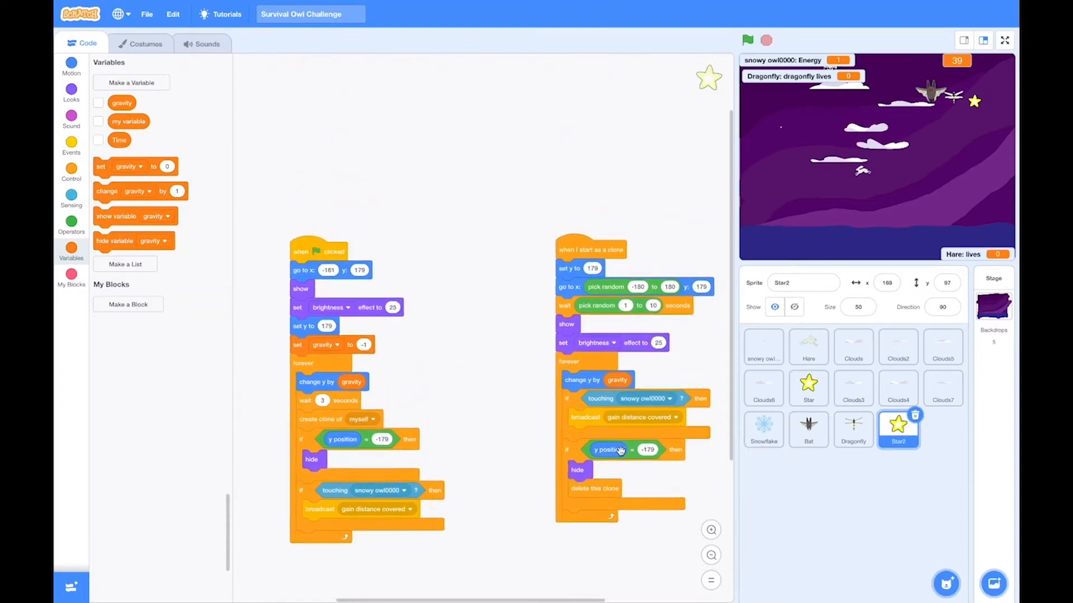
{"action": "left_click", "coordinate": [808, 429]}
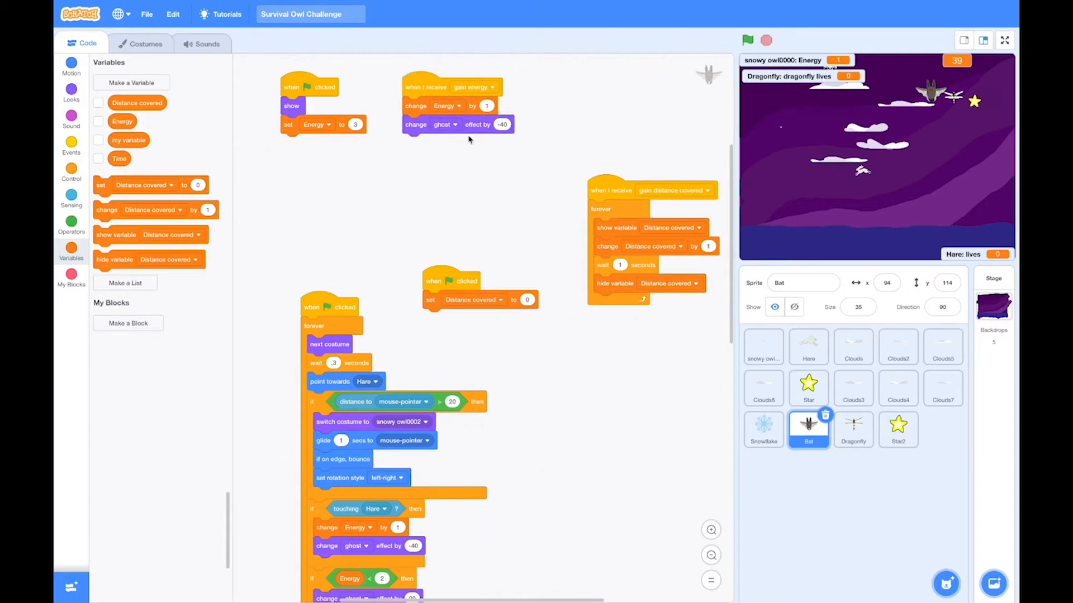
Step: Move the Bat's main forever script higher in its workspace and stop the running project
{"action": "left_click_drag", "start_coordinate": [451, 280], "coordinate": [441, 171]}
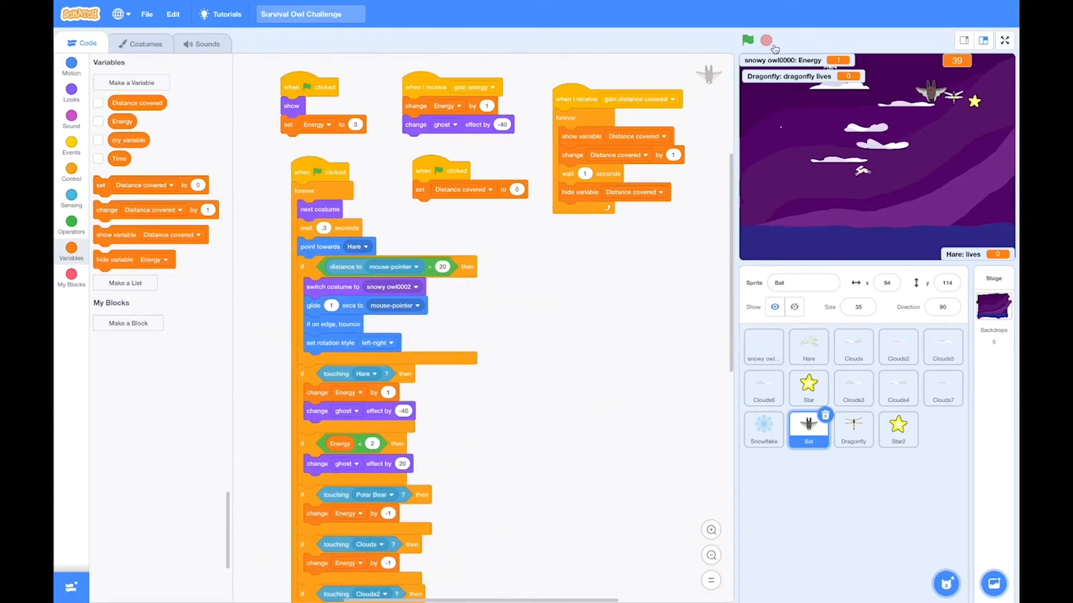
{"action": "left_click", "coordinate": [747, 41]}
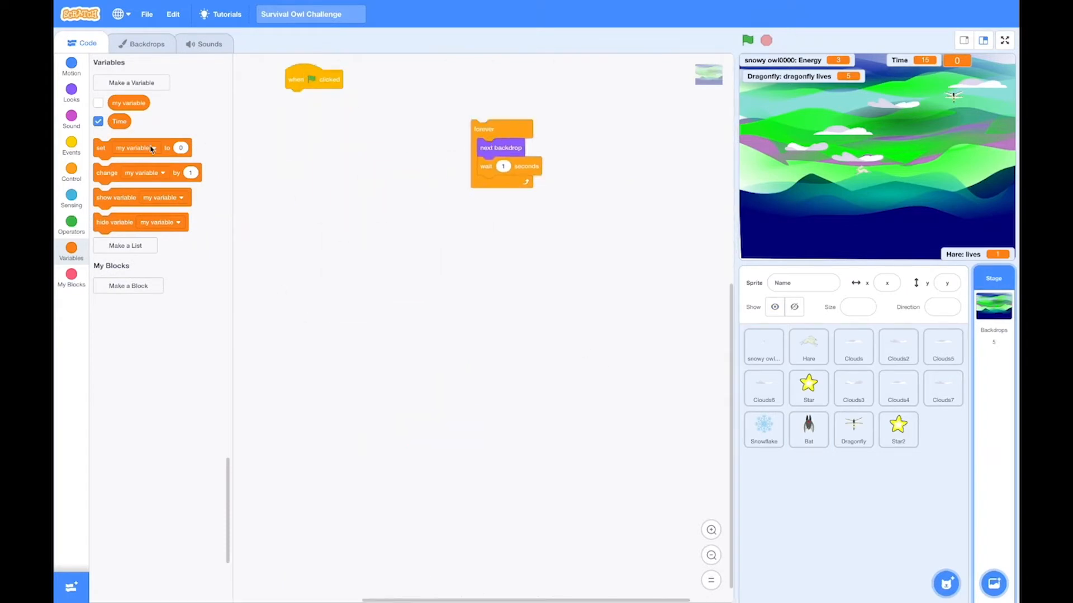
Step: Make the Stage switch to the purple backdrop at start and rename that backdrop 'Night Sky 2'
{"action": "left_click", "coordinate": [71, 93]}
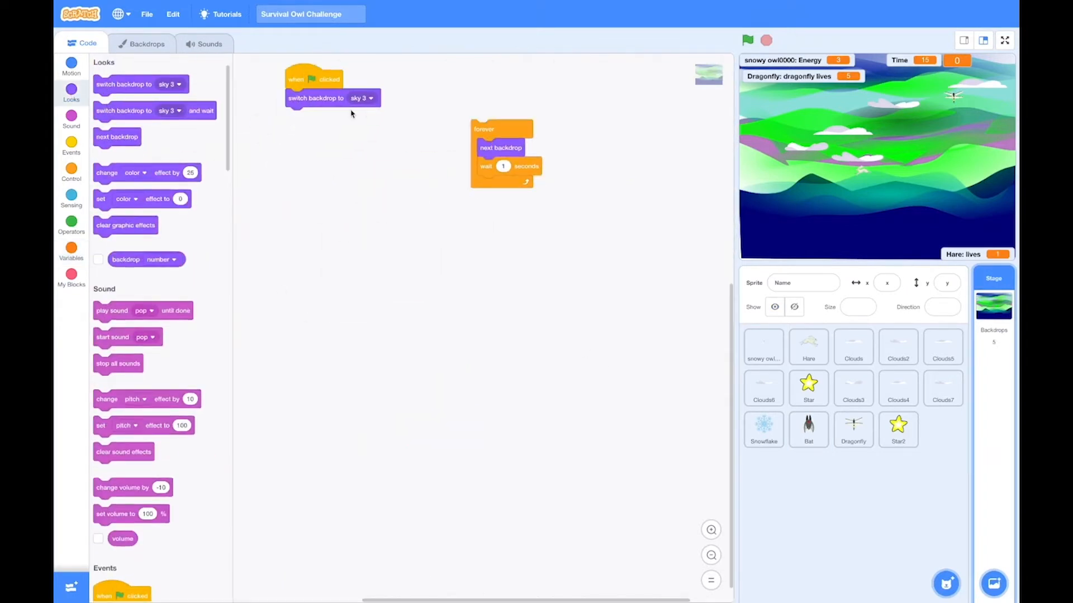
{"action": "left_click", "coordinate": [364, 99]}
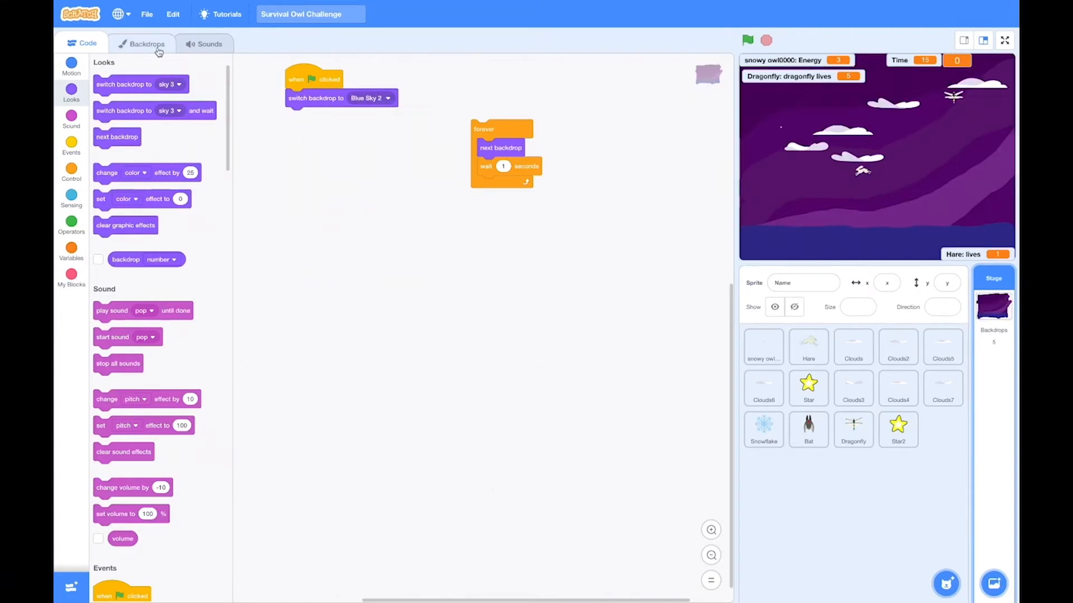
{"action": "left_click", "coordinate": [145, 44]}
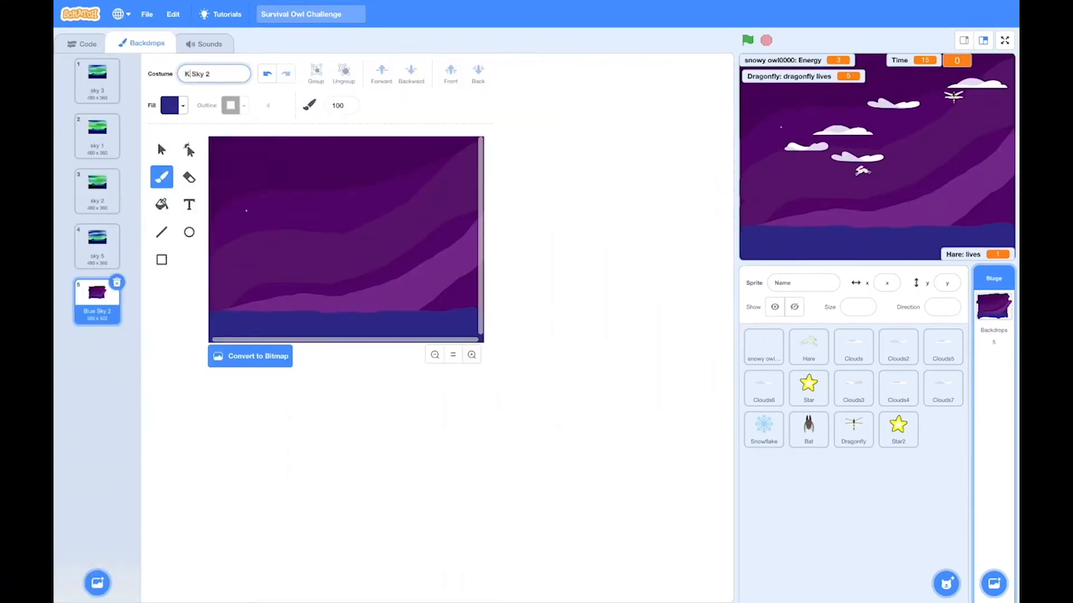
{"action": "type", "text": "Night Sky 2"}
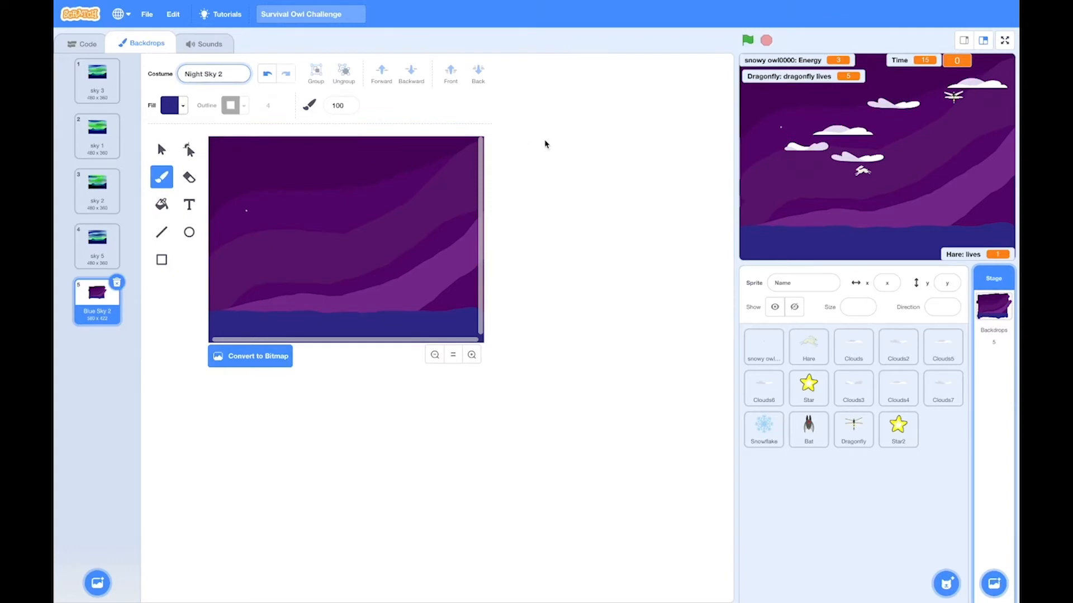
{"action": "left_click", "coordinate": [82, 44]}
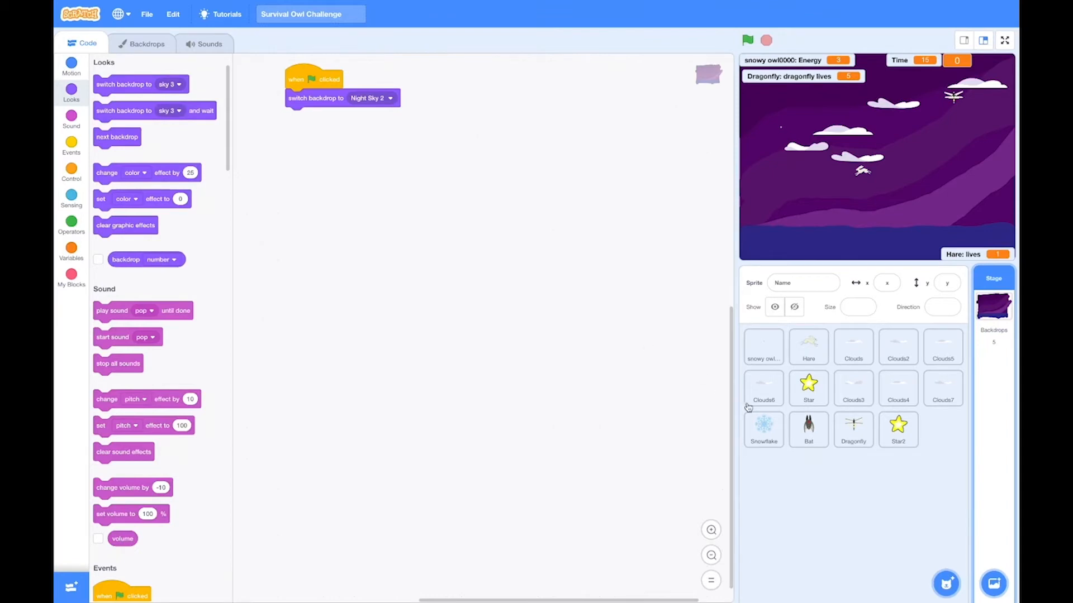
Step: Set the Bat's 'point towards' block to Dragonfly and list its costumes for replacement
{"action": "left_click", "coordinate": [763, 347]}
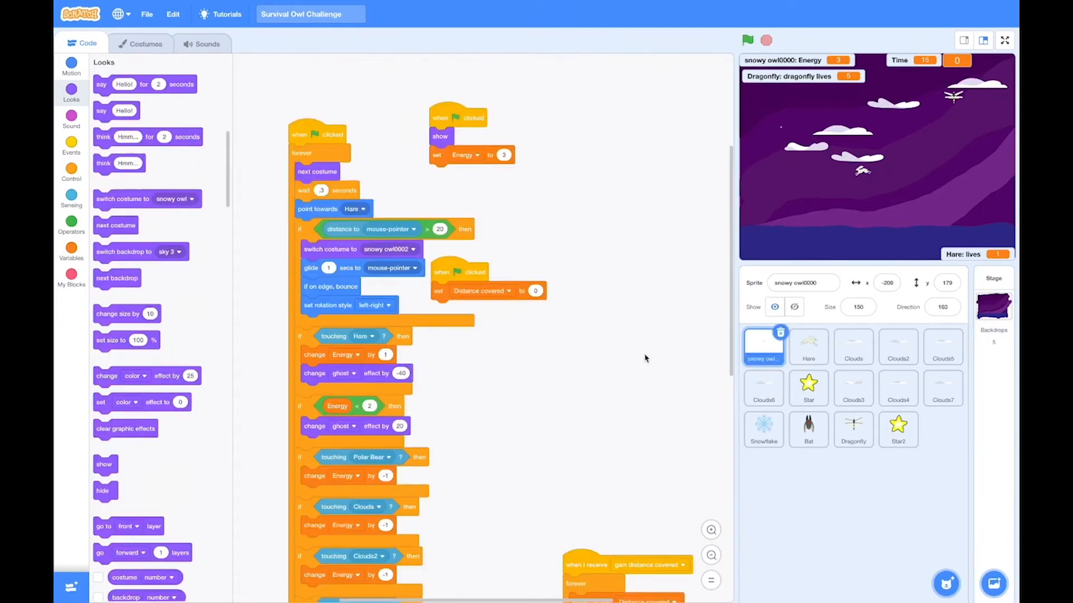
{"action": "left_click", "coordinate": [808, 429]}
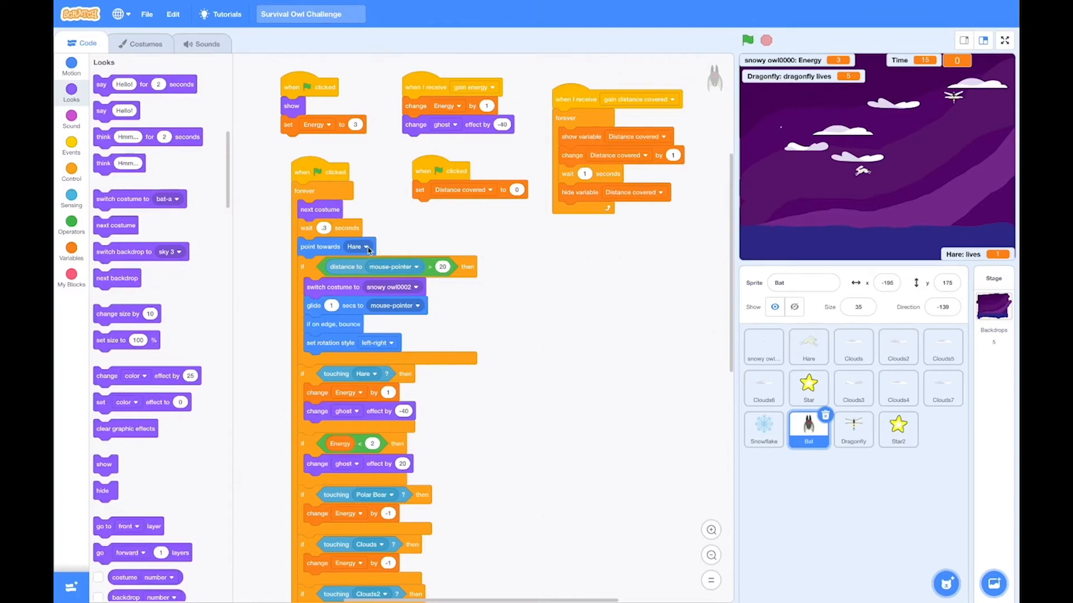
{"action": "left_click", "coordinate": [359, 245]}
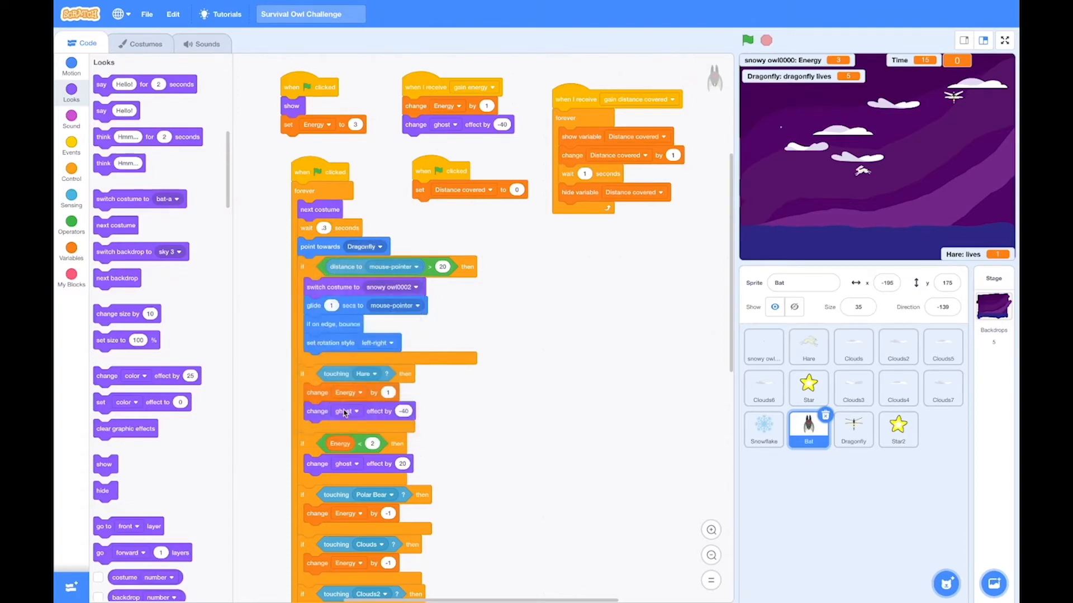
{"action": "left_click", "coordinate": [410, 288]}
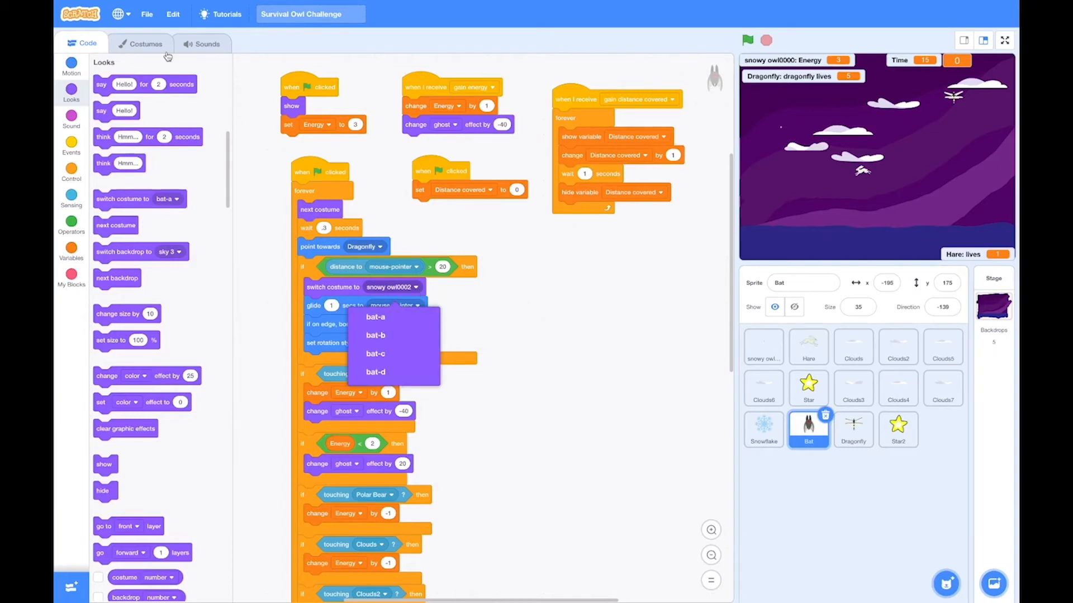
Step: Check the bat-b and bat-c costumes, then make the chasing Bat switch to bat-c
{"action": "left_click", "coordinate": [145, 44]}
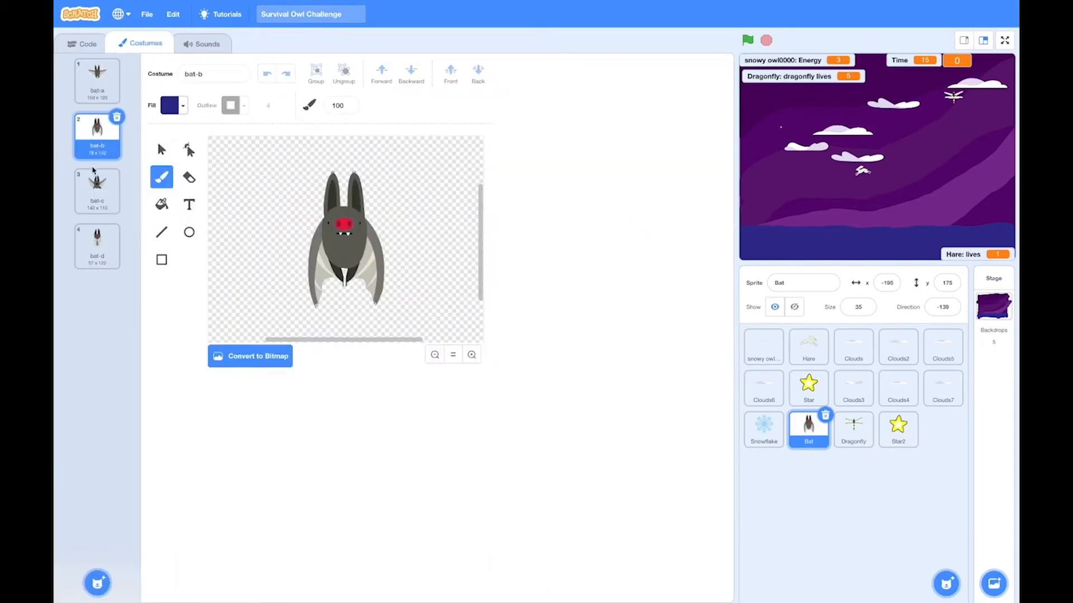
{"action": "left_click", "coordinate": [96, 189]}
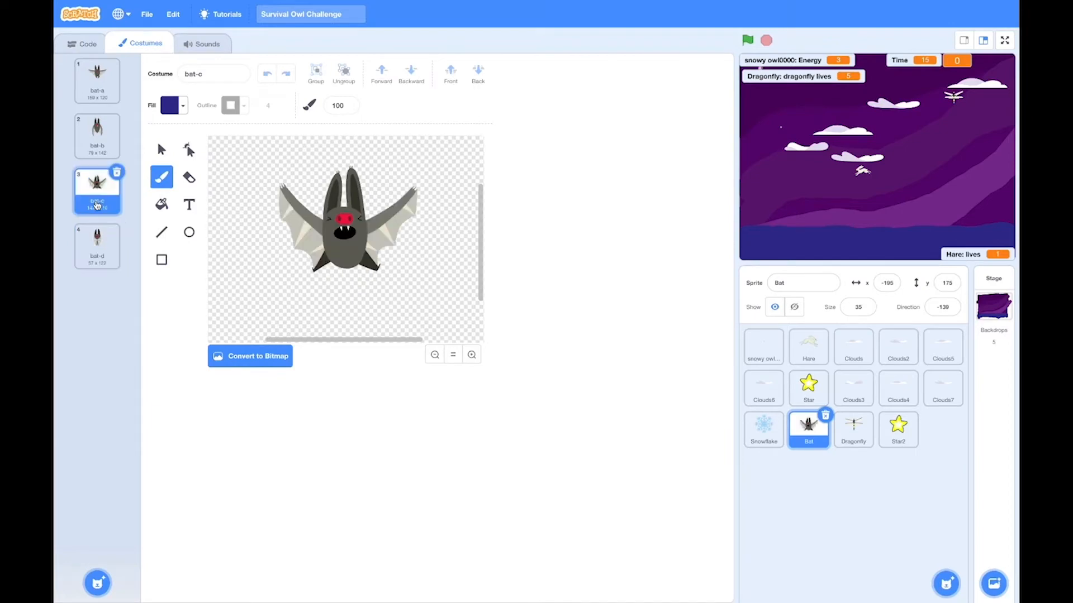
{"action": "left_click", "coordinate": [87, 44]}
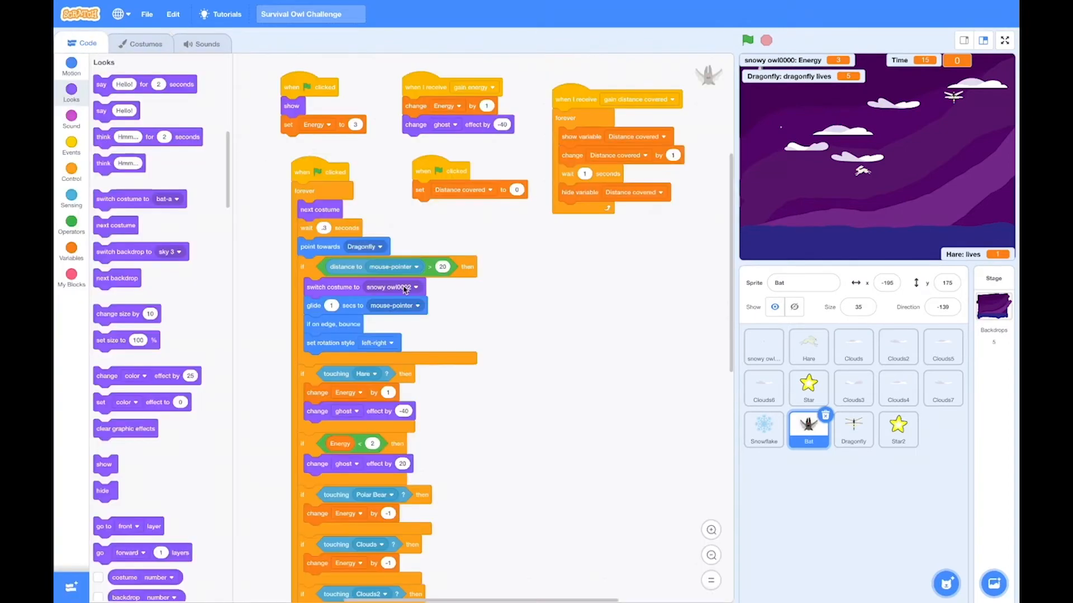
{"action": "left_click", "coordinate": [375, 287]}
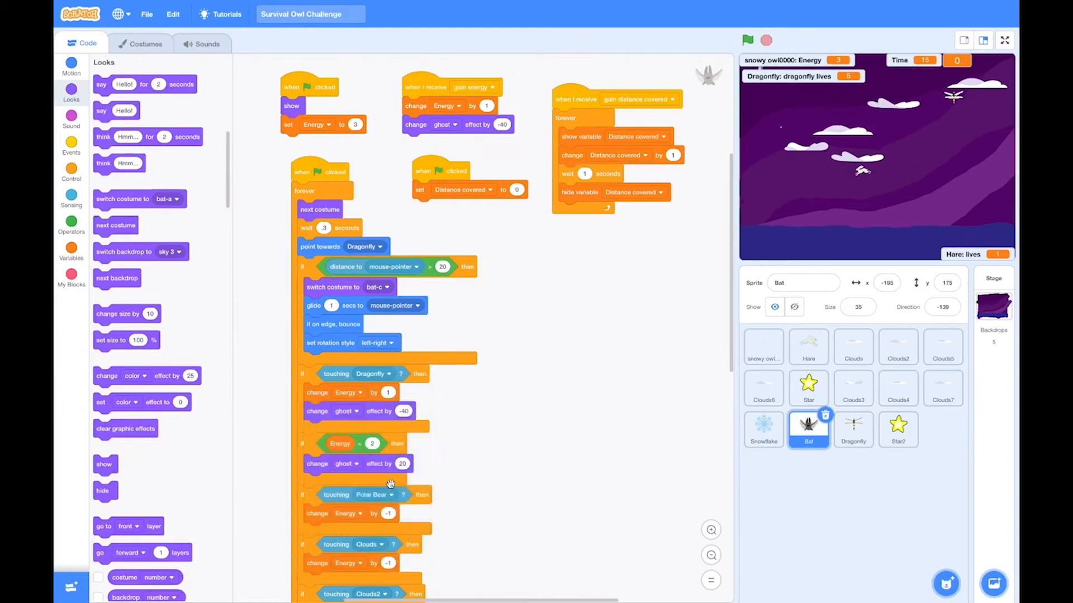
Step: Change the Bat's touching check from Hare to Dragonfly for its energy gain
{"action": "scroll", "scroll_direction": "down", "scroll_amount": 3}
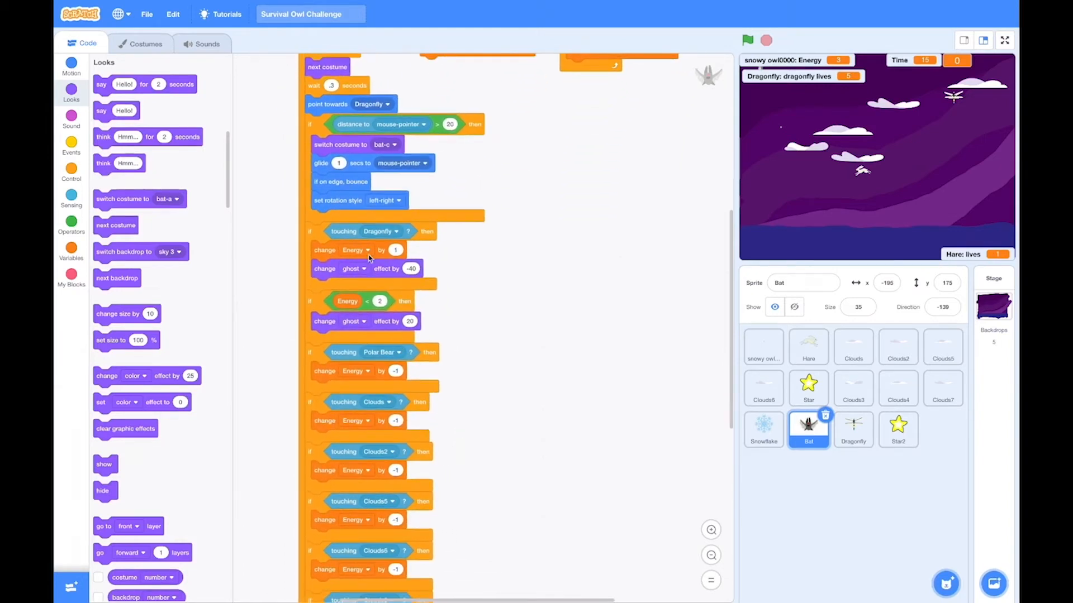
{"action": "left_click", "coordinate": [355, 250]}
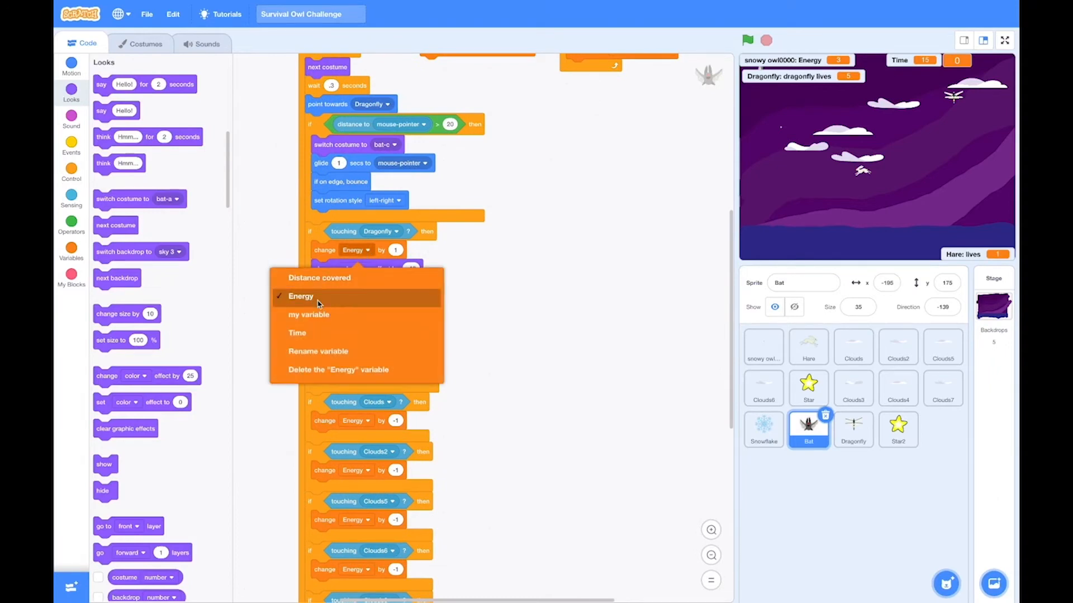
{"action": "mouse_move", "coordinate": [329, 333]}
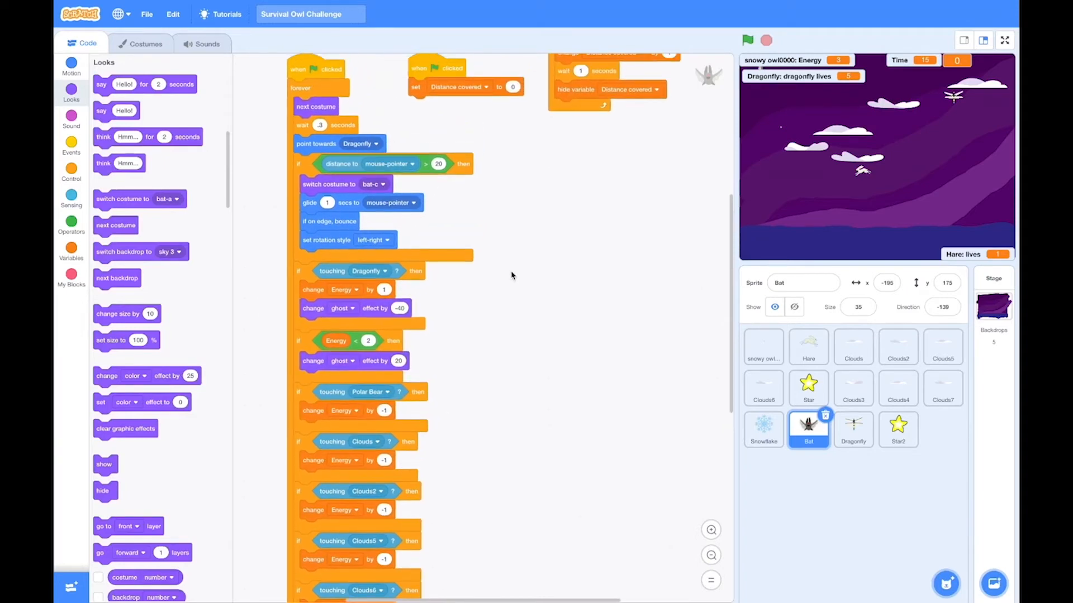
{"action": "scroll", "scroll_direction": "down", "scroll_amount": 3}
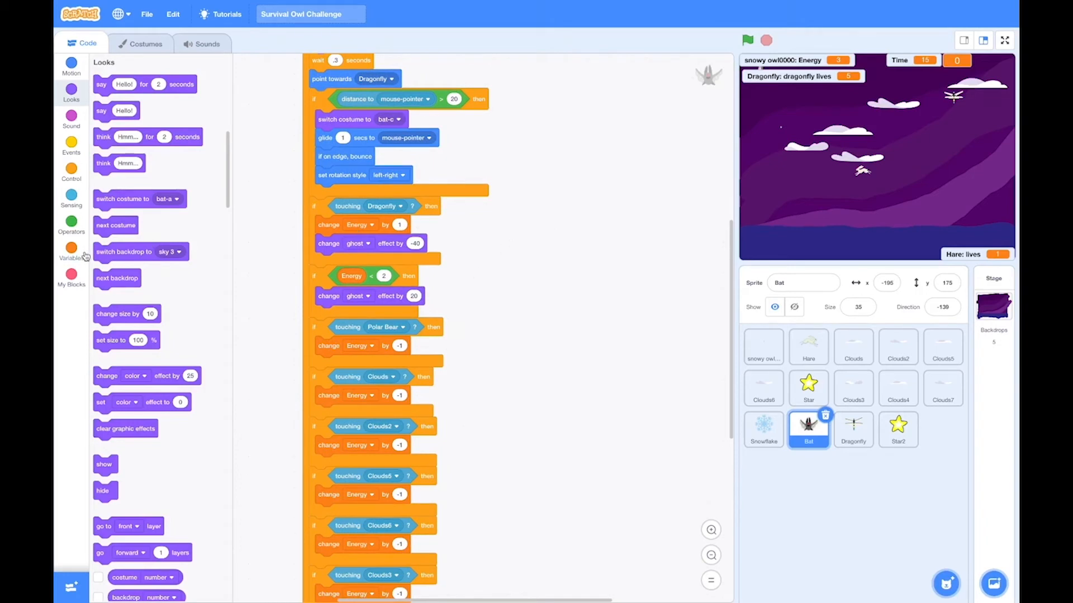
Step: Create a new variable 'Bat energy' for all sprites from the Variables category
{"action": "left_click", "coordinate": [72, 248]}
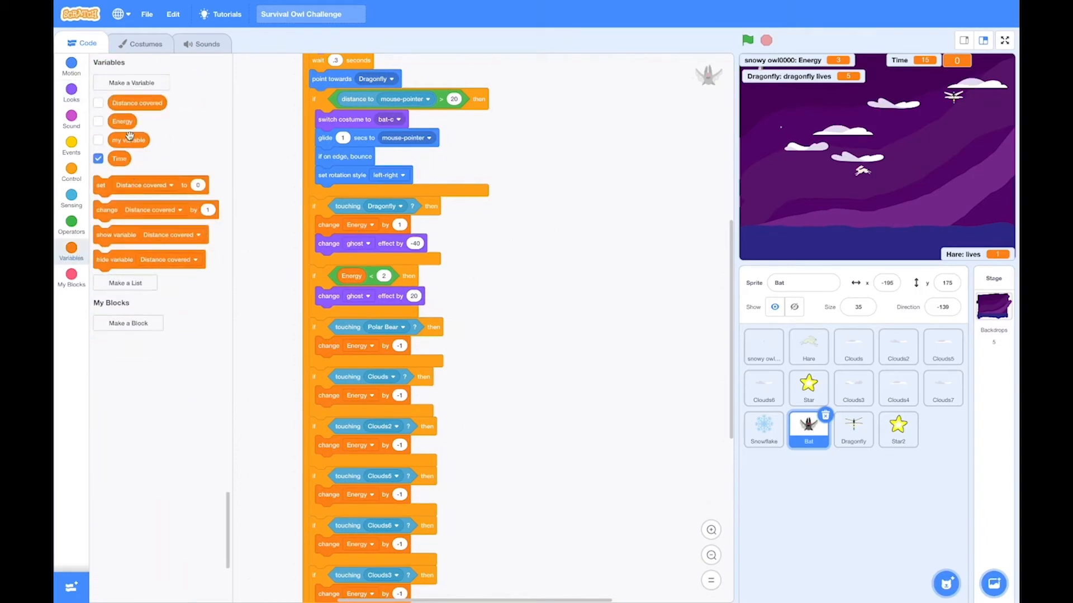
{"action": "left_click", "coordinate": [132, 81]}
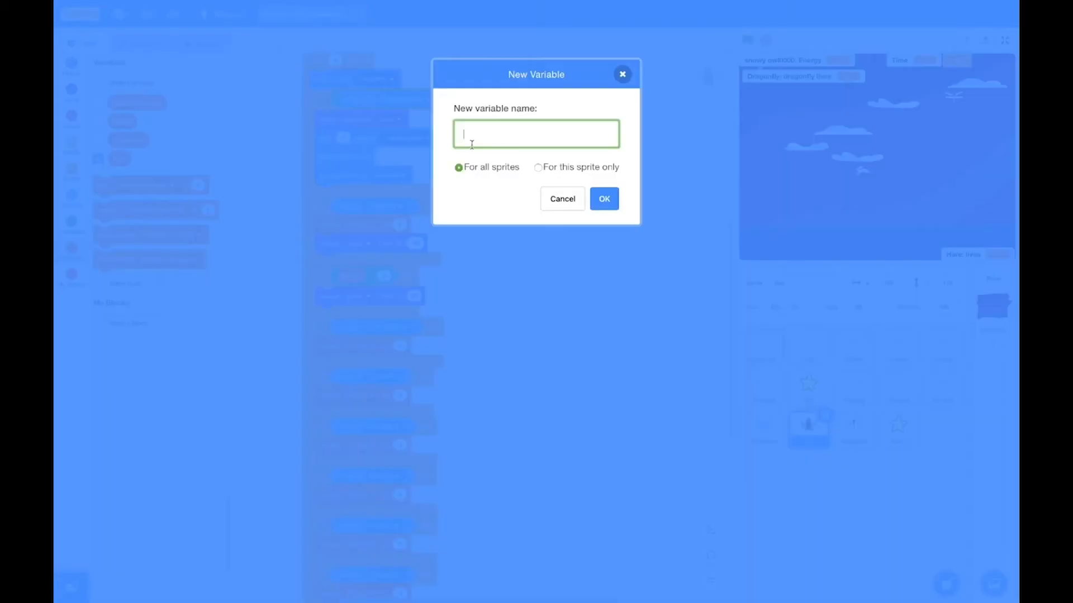
{"action": "type", "text": "Bat ene"}
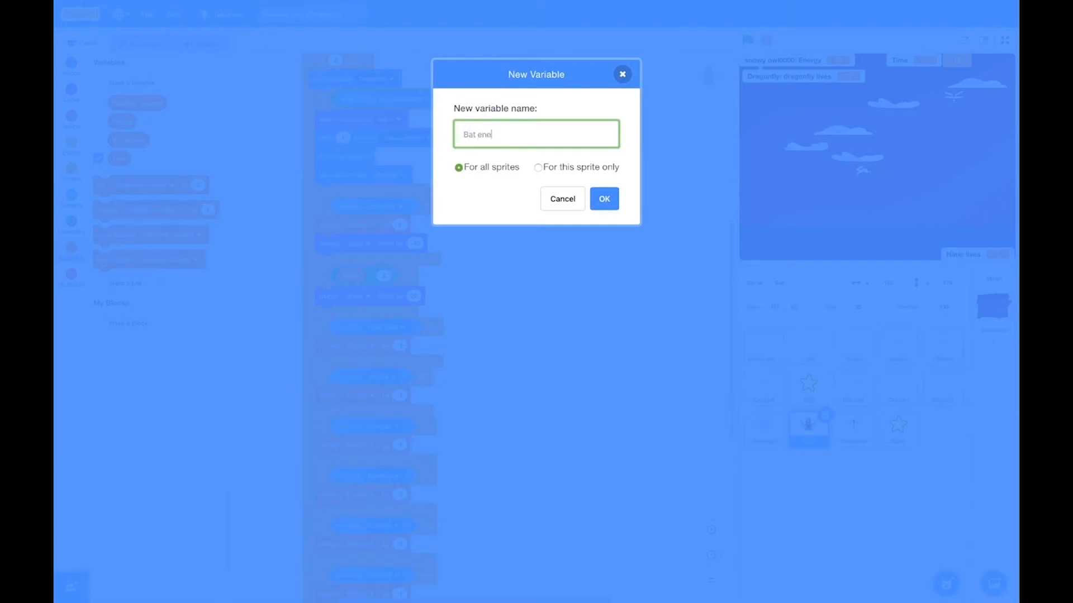
{"action": "left_click", "coordinate": [604, 199]}
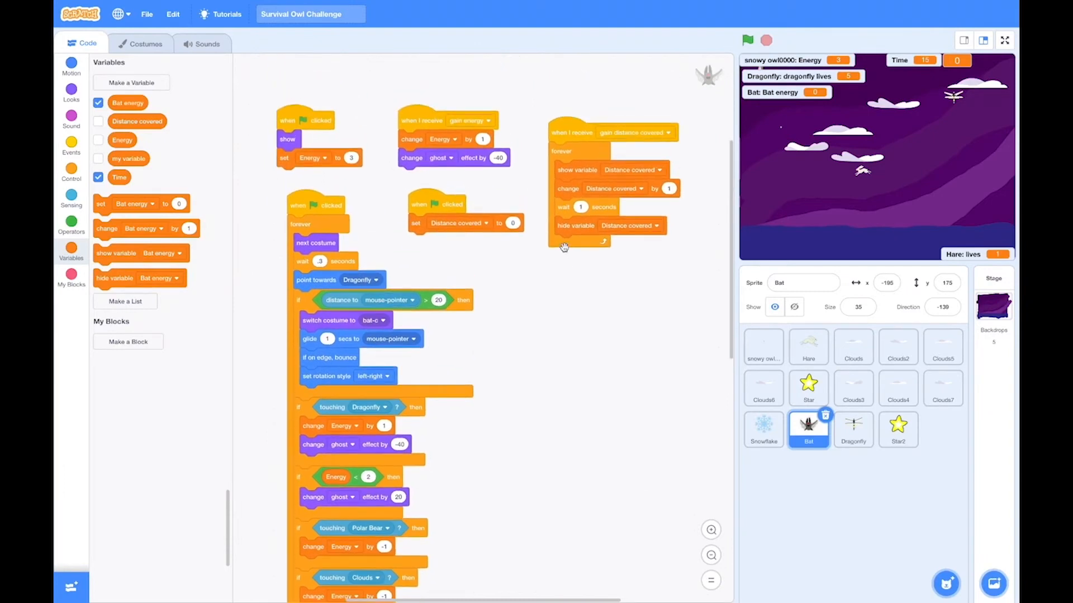
Step: Switch the gain-energy change block and the starting energy value from Energy to Bat energy
{"action": "left_click", "coordinate": [444, 138]}
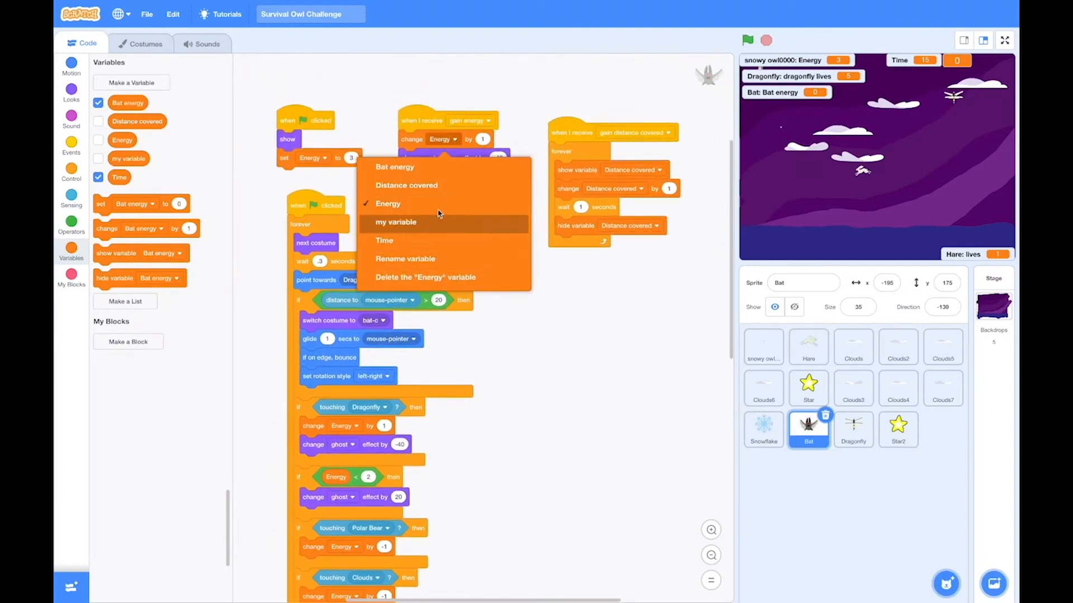
{"action": "left_click", "coordinate": [315, 158]}
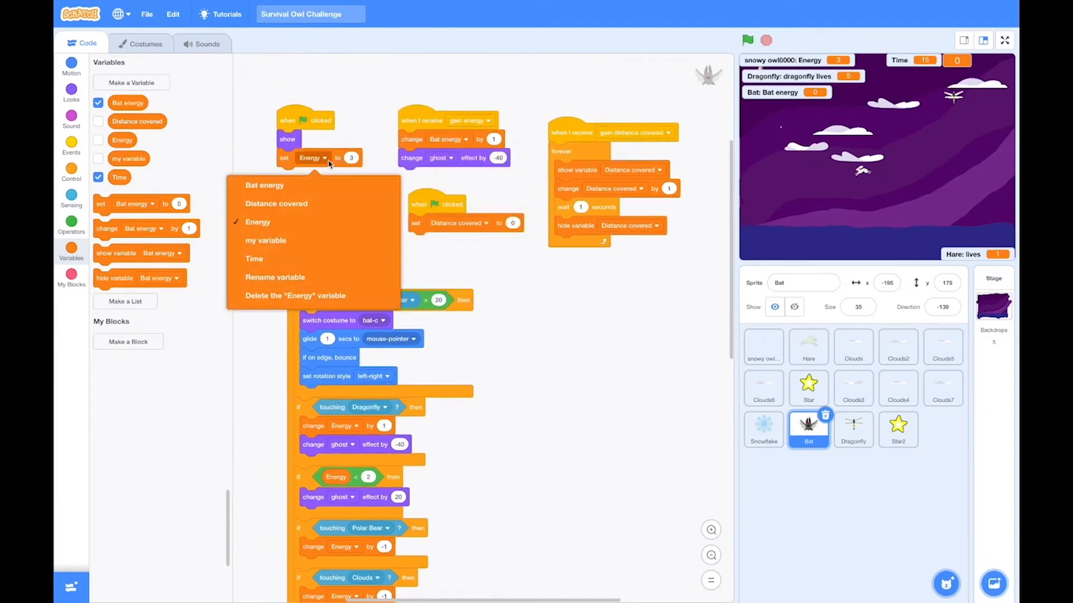
{"action": "left_click", "coordinate": [264, 184]}
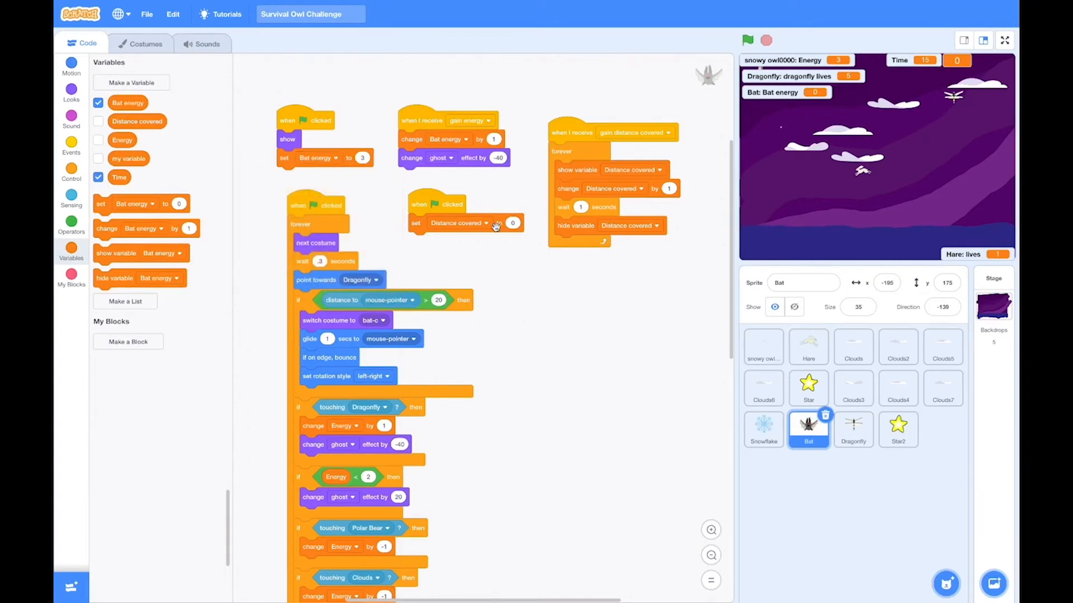
{"action": "scroll", "scroll_direction": "up", "scroll_amount": 3}
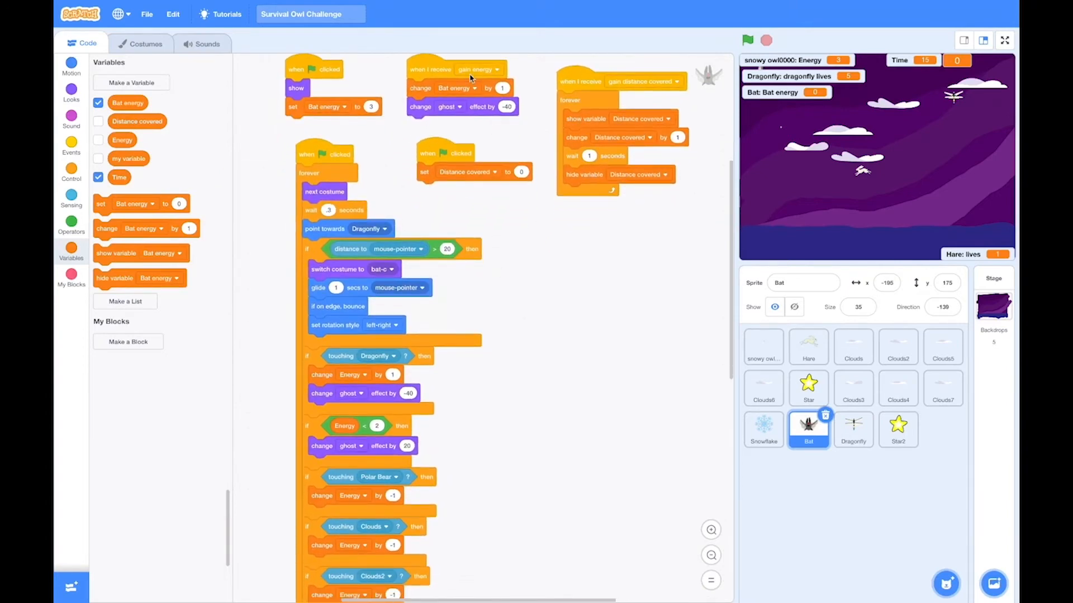
{"action": "mouse_move", "coordinate": [853, 431]}
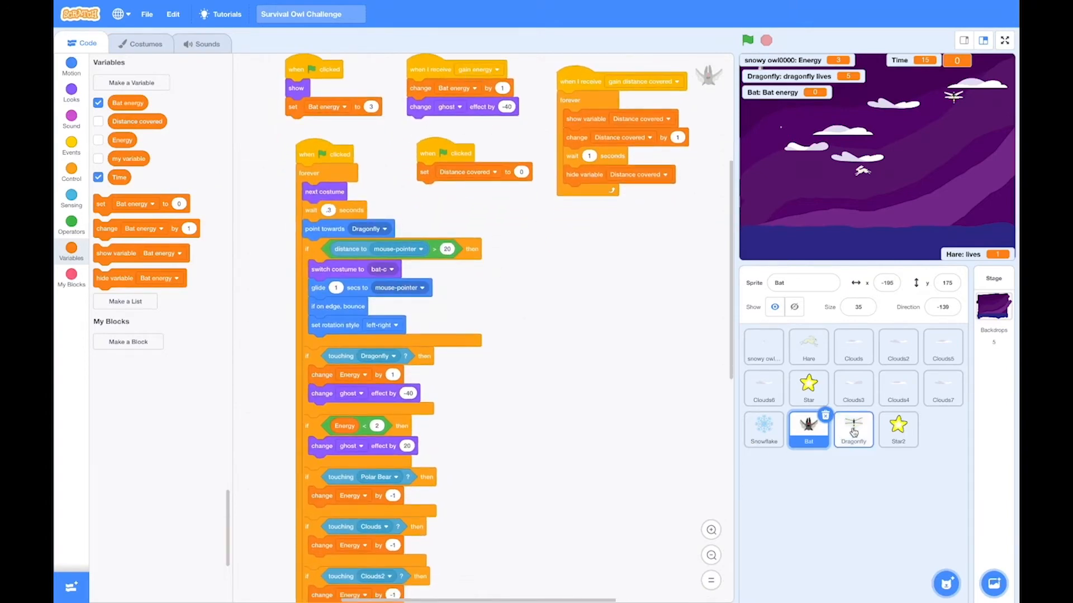
{"action": "left_click", "coordinate": [853, 429]}
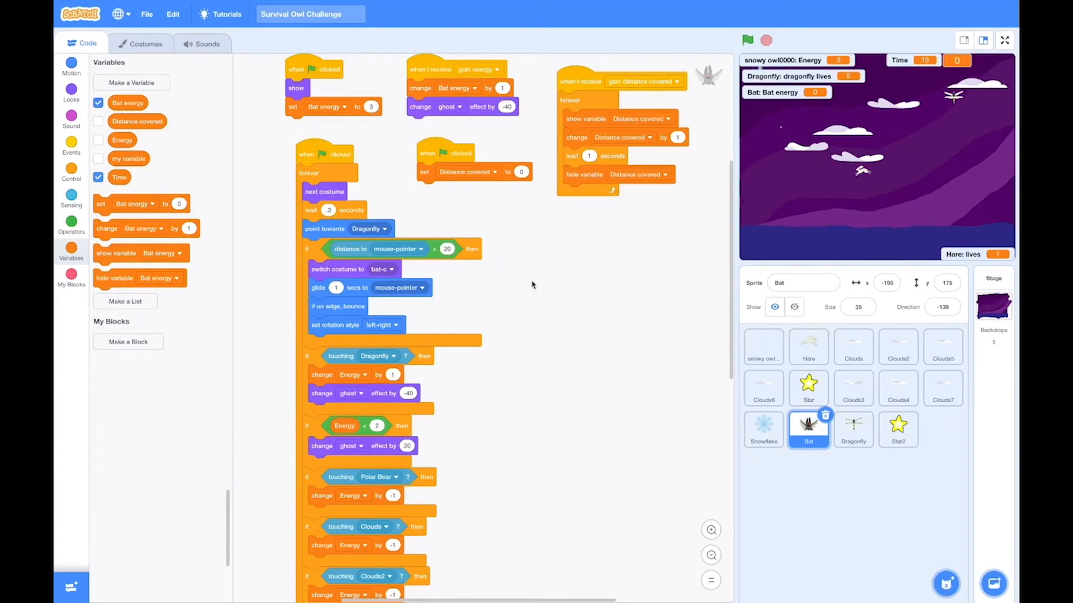
{"action": "mouse_move", "coordinate": [364, 428]}
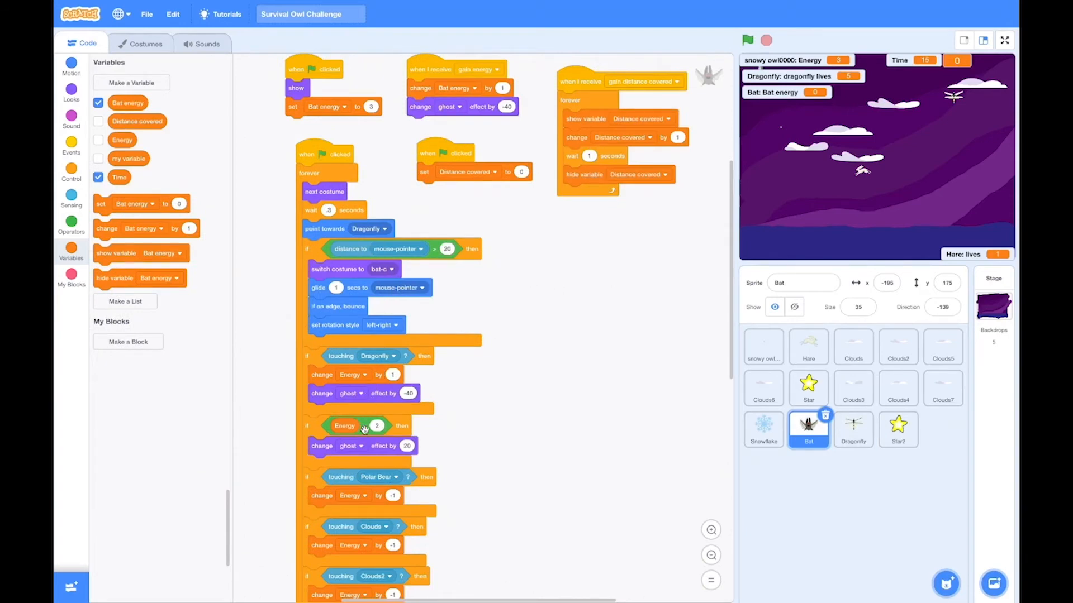
Step: Use Bat energy in the low-energy check and the Clouds and Clouds3 touch penalties
{"action": "scroll", "scroll_direction": "down", "scroll_amount": 3}
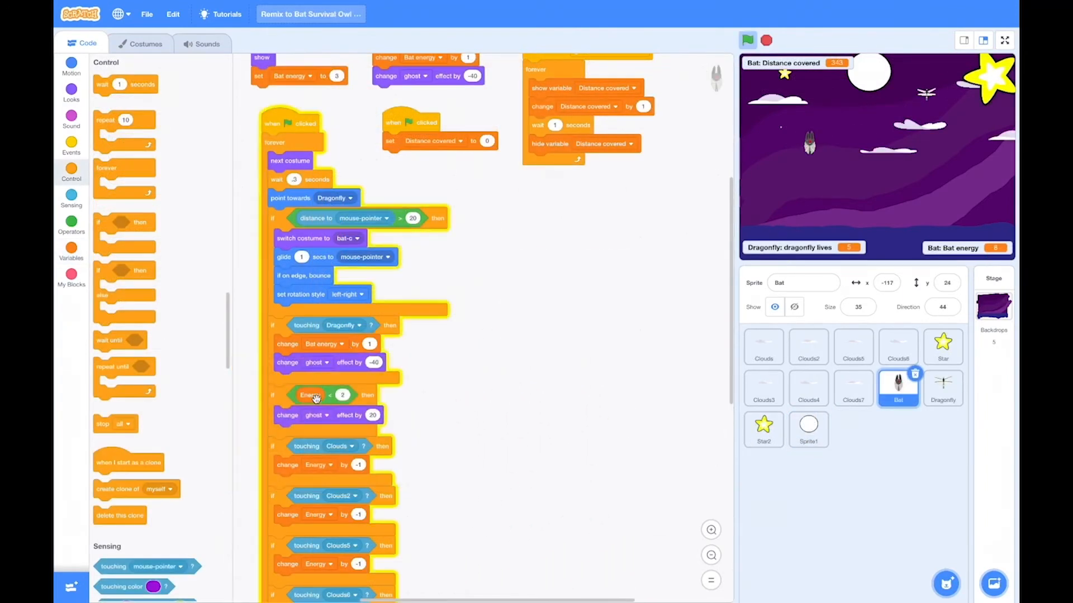
{"action": "left_click", "coordinate": [71, 249]}
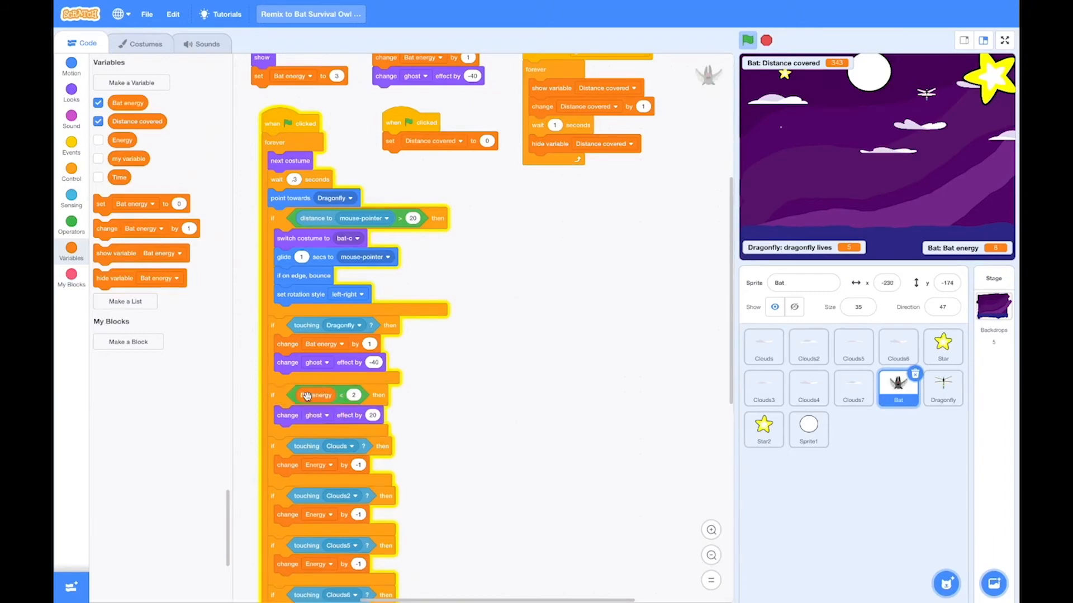
{"action": "scroll", "scroll_direction": "down", "scroll_amount": 3}
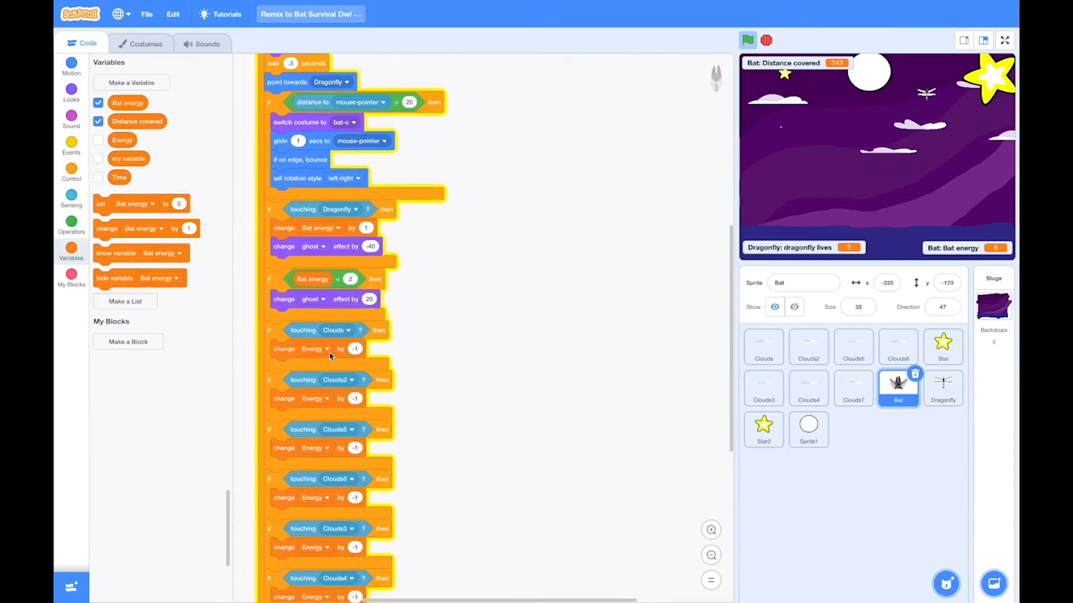
{"action": "left_click", "coordinate": [315, 349]}
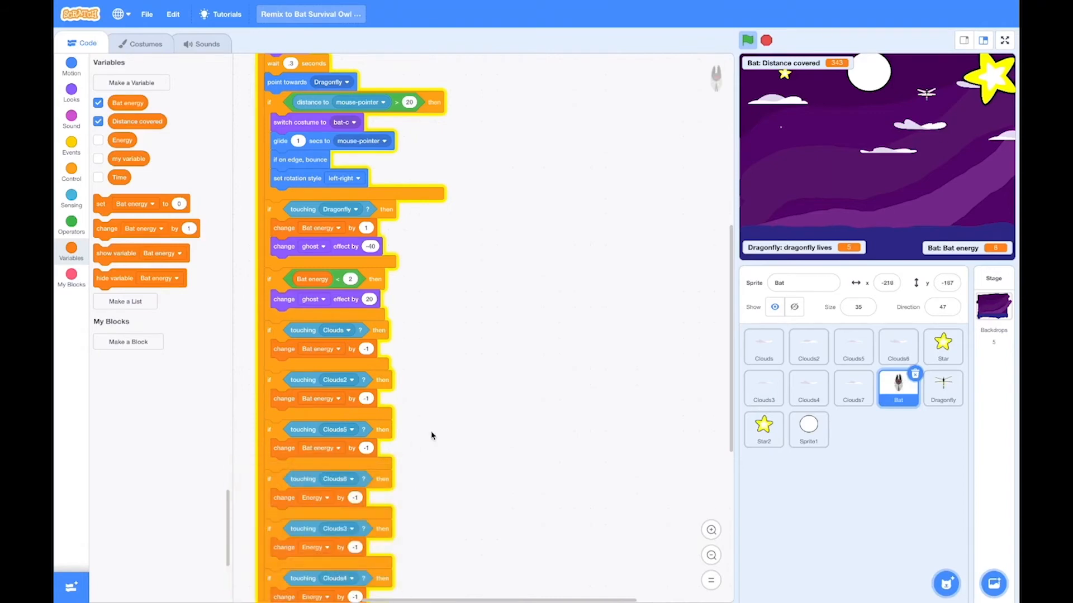
{"action": "scroll", "scroll_direction": "down", "scroll_amount": 3}
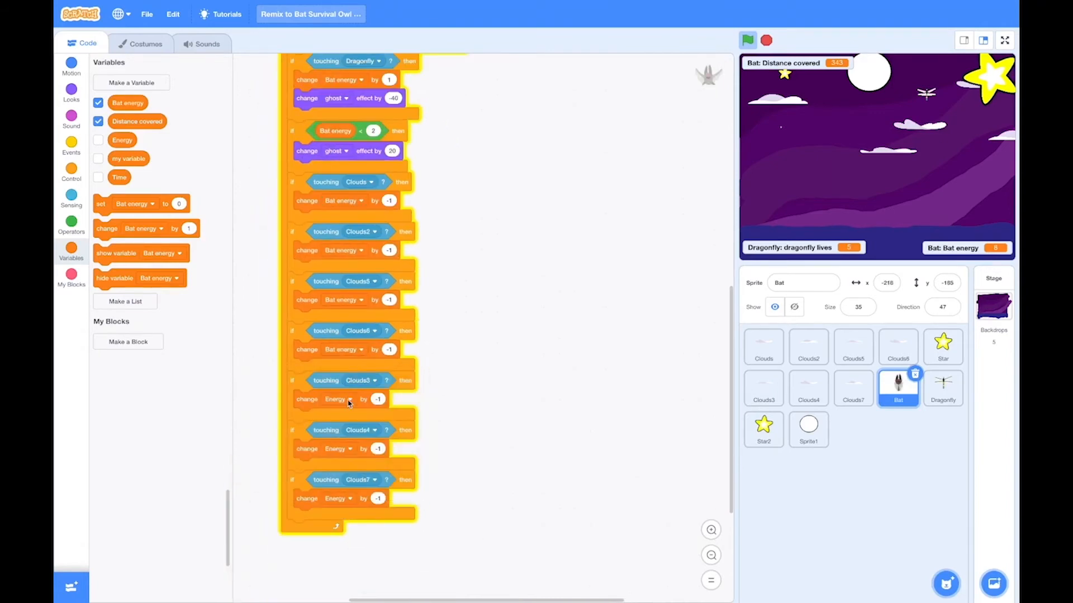
{"action": "left_click", "coordinate": [347, 398]}
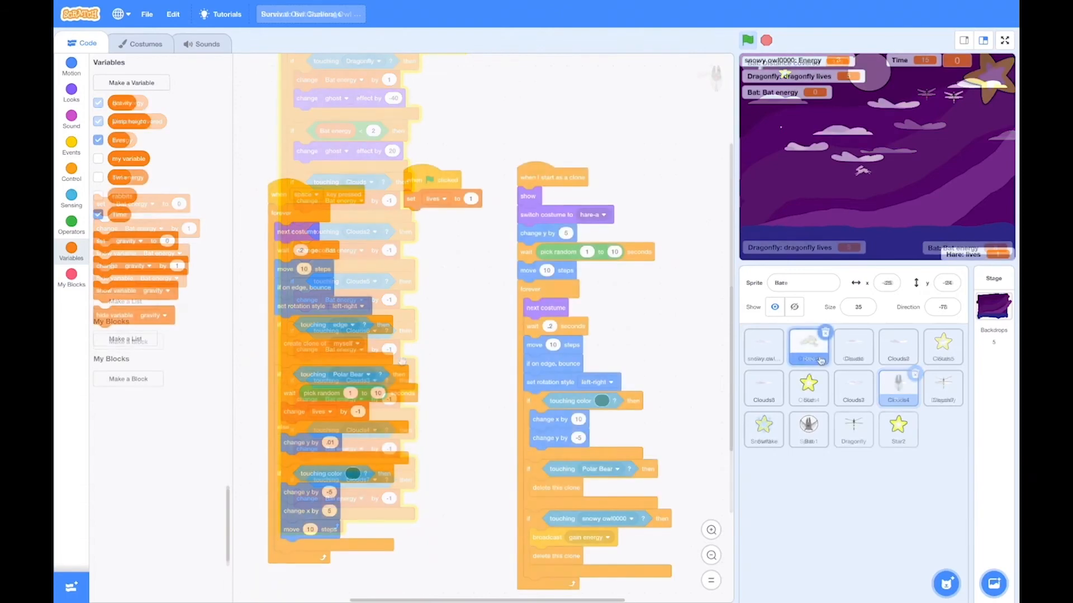
Step: View the Hare sprite's scripts, then return to the Dragonfly sprite's clone script
{"action": "left_click", "coordinate": [807, 346]}
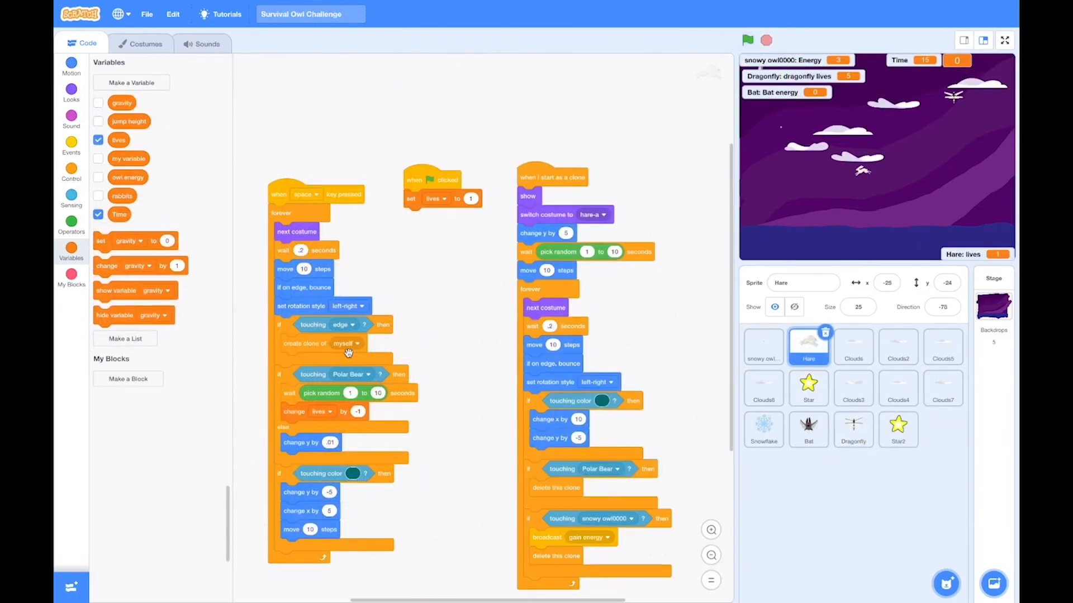
{"action": "mouse_move", "coordinate": [567, 299]}
{"action": "type", "text": "-5"}
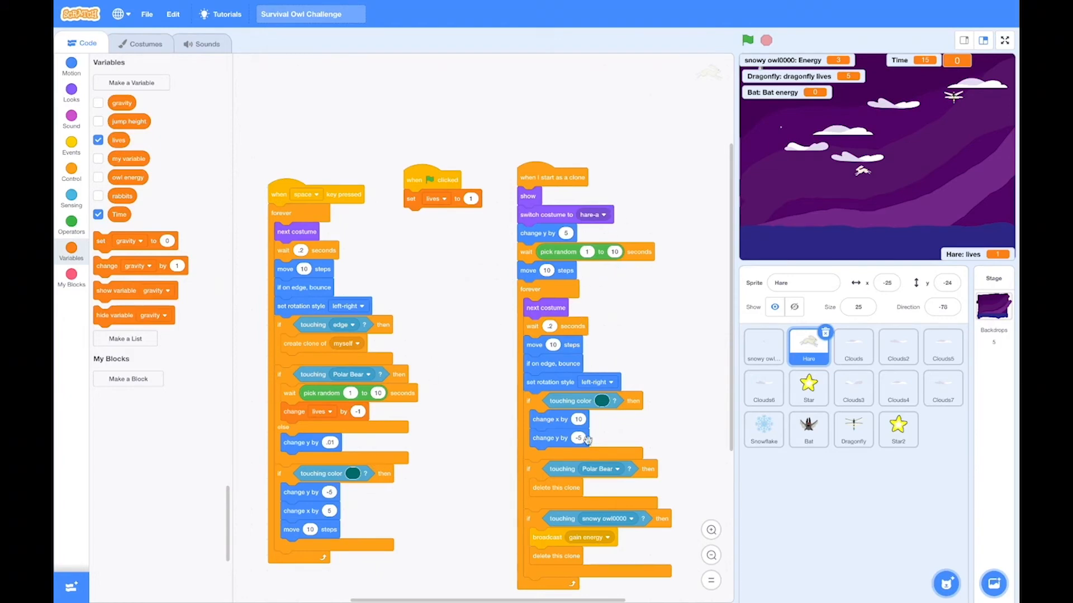
{"action": "mouse_move", "coordinate": [603, 551]}
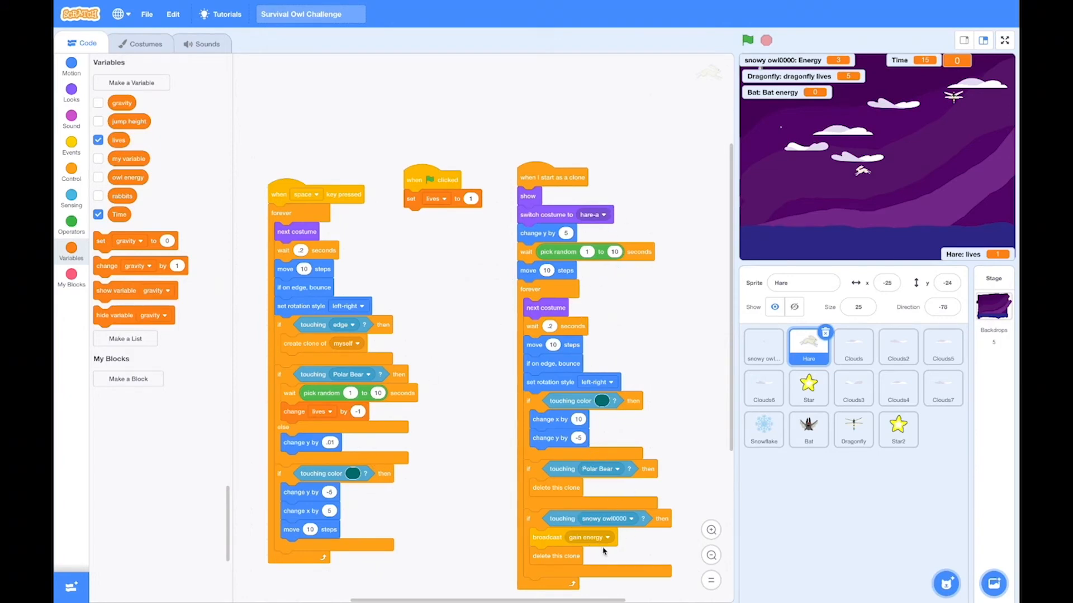
{"action": "left_click", "coordinate": [853, 428]}
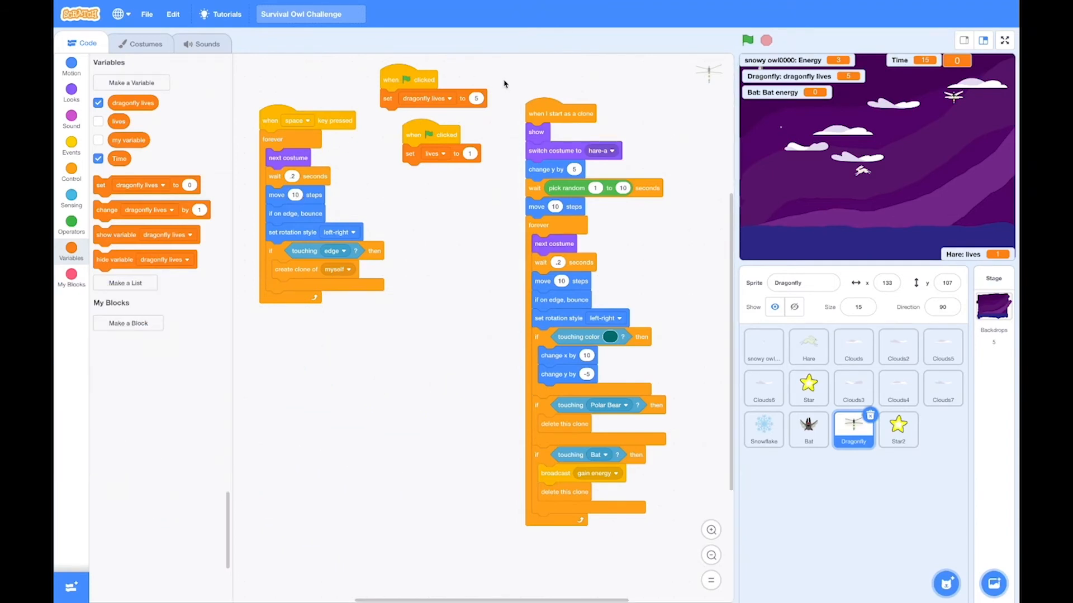
Step: Give dragonfly clones the Dragonfly-a costume and keep only the touching-Bat check in their loop
{"action": "left_click", "coordinate": [601, 151]}
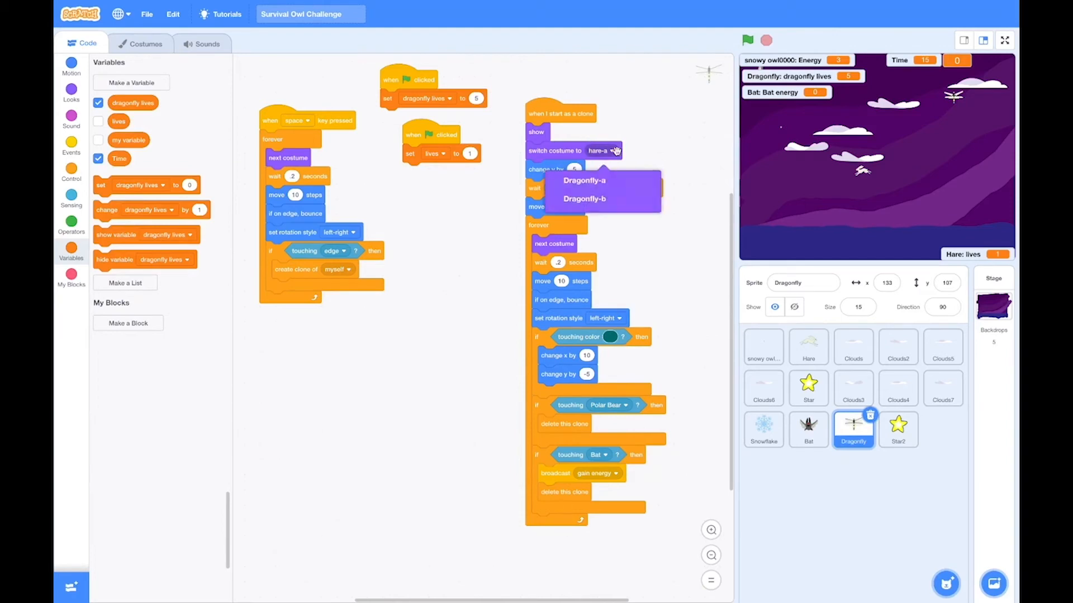
{"action": "left_click", "coordinate": [585, 180]}
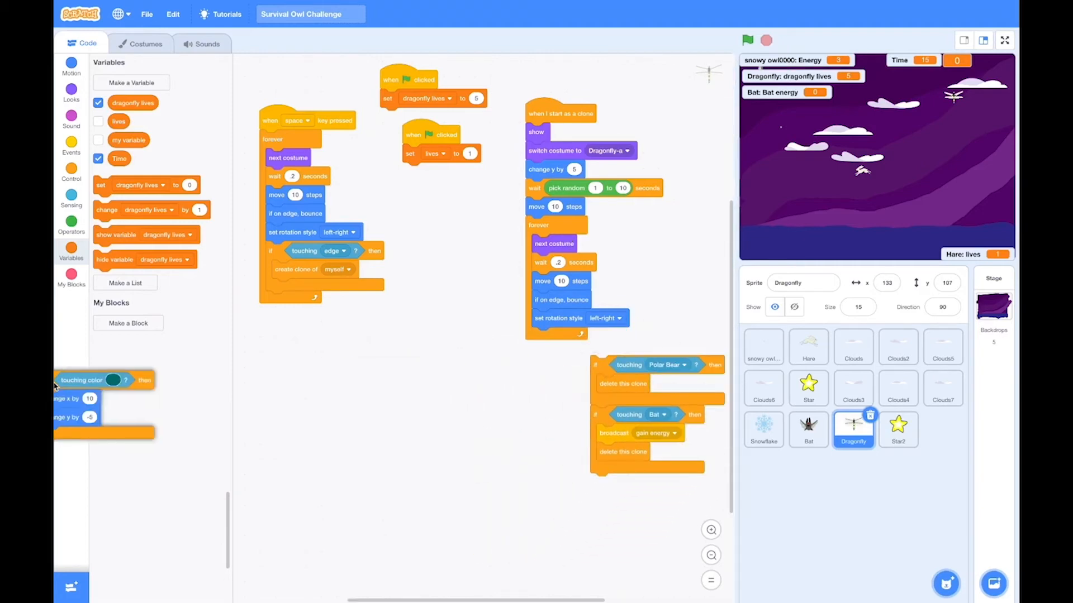
{"action": "left_click", "coordinate": [615, 336]}
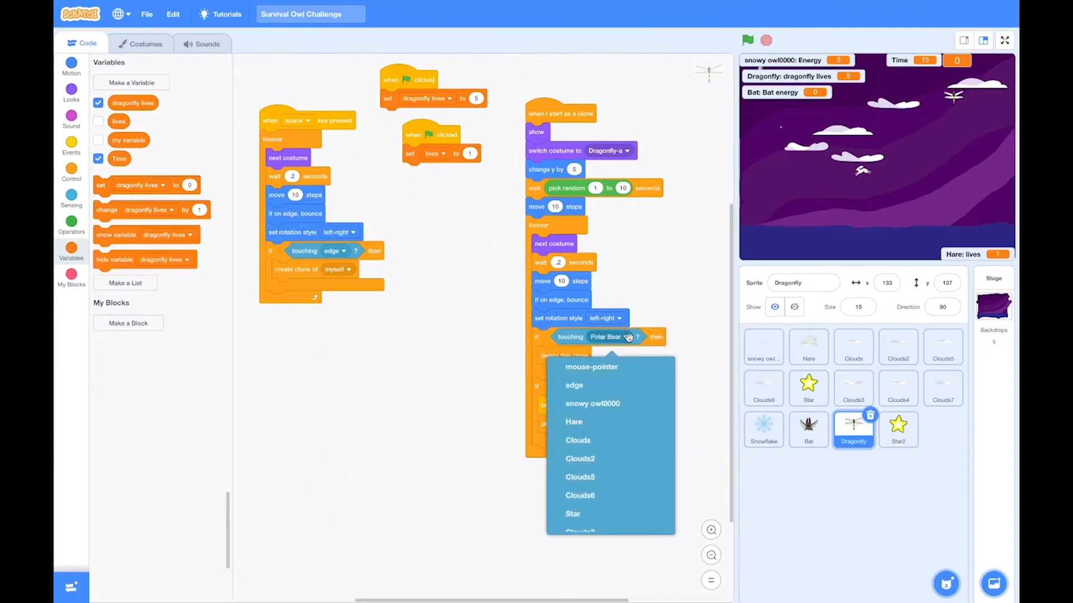
{"action": "scroll", "scroll_direction": "down", "scroll_amount": 3}
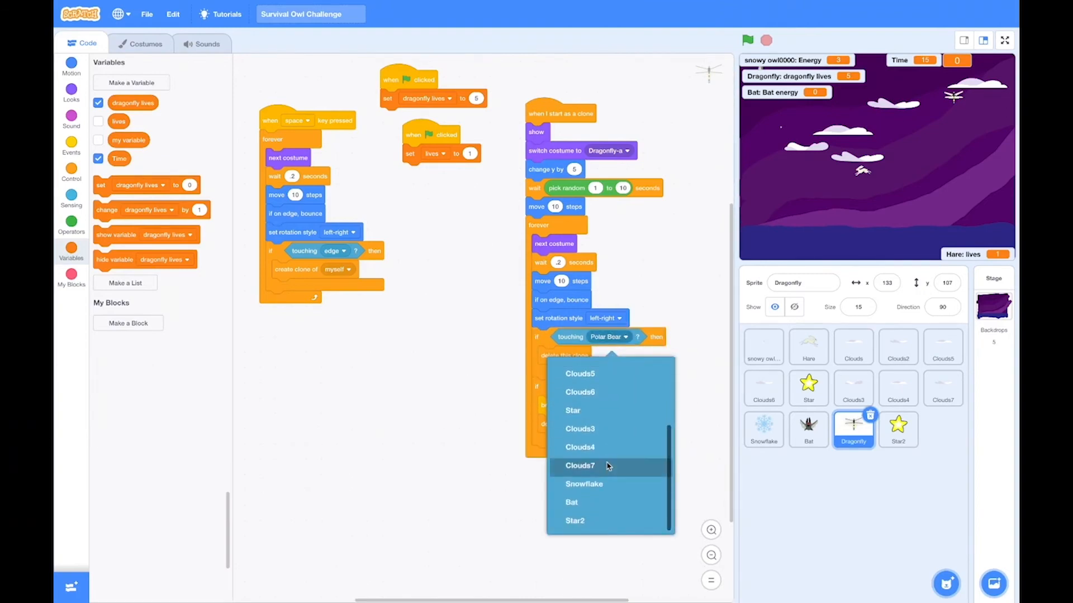
{"action": "left_click", "coordinate": [571, 502]}
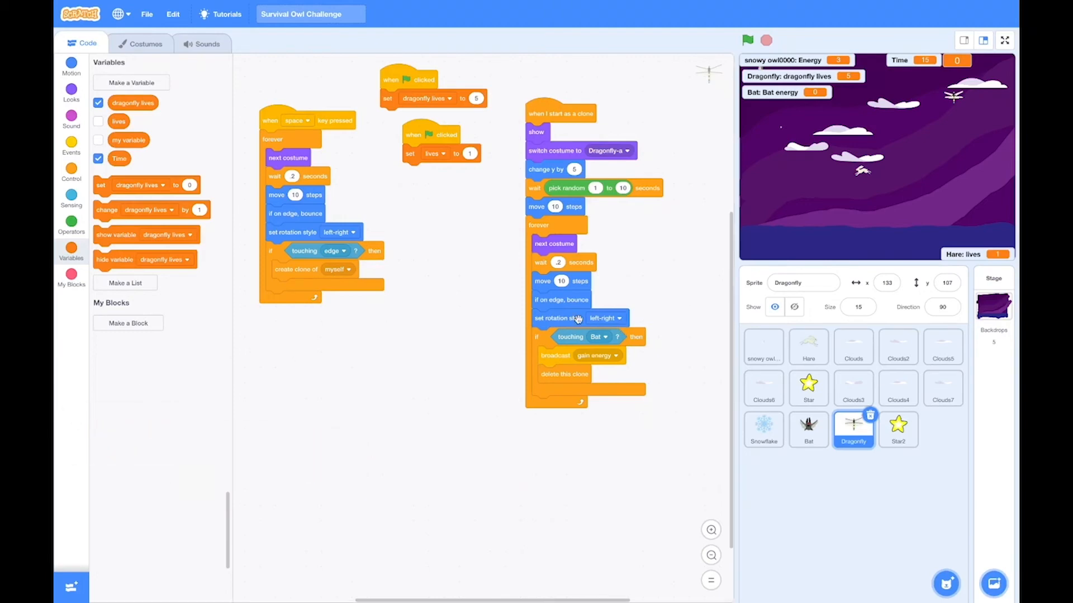
{"action": "mouse_move", "coordinate": [619, 359]}
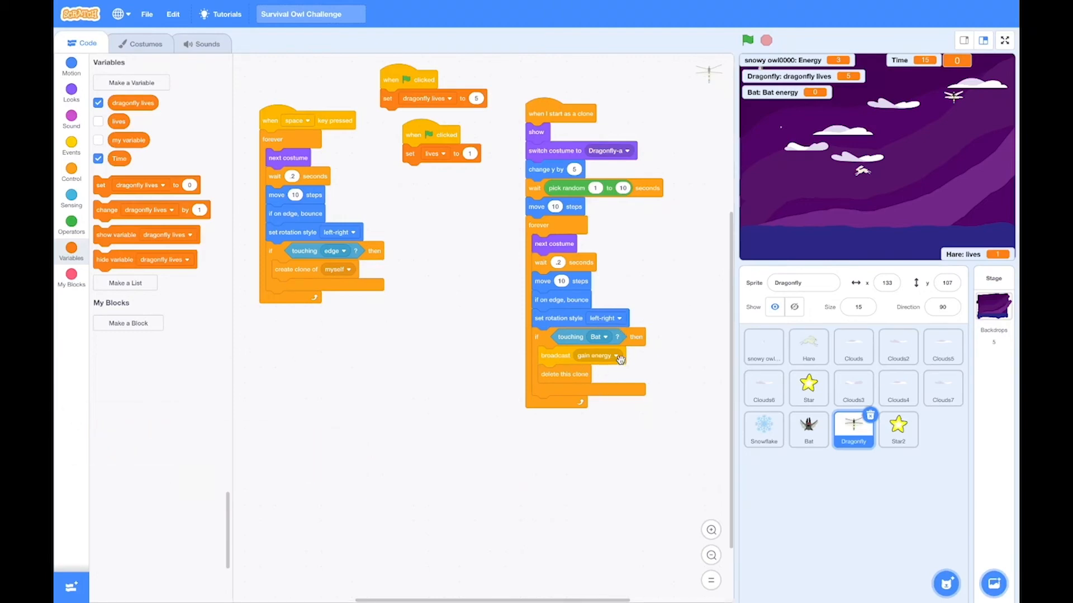
{"action": "mouse_move", "coordinate": [661, 363]}
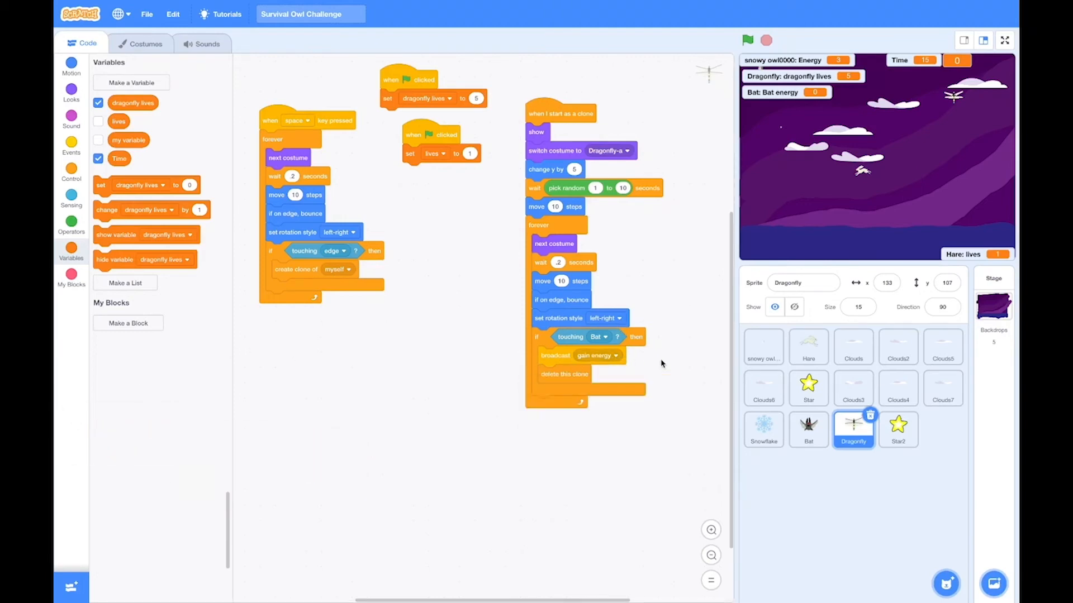
{"action": "left_click", "coordinate": [899, 428]}
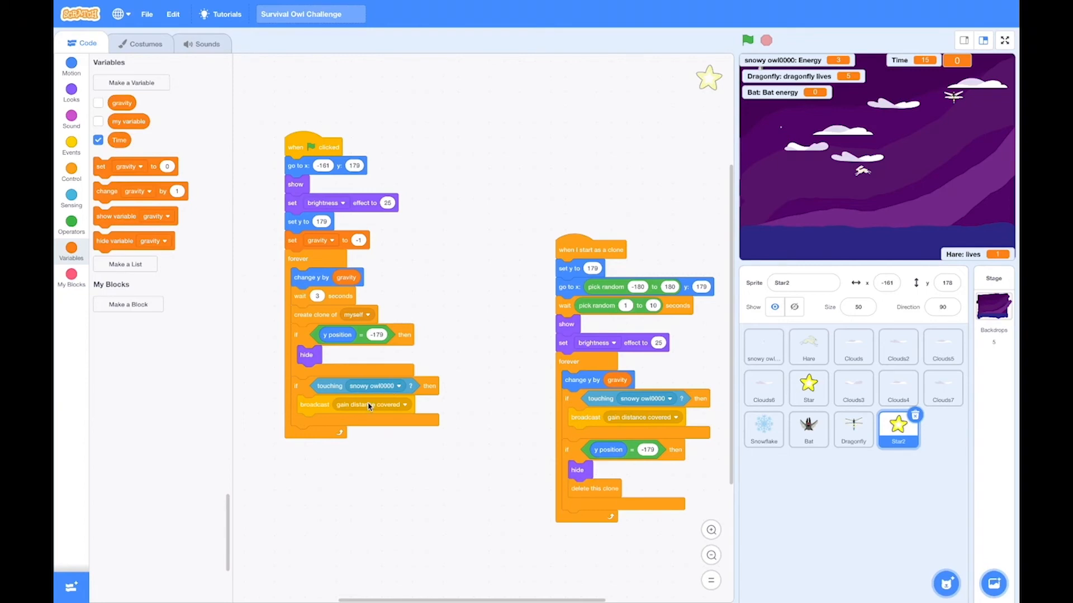
Step: Make Star2's green-flag and clone touch checks detect Bat instead of snowy owl0000
{"action": "left_click", "coordinate": [373, 385]}
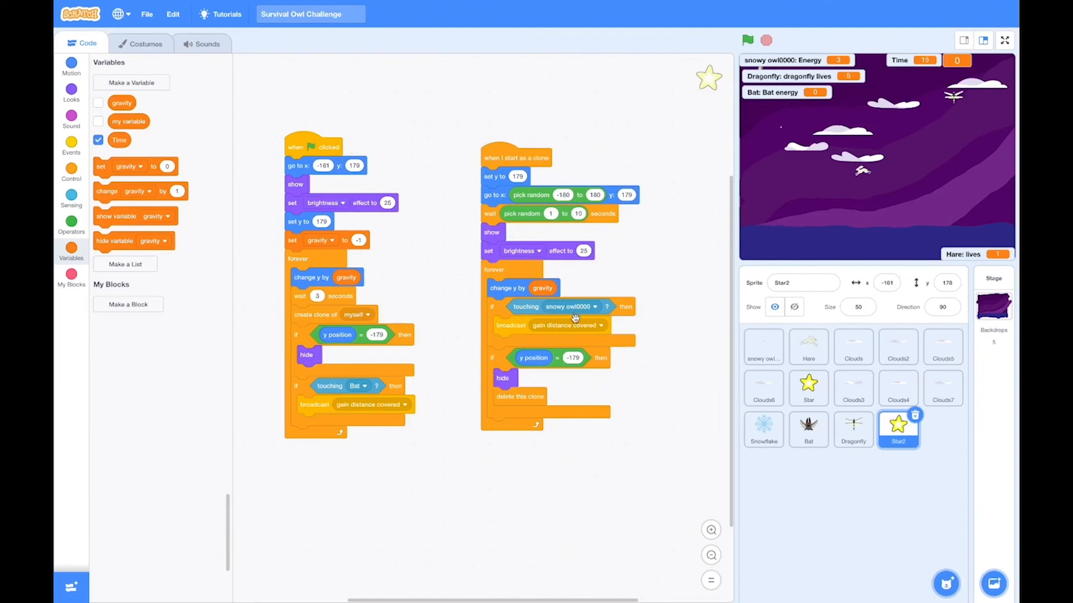
{"action": "left_click", "coordinate": [571, 306]}
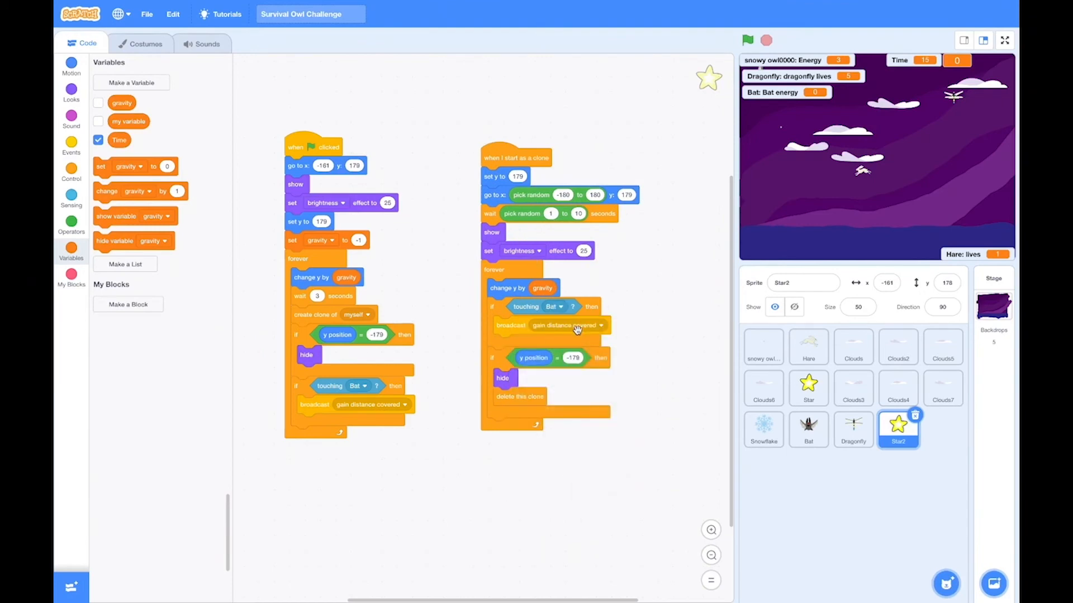
{"action": "left_click", "coordinate": [807, 346]}
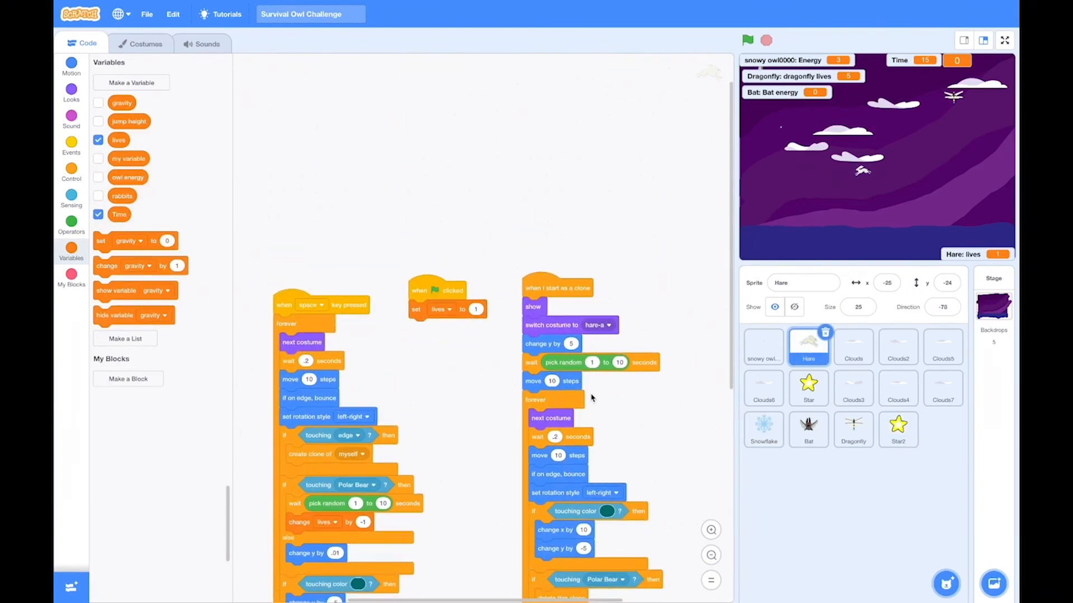
Step: Make Dragonfly's touching-Bat block change dragonfly lives by -1 and remove the owl and Hare sprites
{"action": "left_click", "coordinate": [852, 429]}
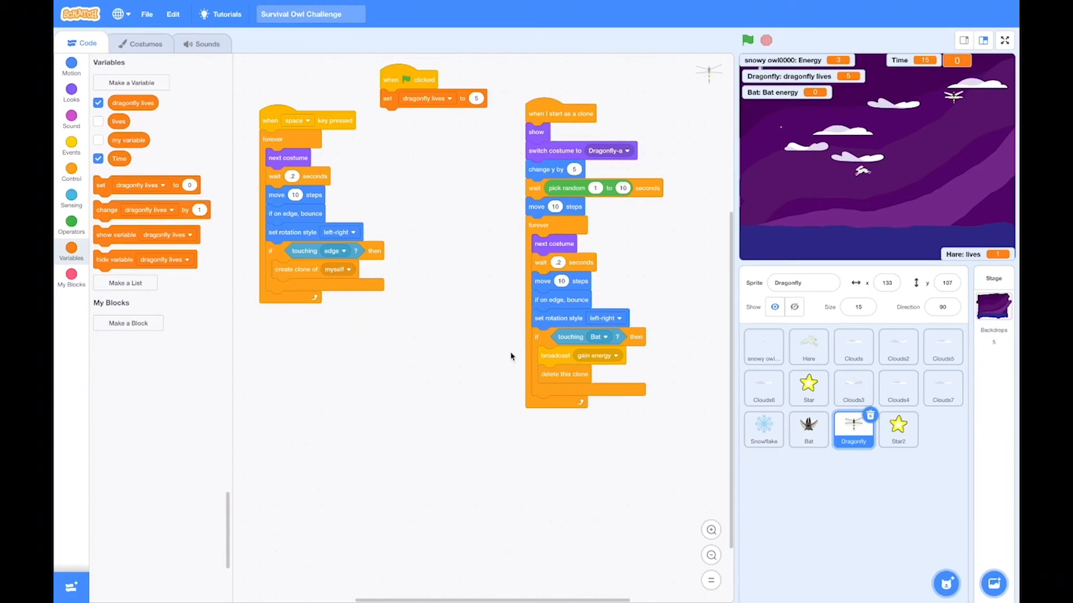
{"action": "mouse_move", "coordinate": [413, 215]}
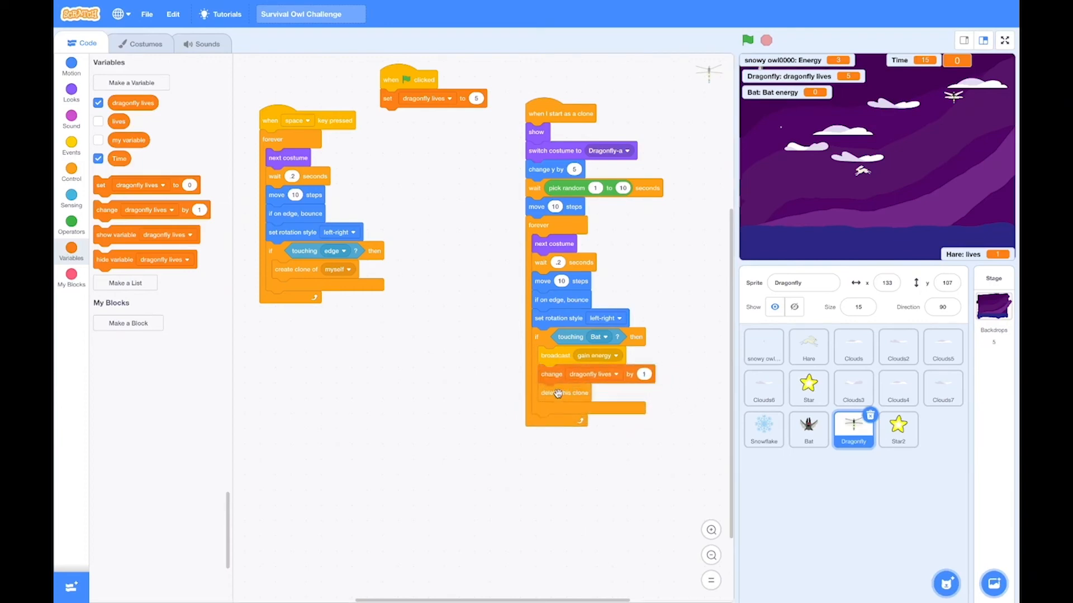
{"action": "left_click", "coordinate": [614, 375]}
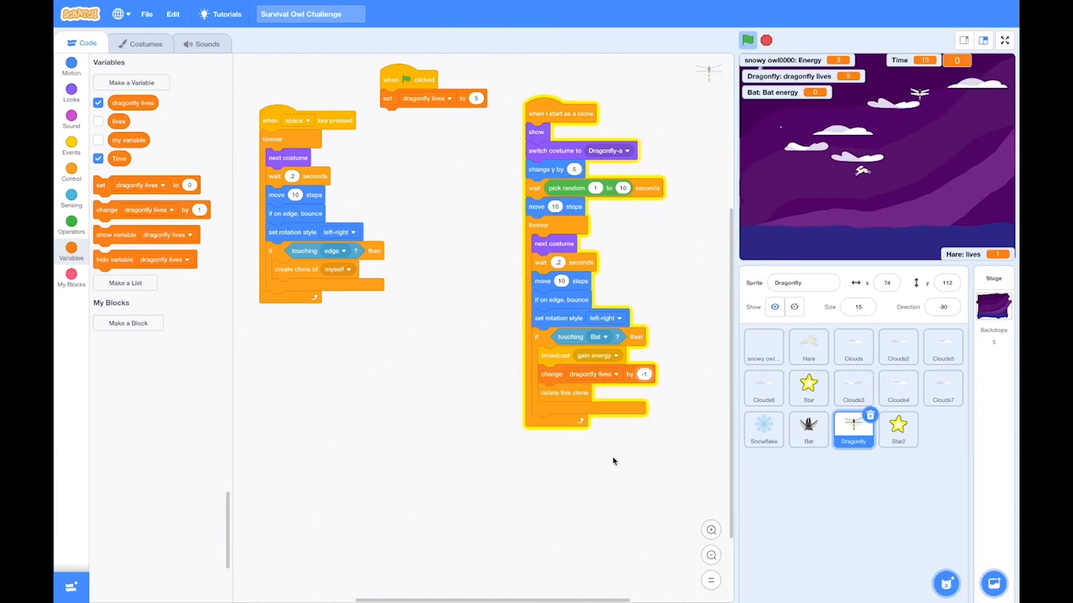
{"action": "left_click", "coordinate": [763, 346]}
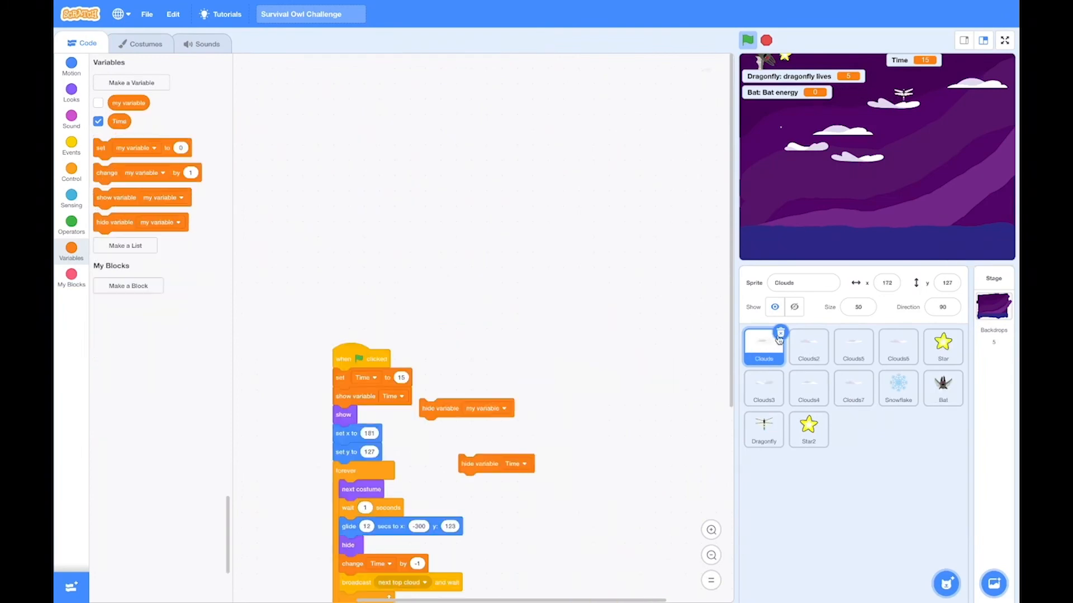
Step: Delete the Snowflake sprite and run the game to watch dragonfly lives and Bat energy
{"action": "left_click", "coordinate": [852, 346]}
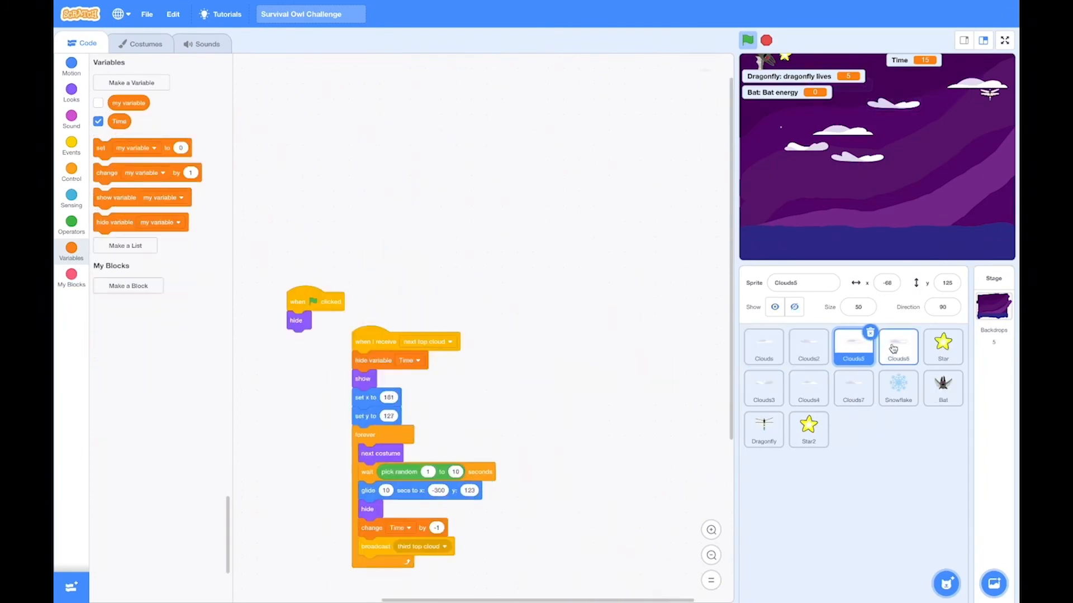
{"action": "left_click", "coordinate": [808, 388]}
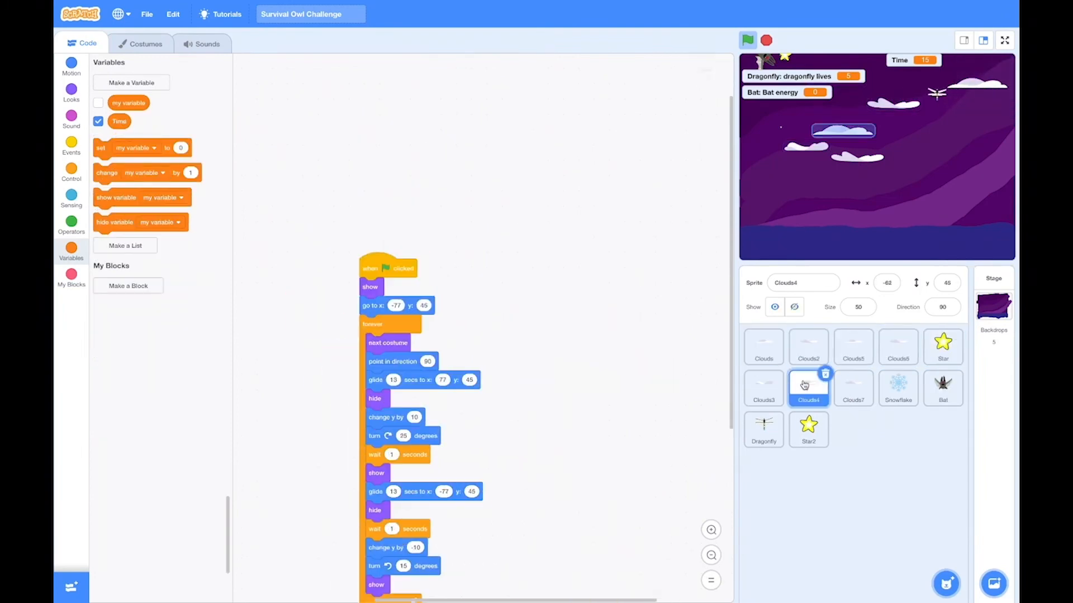
{"action": "left_click", "coordinate": [898, 387]}
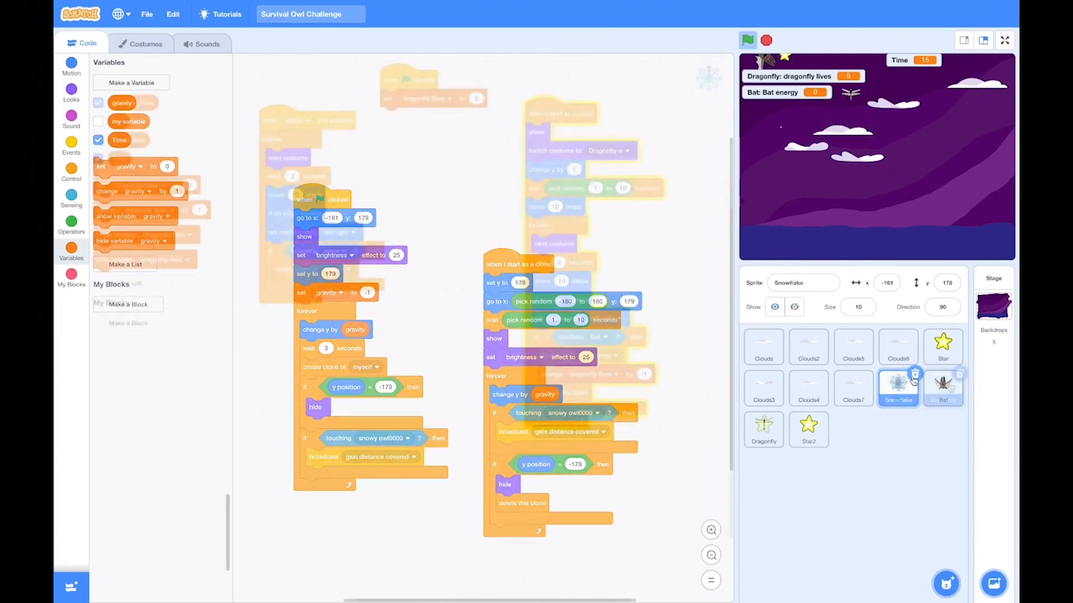
{"action": "left_click", "coordinate": [763, 429]}
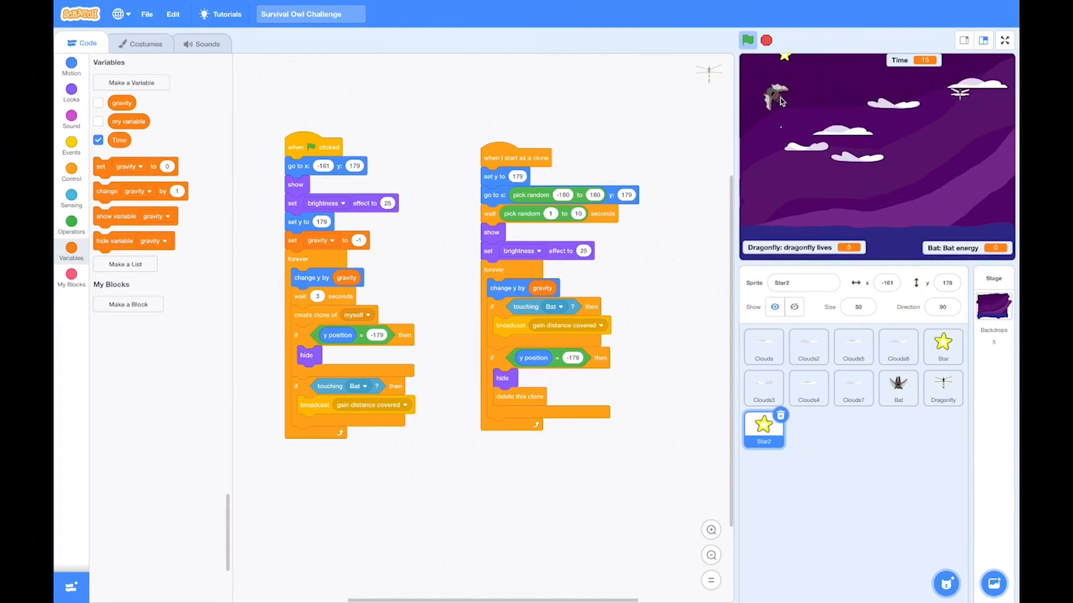
{"action": "left_click", "coordinate": [897, 386]}
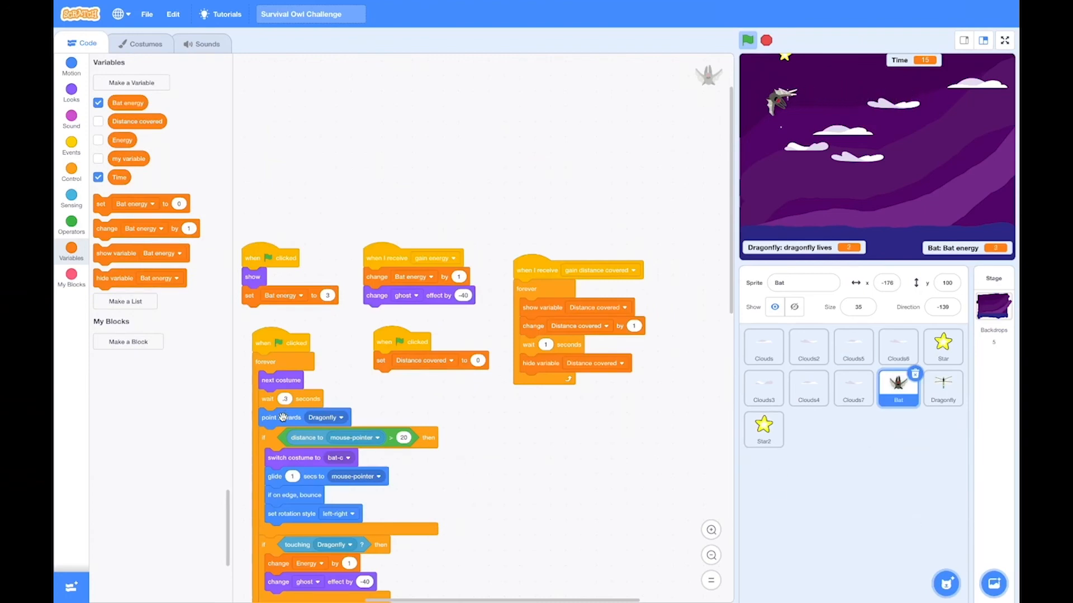
{"action": "left_click", "coordinate": [747, 40]}
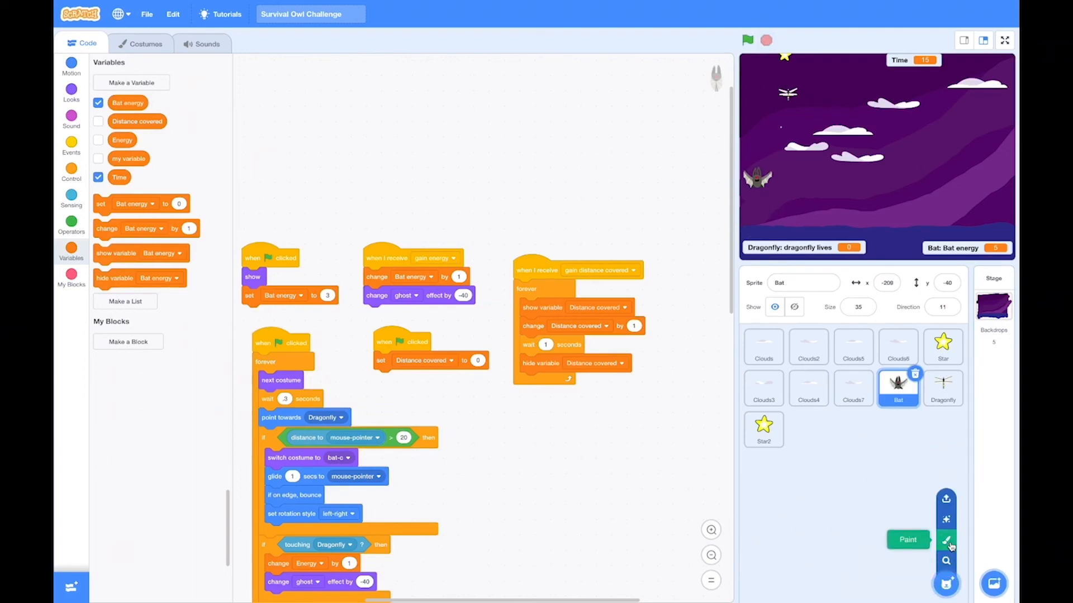
Step: Paint a white circular moon sprite and start the game full-screen to test it
{"action": "left_click", "coordinate": [947, 540]}
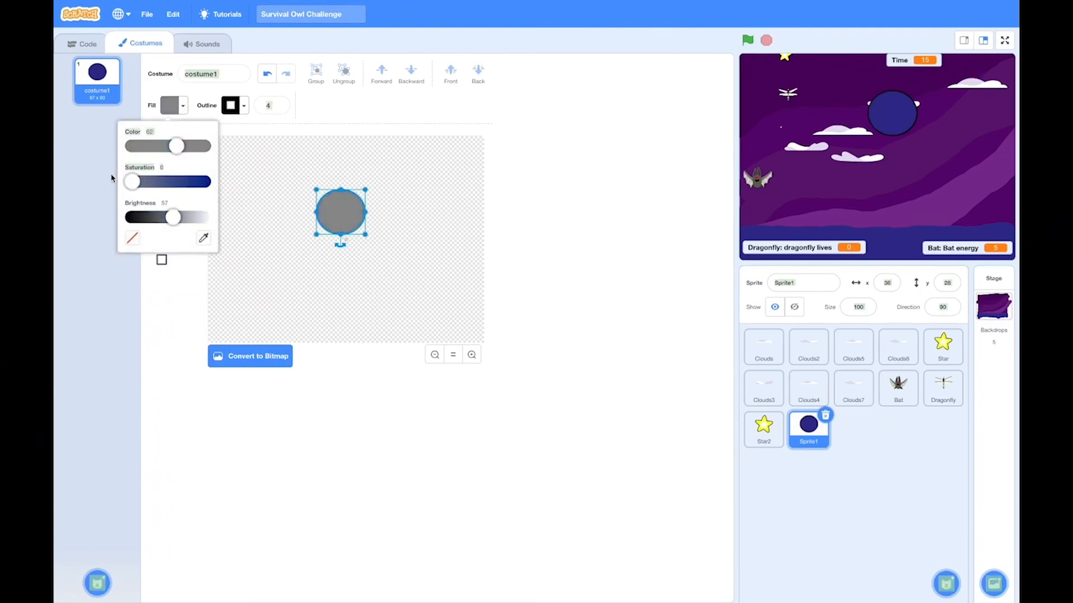
{"action": "left_click_drag", "start_coordinate": [173, 217], "coordinate": [203, 218]}
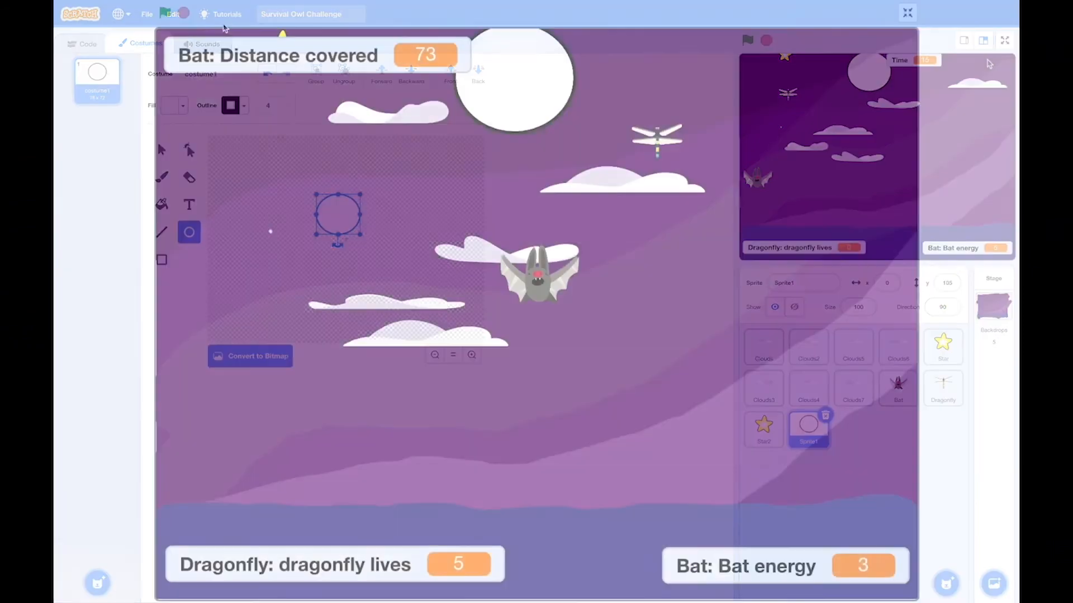
{"action": "left_click", "coordinate": [747, 40]}
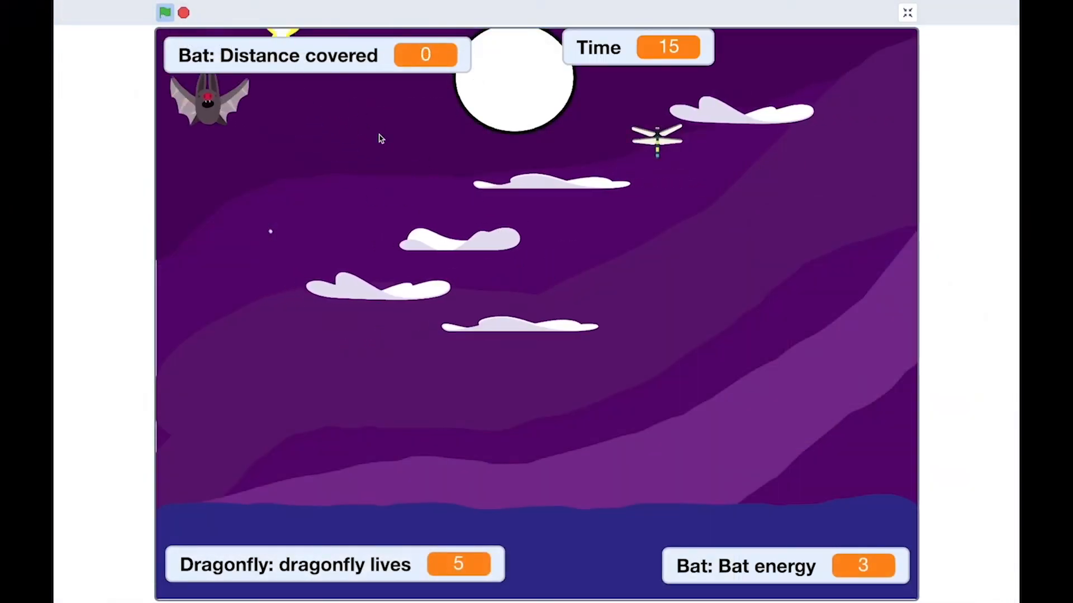